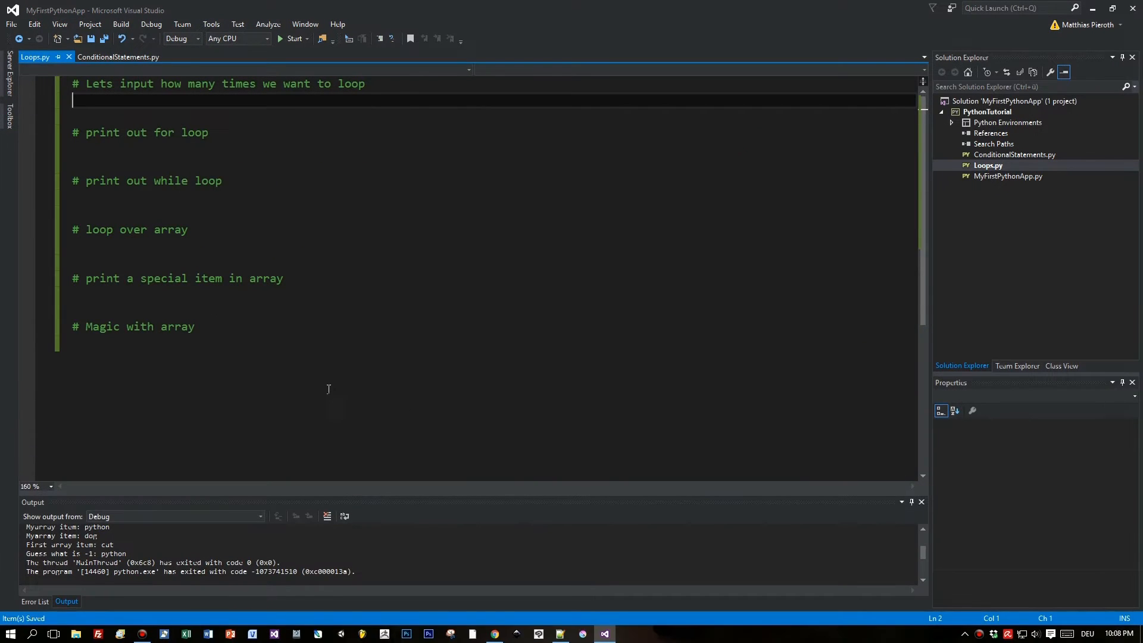
mouse_move(353, 352)
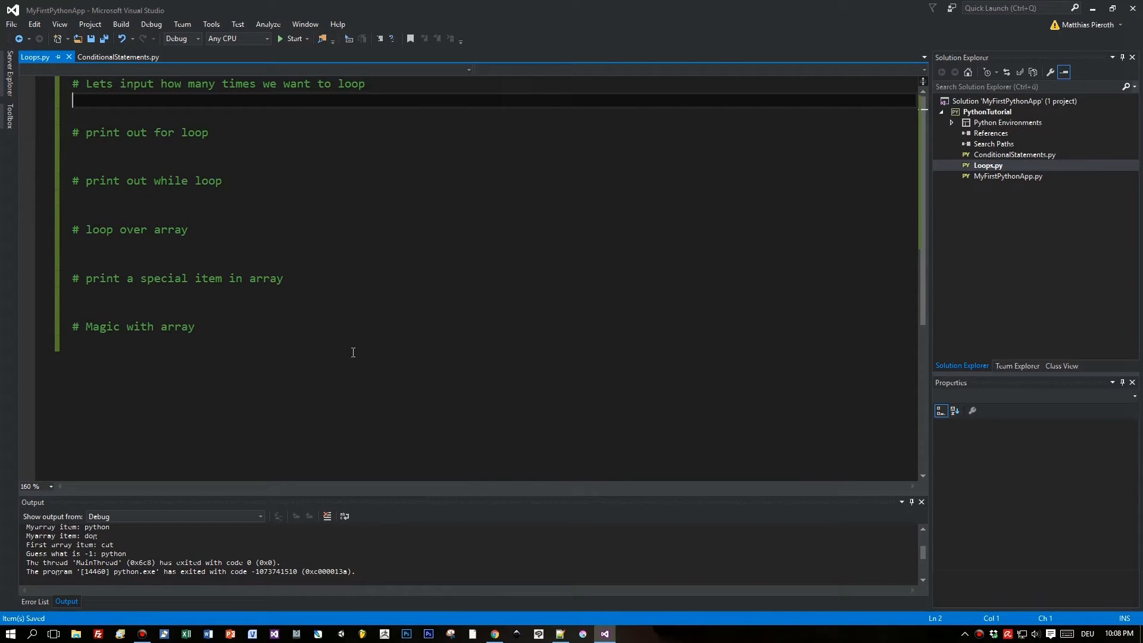
mouse_move(838, 284)
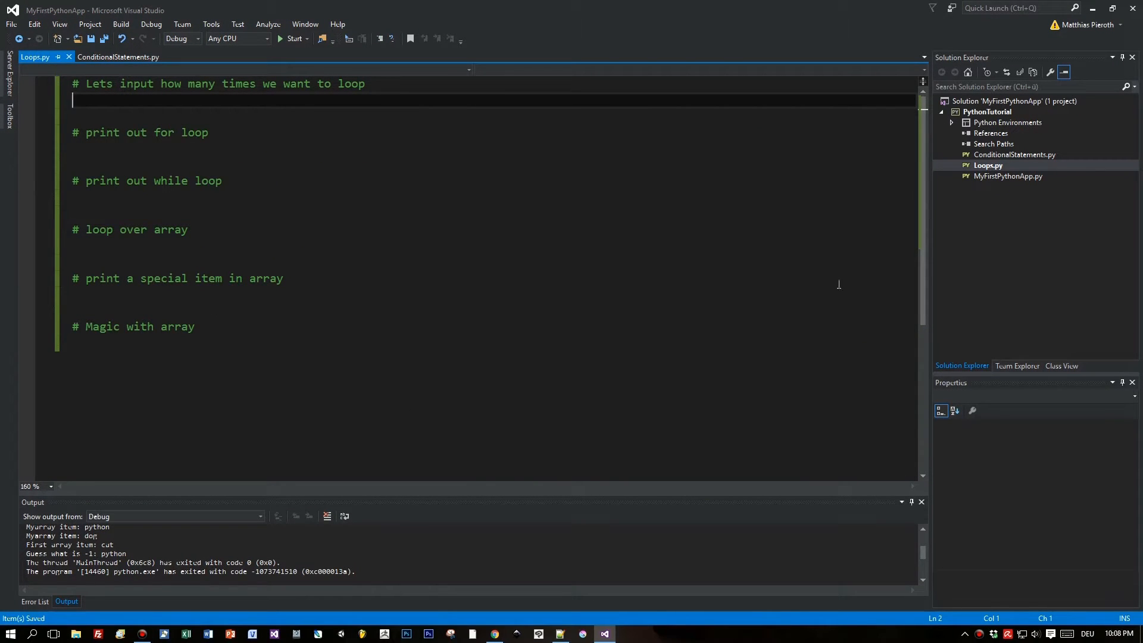
On line 2, write number = int(input("How many times you want to loop? ")).
right_click(1009, 176)
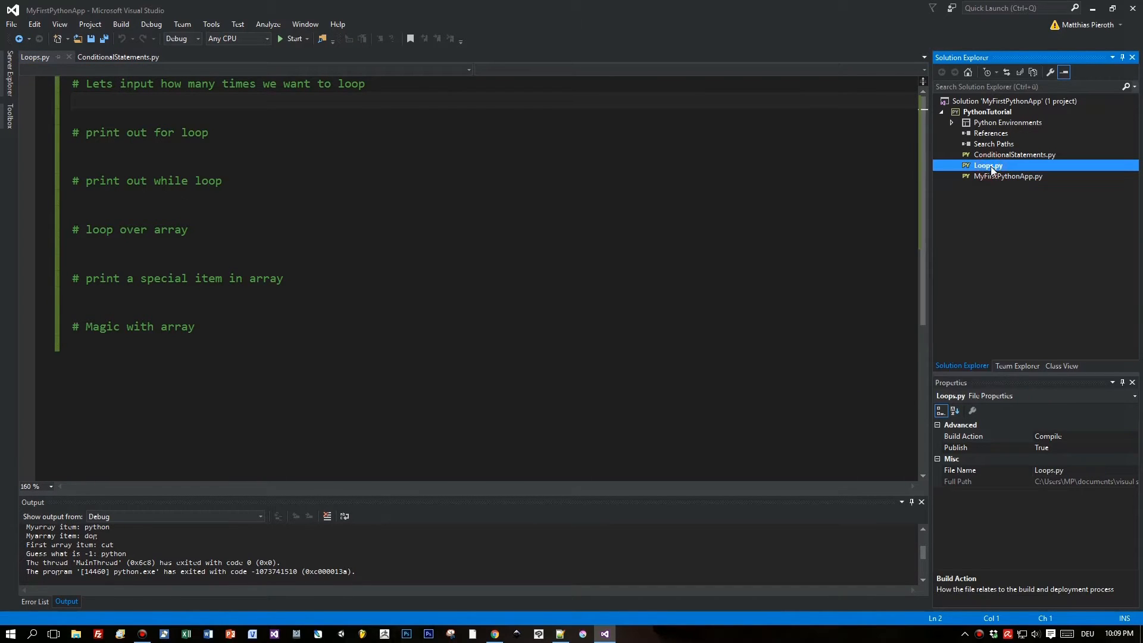
right_click(988, 166)
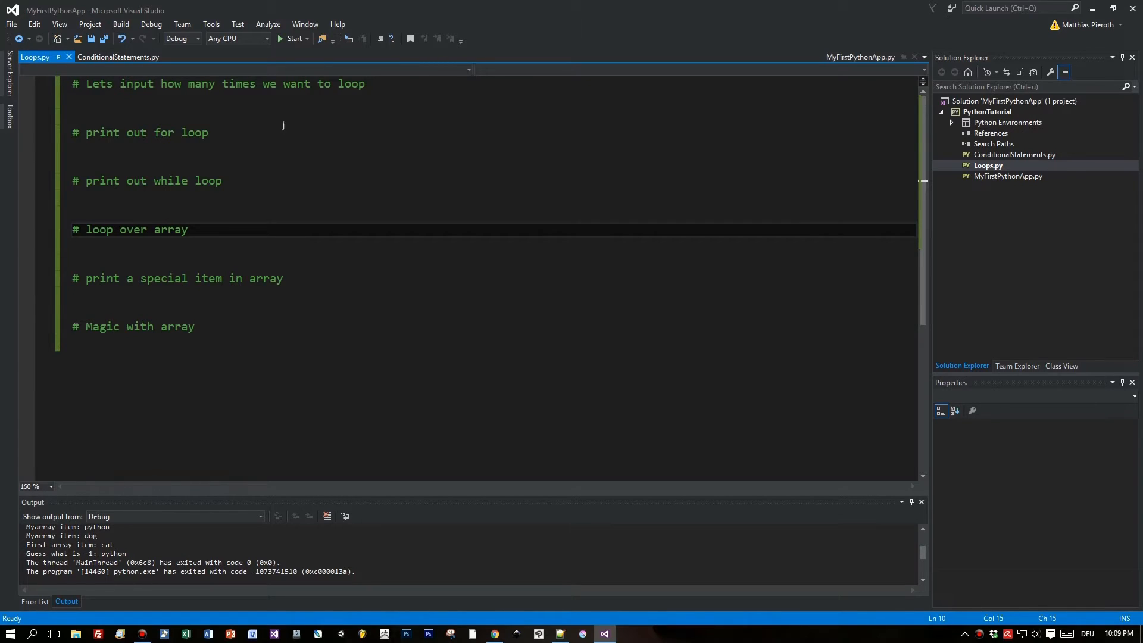
left_click(79, 100)
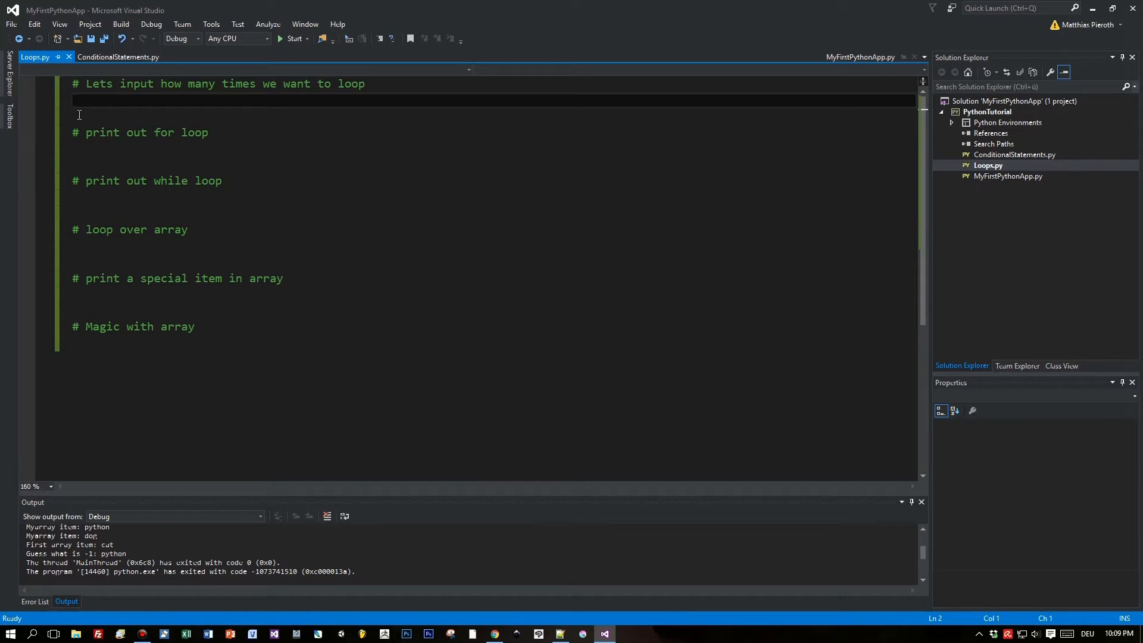
type("number =")
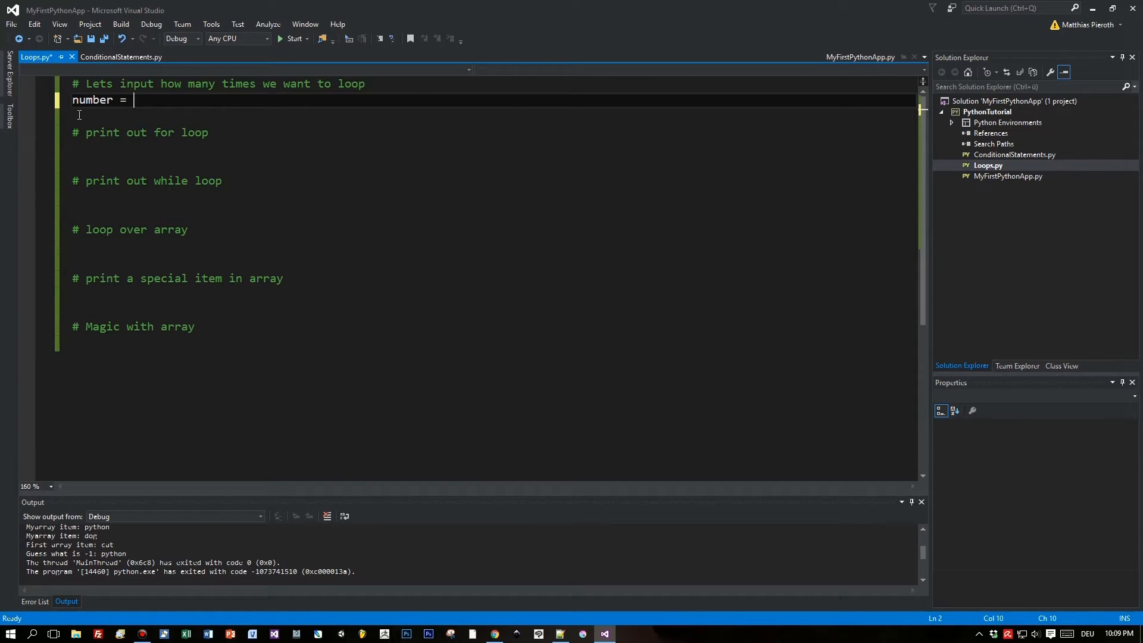
type("int")
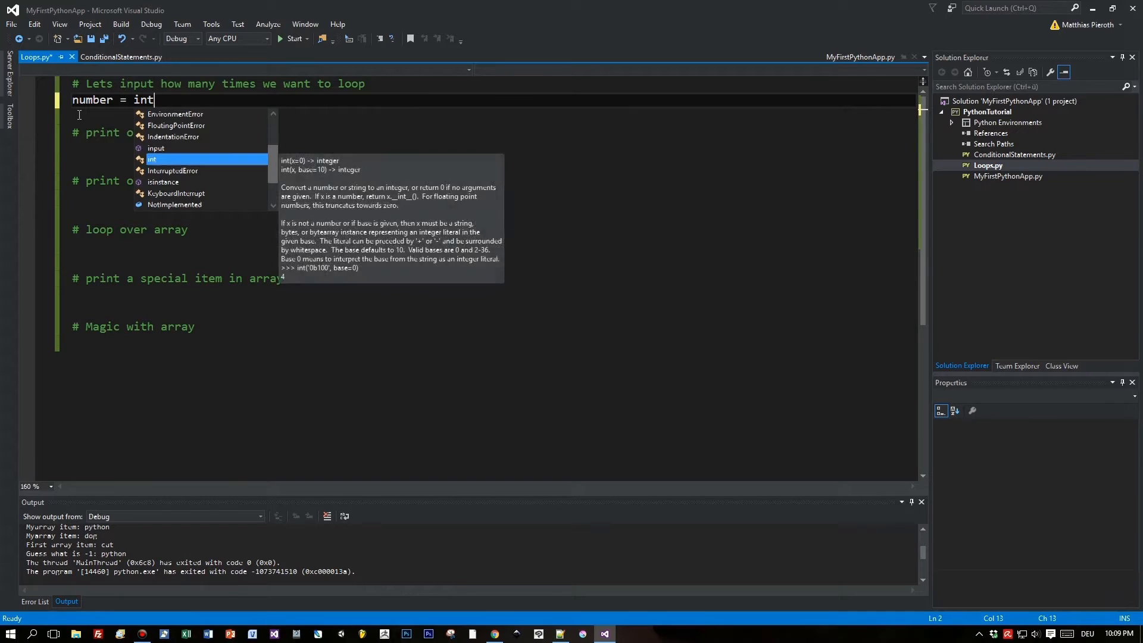
type("(input")
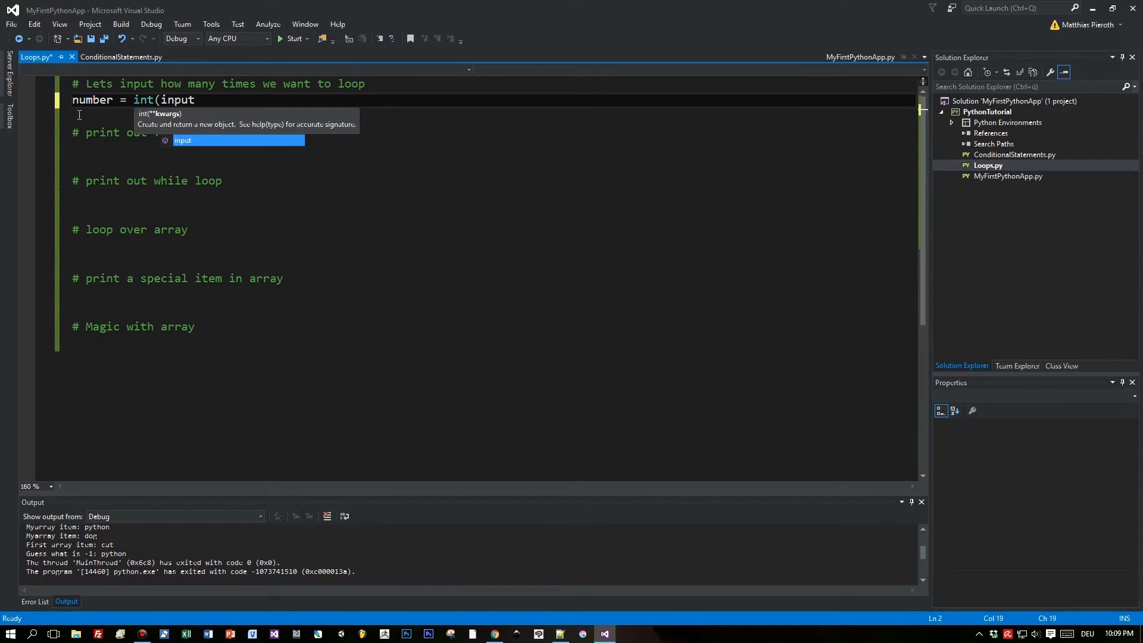
type("(\"How many times")
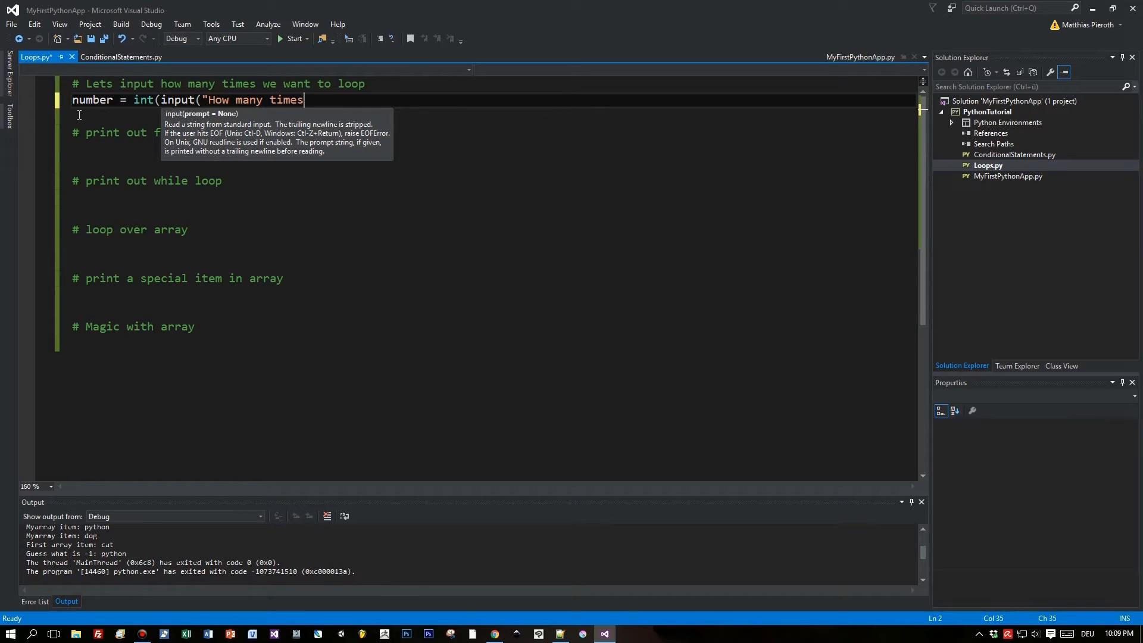
type("you")
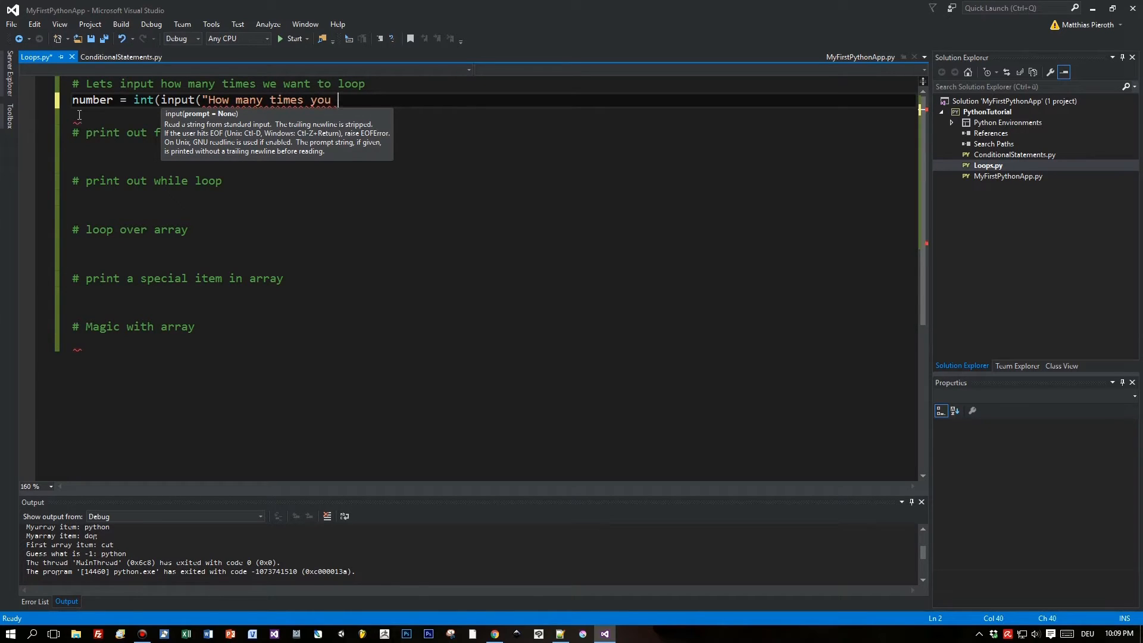
type("want to l")
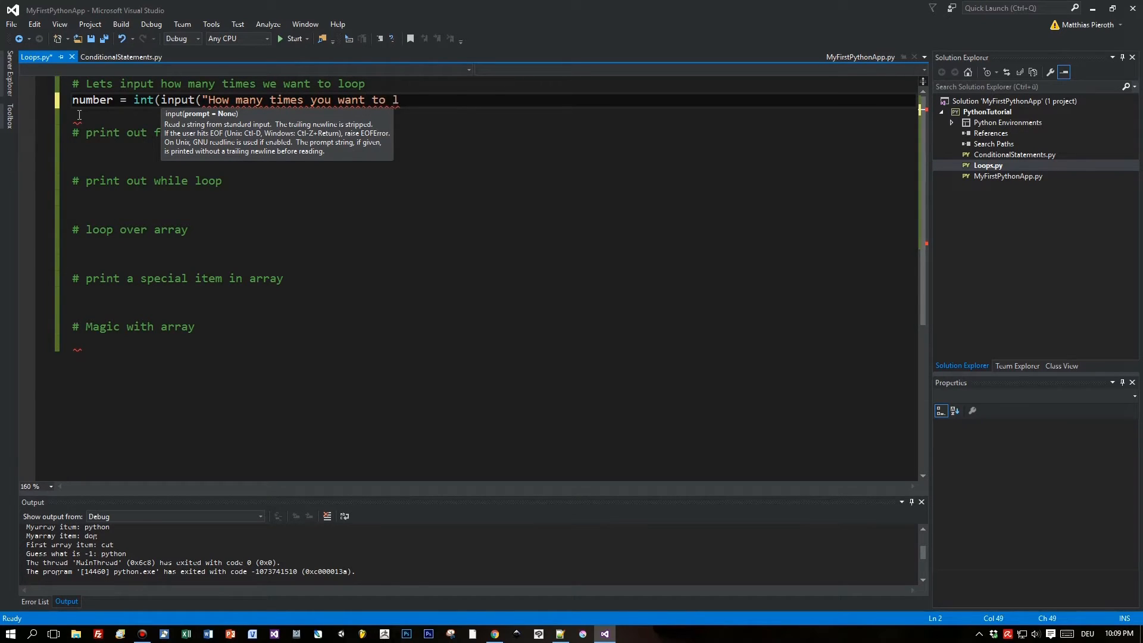
type("oop? \"")
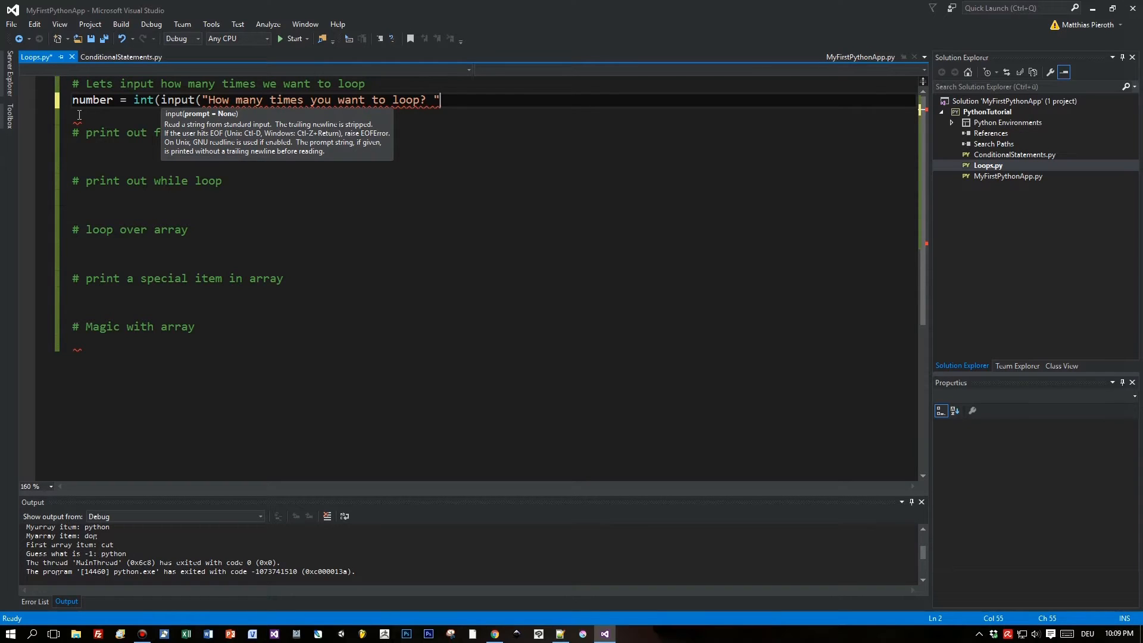
type("))")
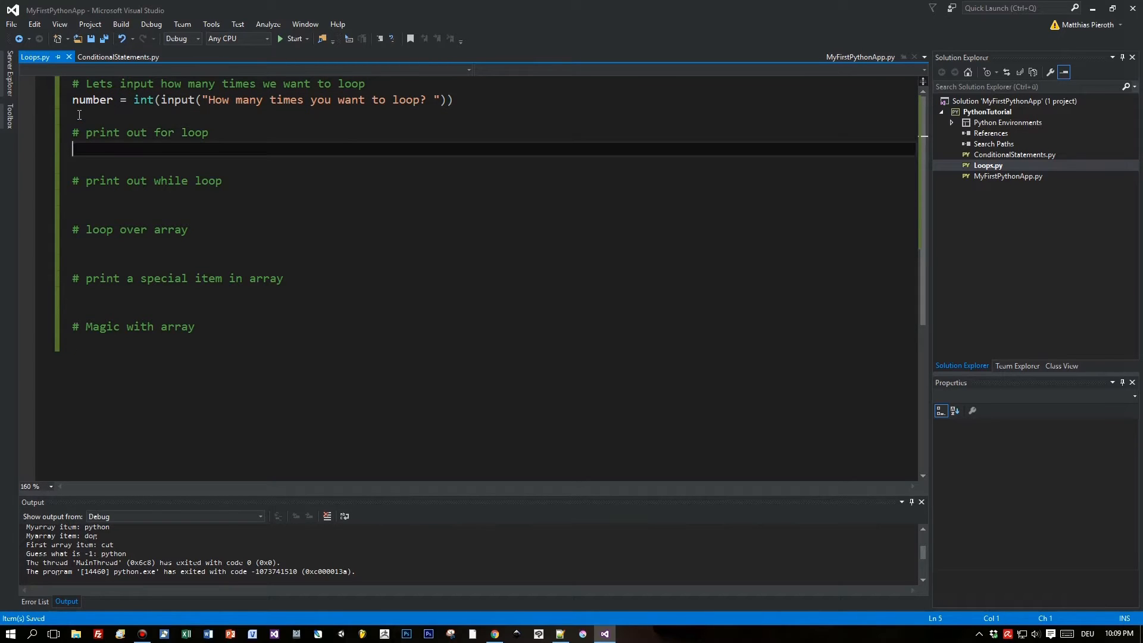
Write for i in range(number): under the for-loop comment, dropping the 0 start value.
type("fo")
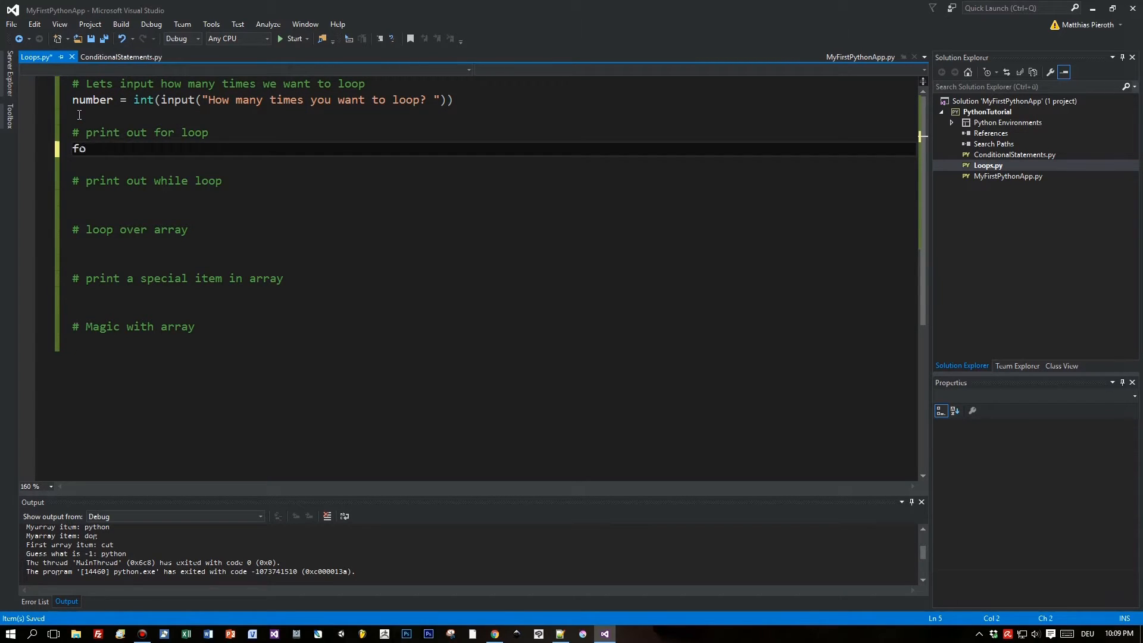
type("r i in")
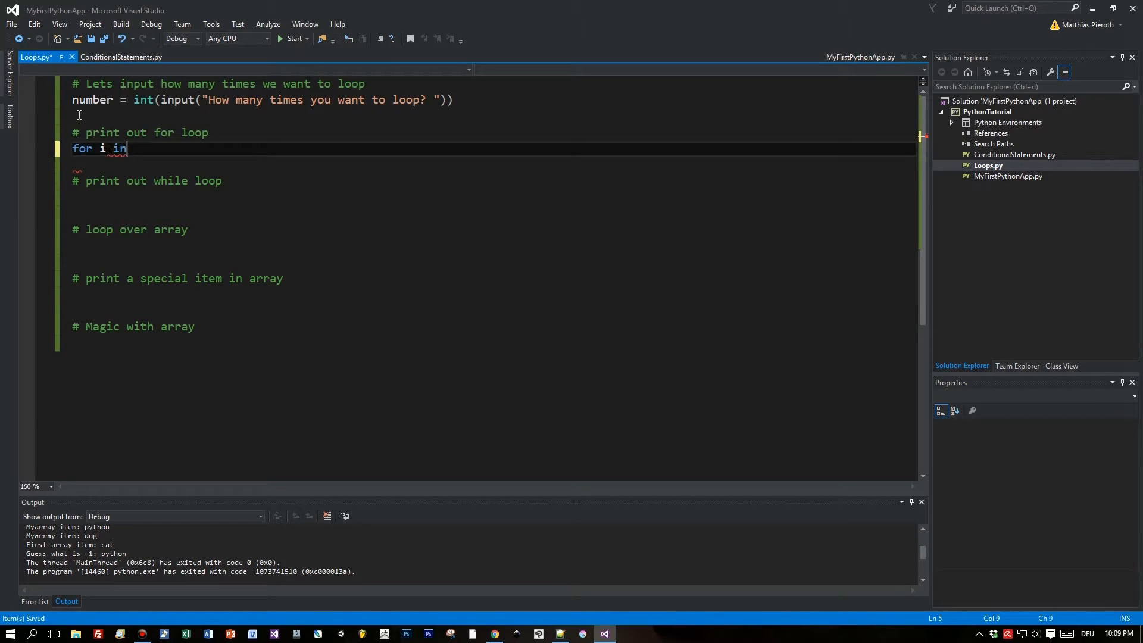
type("range")
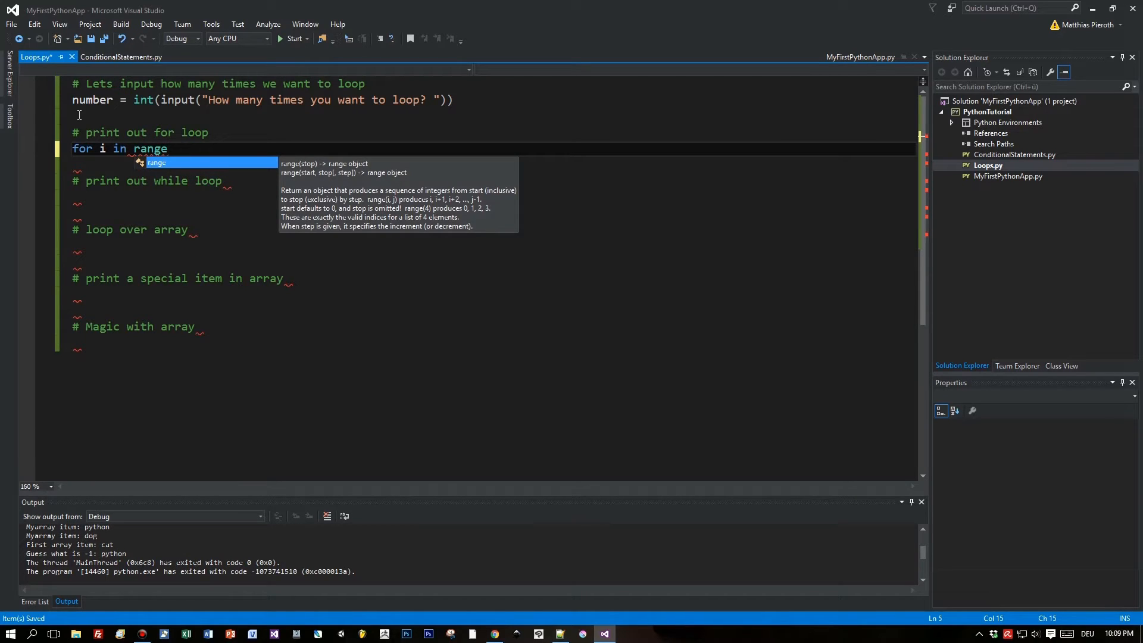
type("(0")
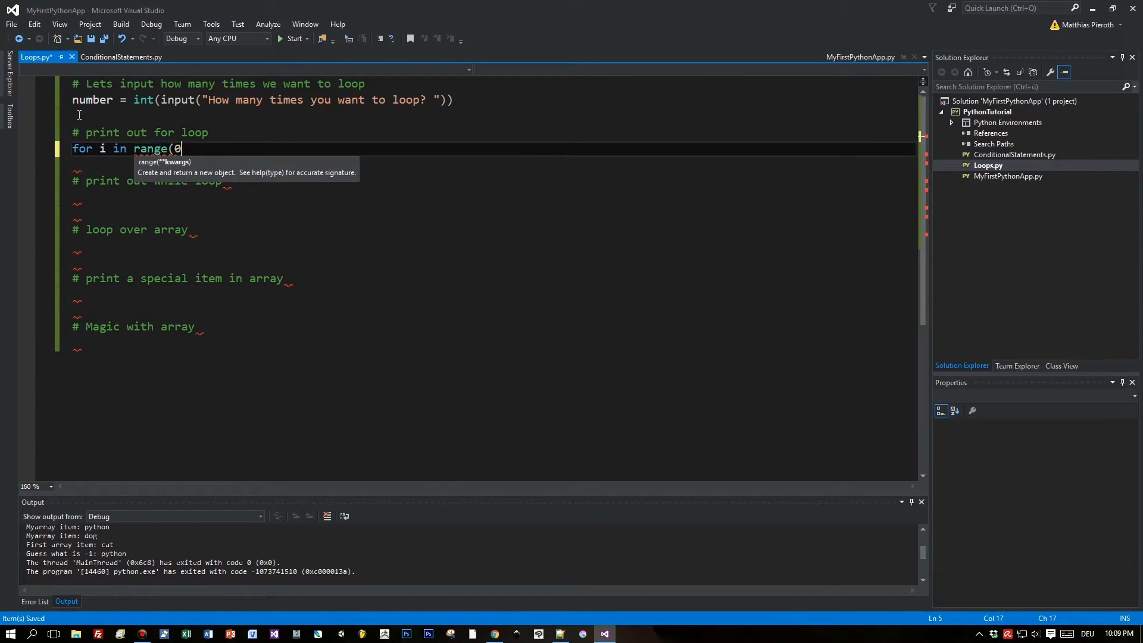
type(", number")
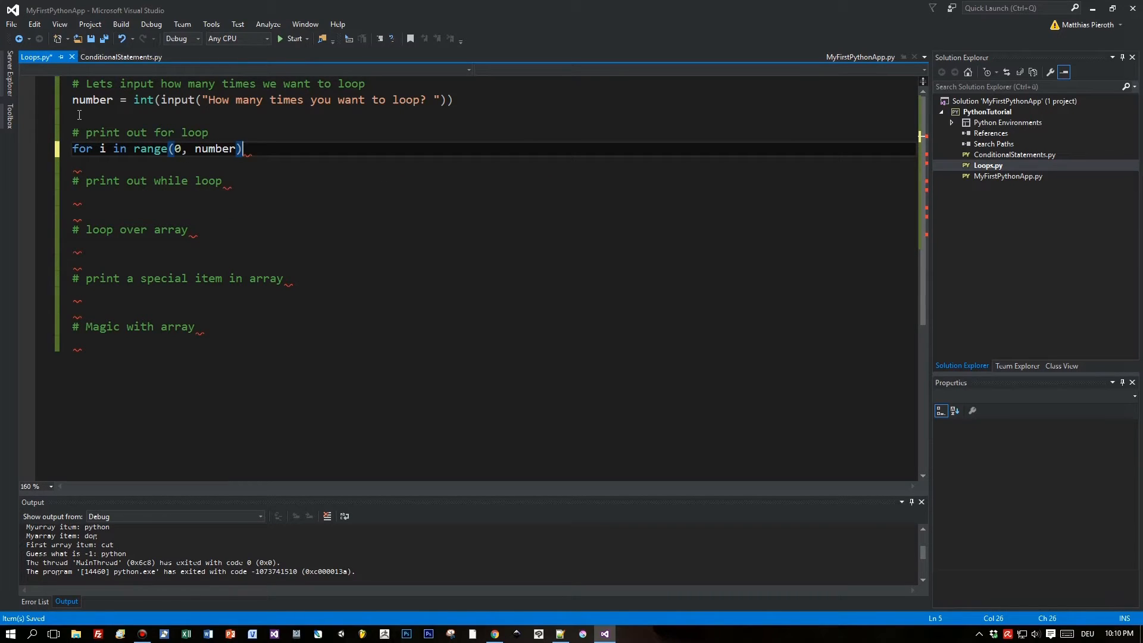
type(":")
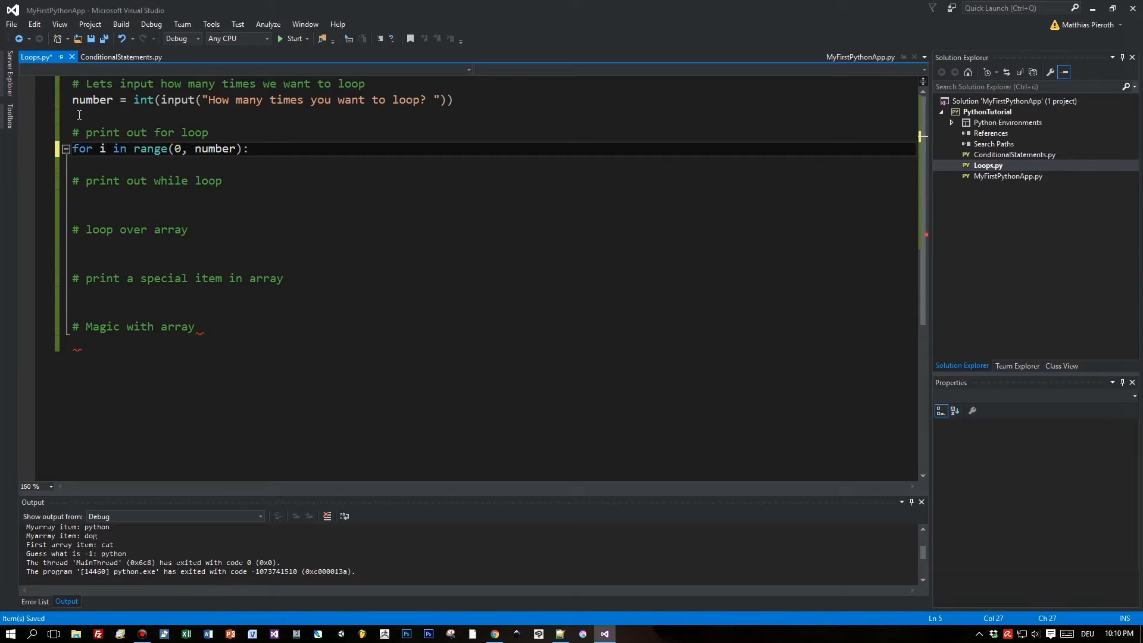
left_click(173, 149)
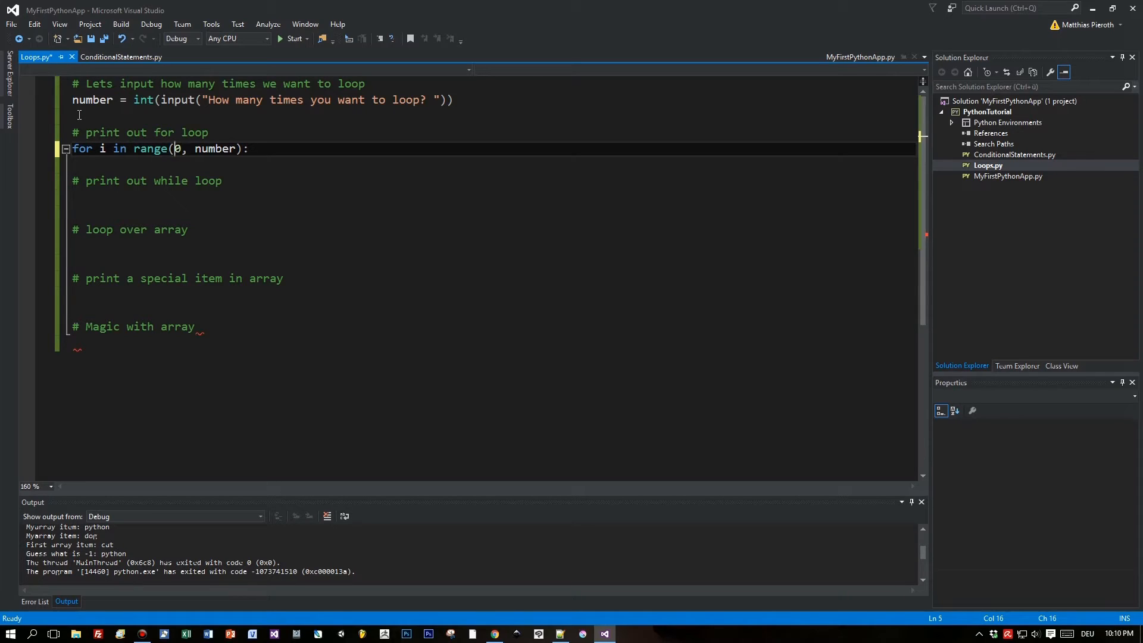
key("Backspace")
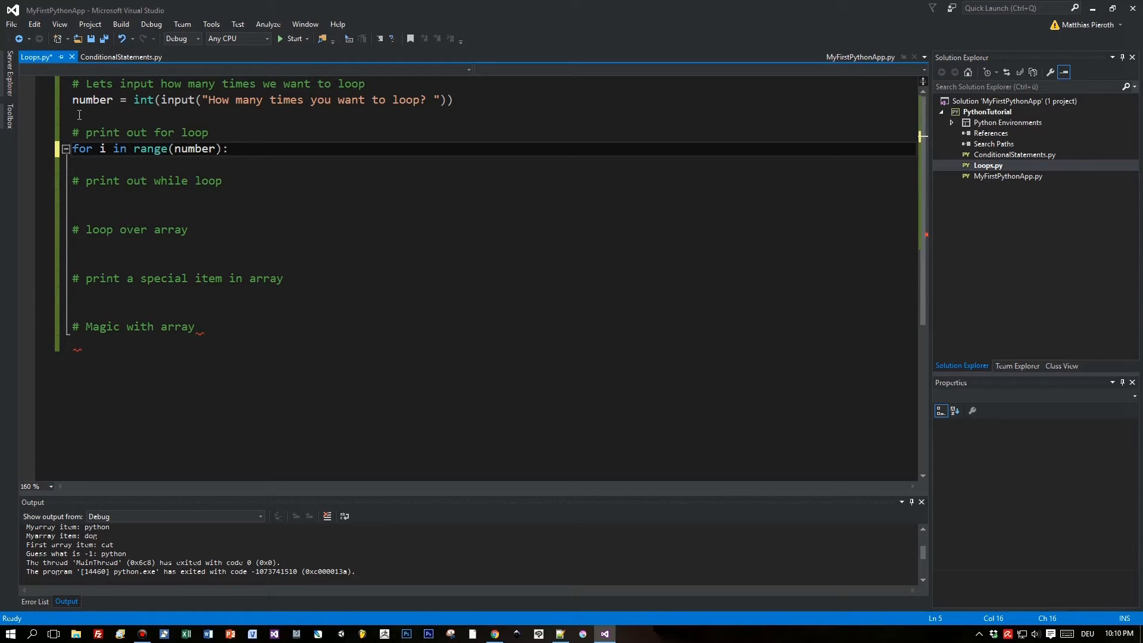
key("ctrl+s")
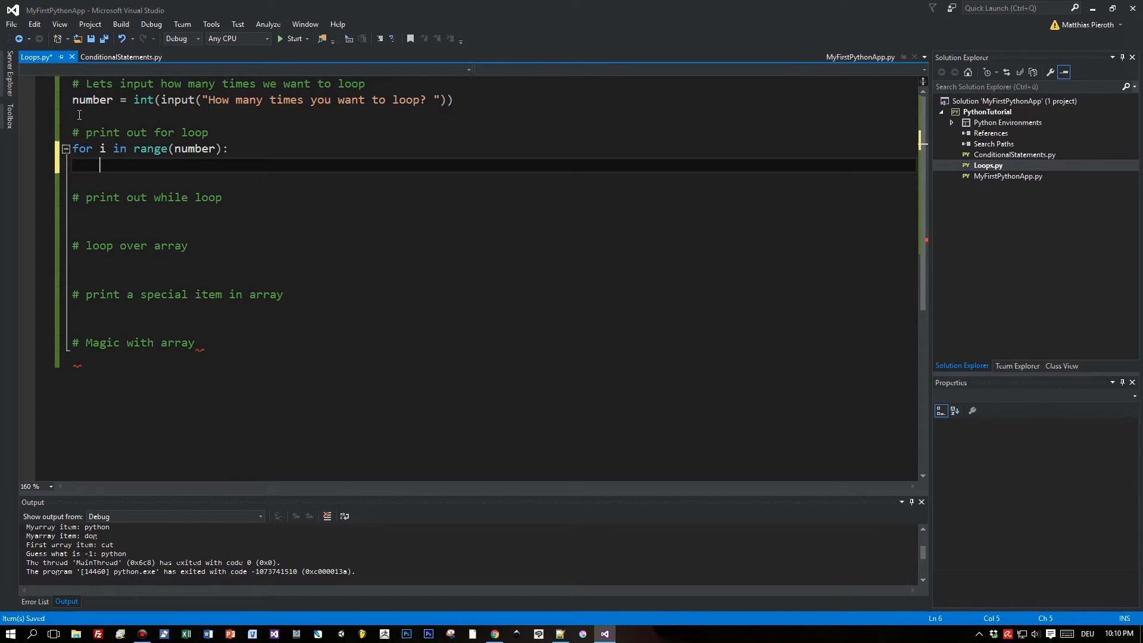
Make the loop body print("Item in for loop: " + str(i)) and run the script.
type("print(\"")
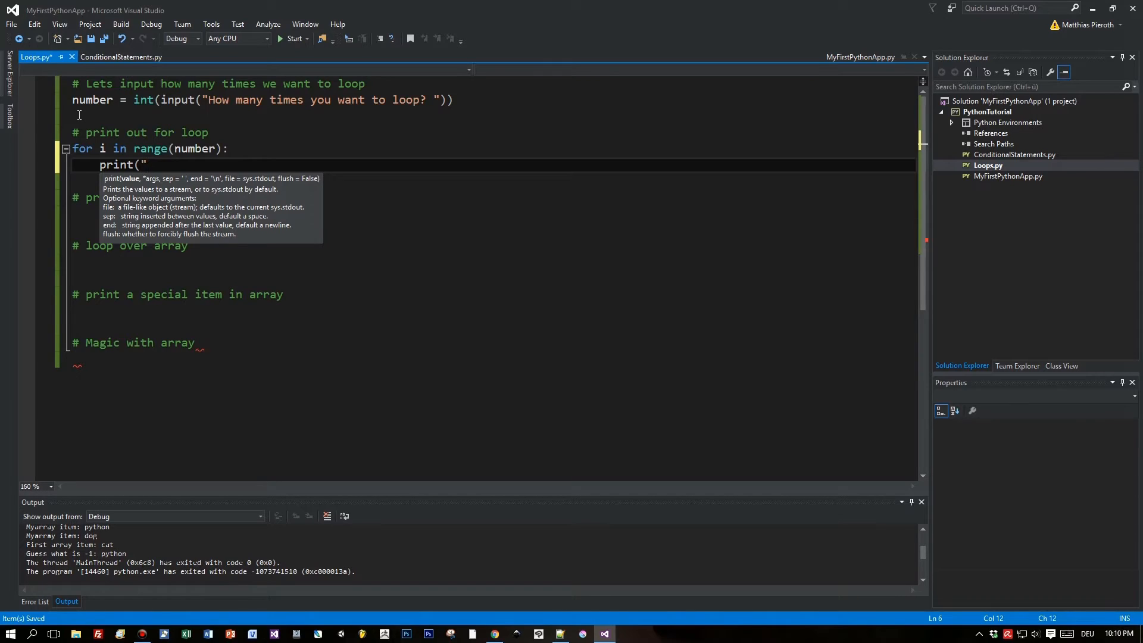
type("I")
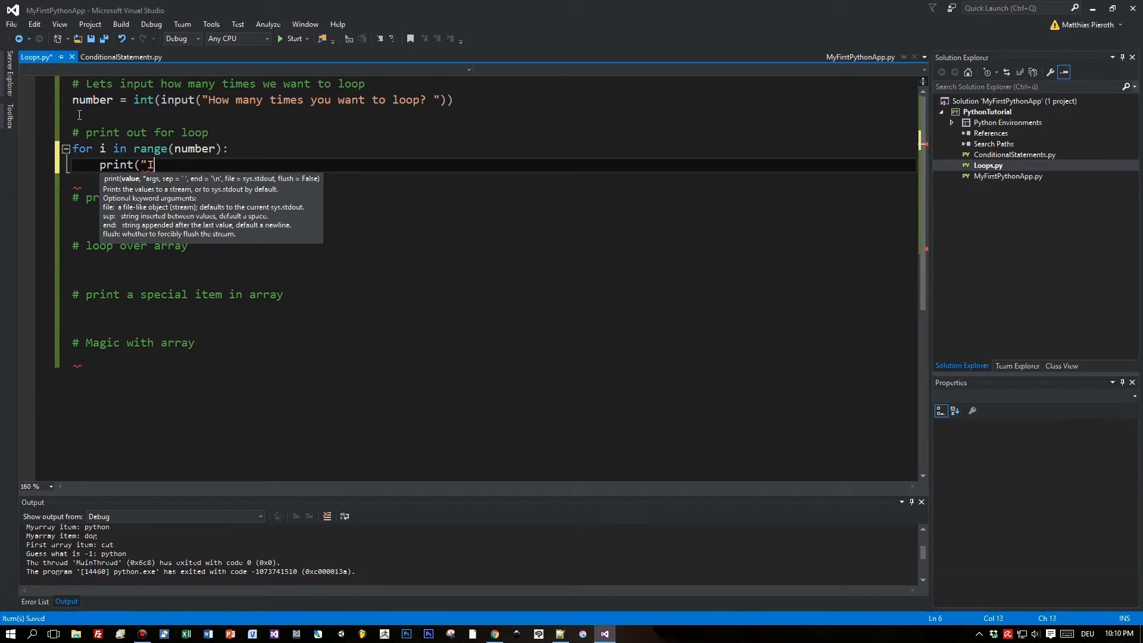
type("tem in")
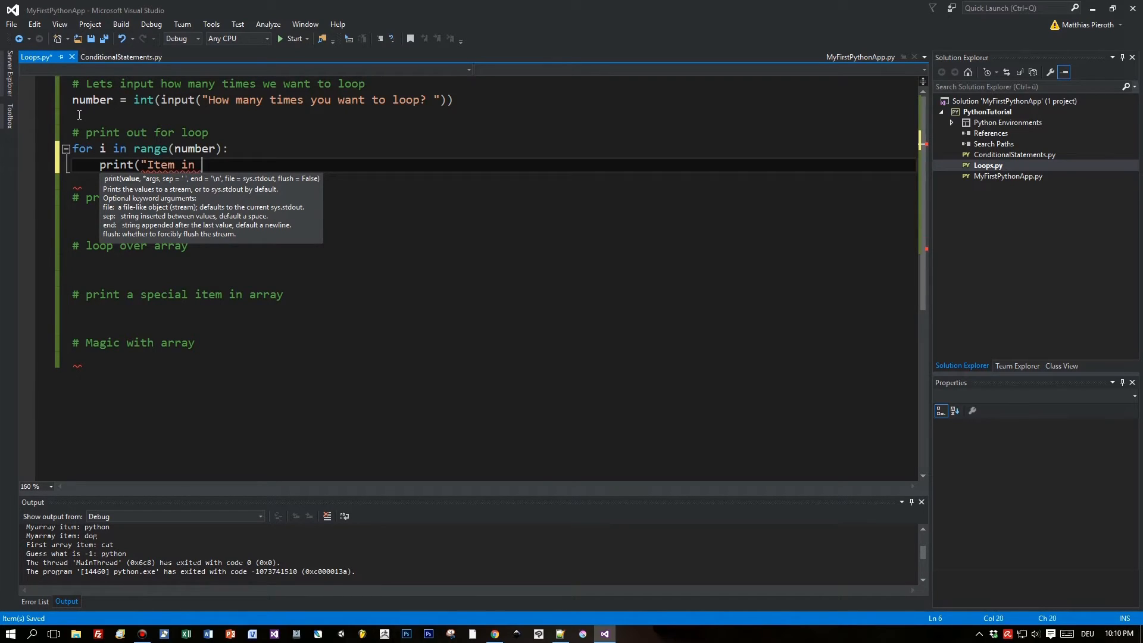
type("for loop: \" + str(")
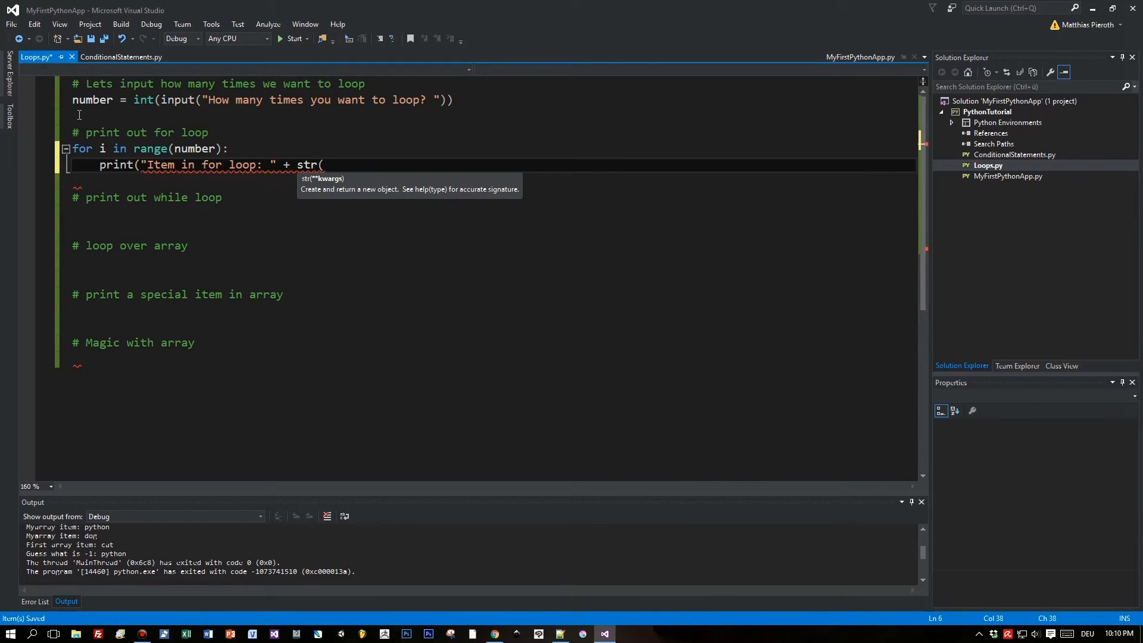
type("i))")
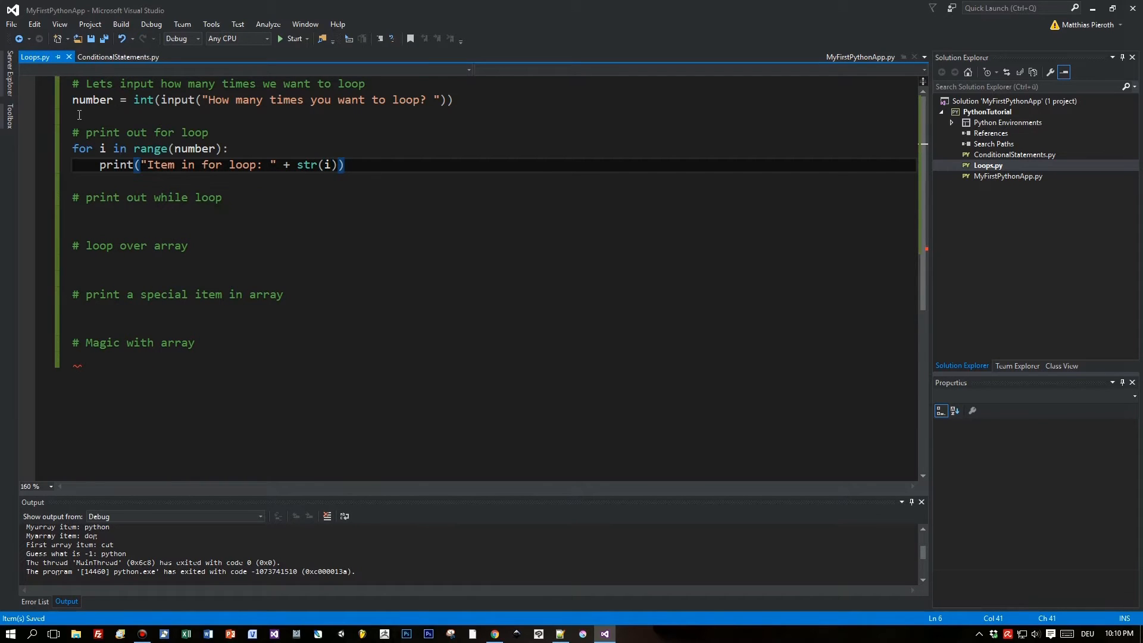
left_click(279, 39)
type("6")
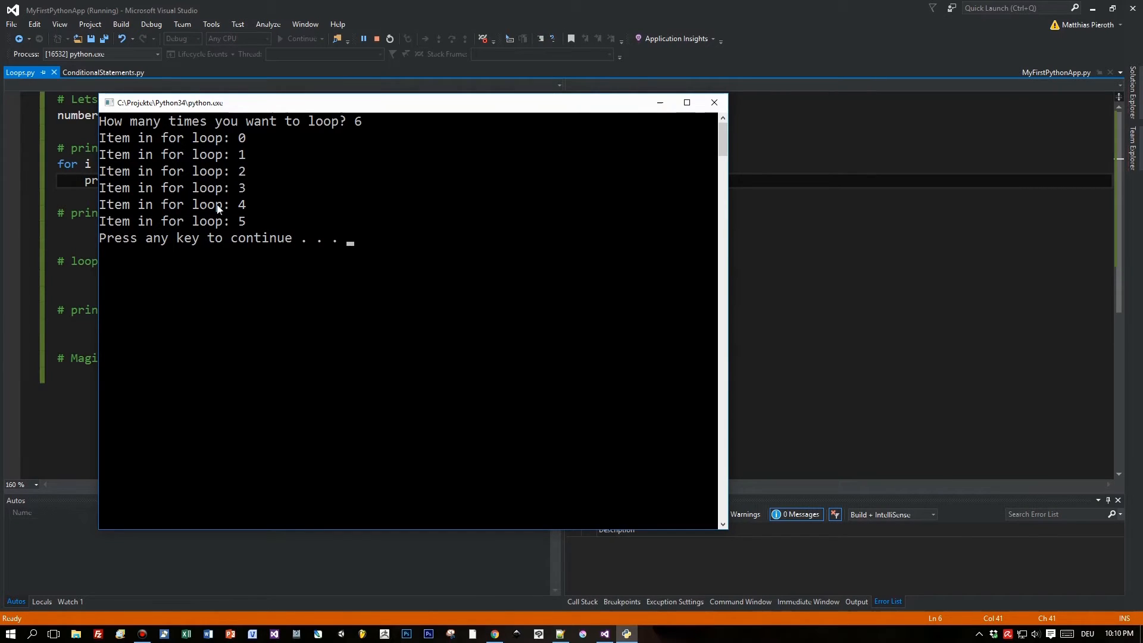
mouse_move(262, 211)
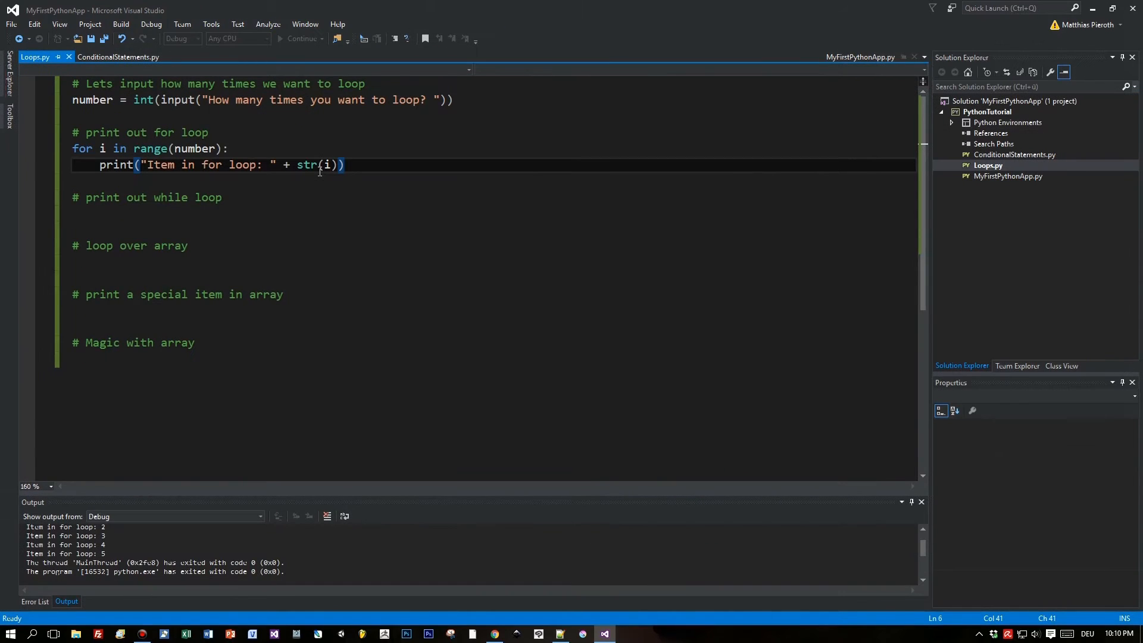
Start the loop header while j < number: under the while-loop comment.
left_click(84, 213)
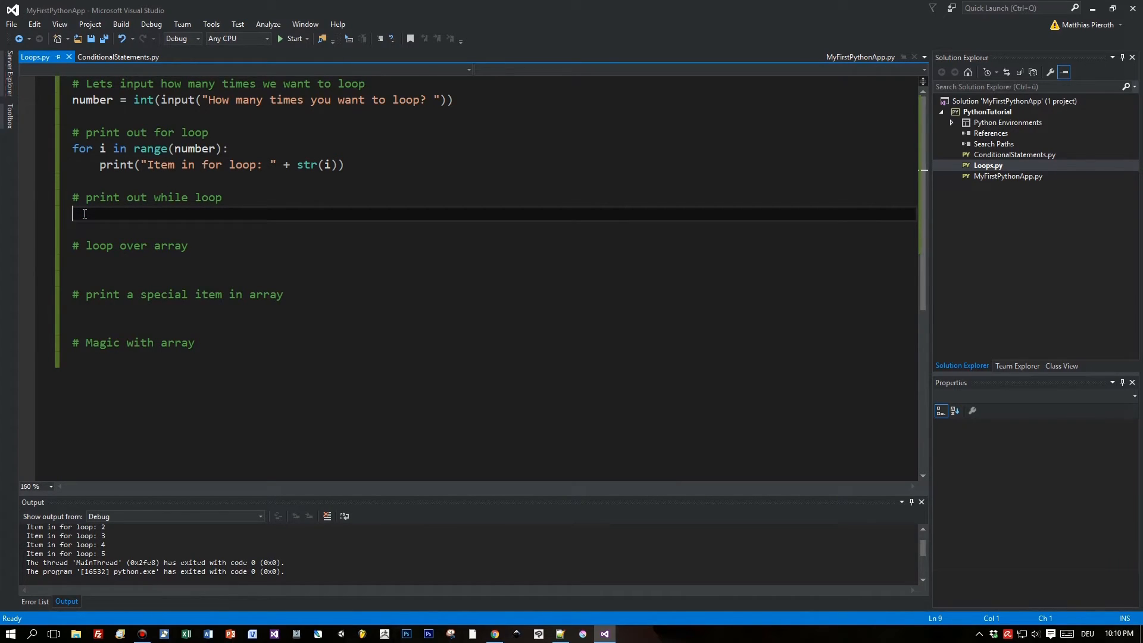
type("wh")
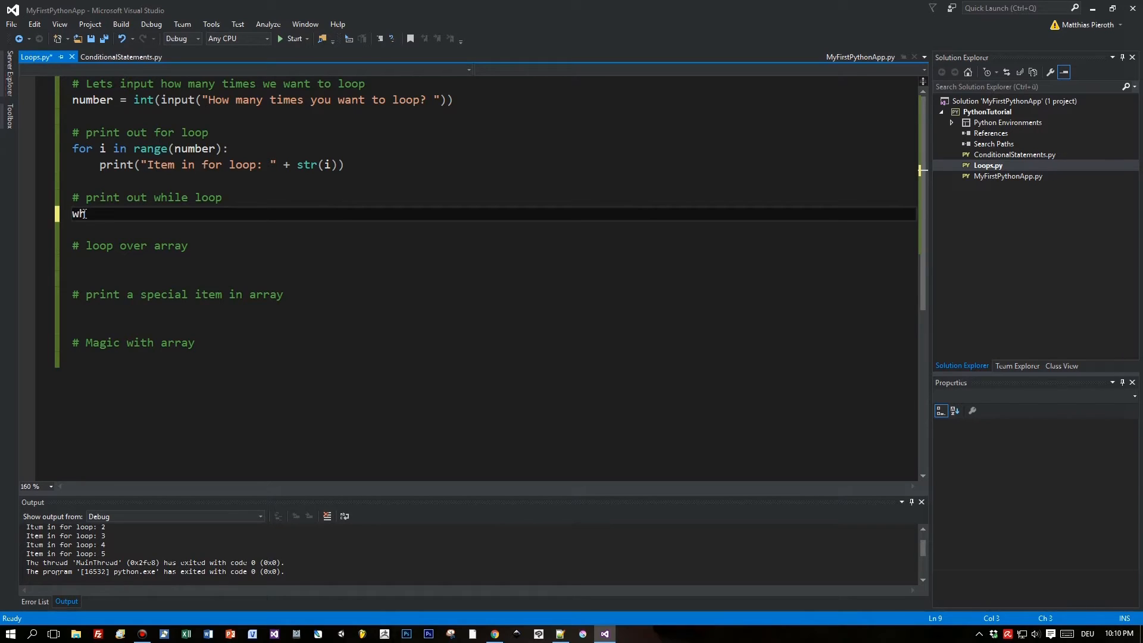
type("ile")
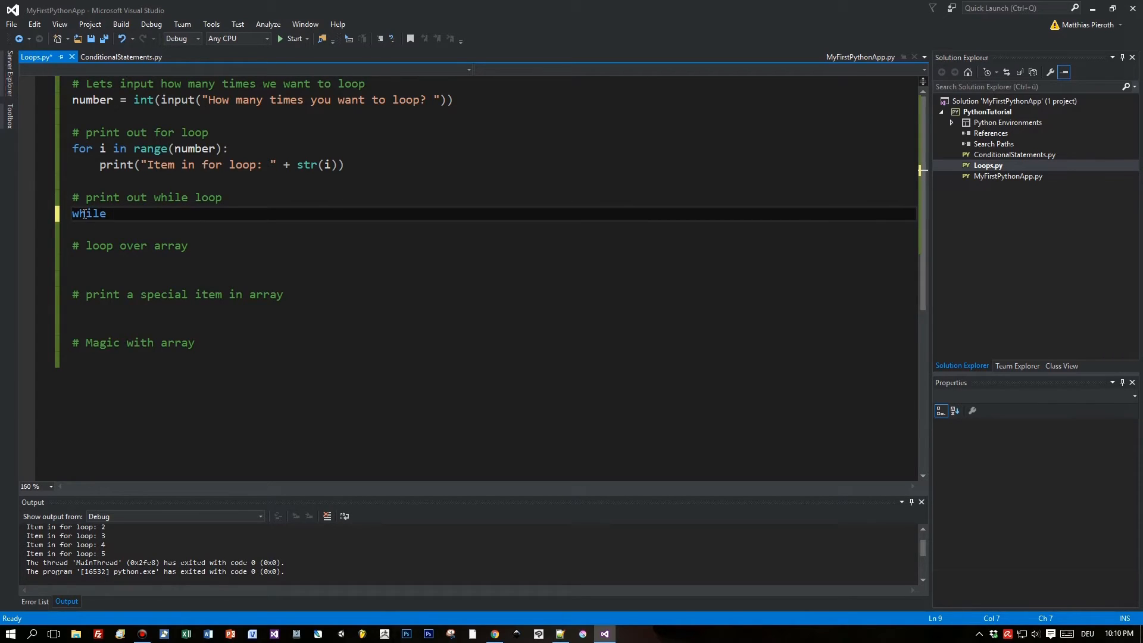
type("j < number:")
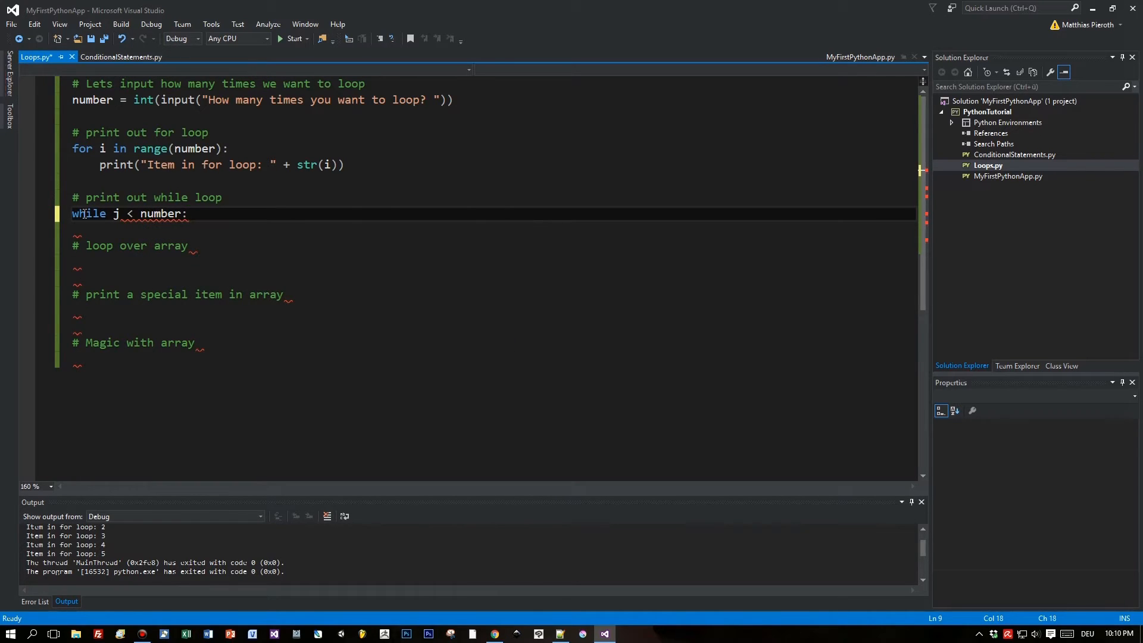
Type print("Item in while loop: " + str(j inside the while loop.
type("print")
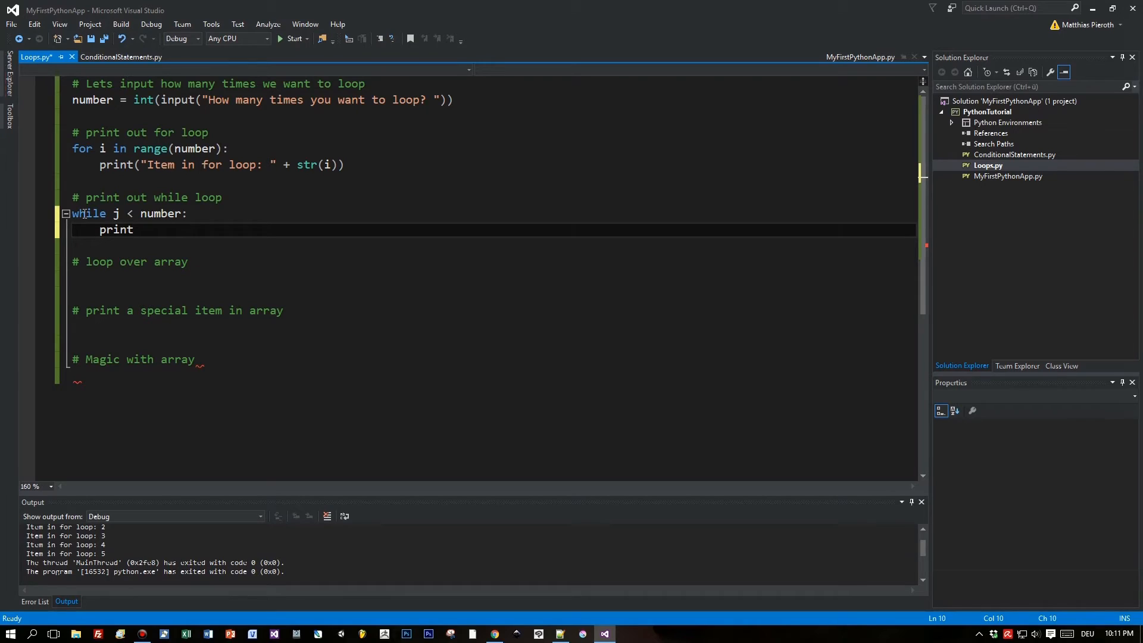
type("(")
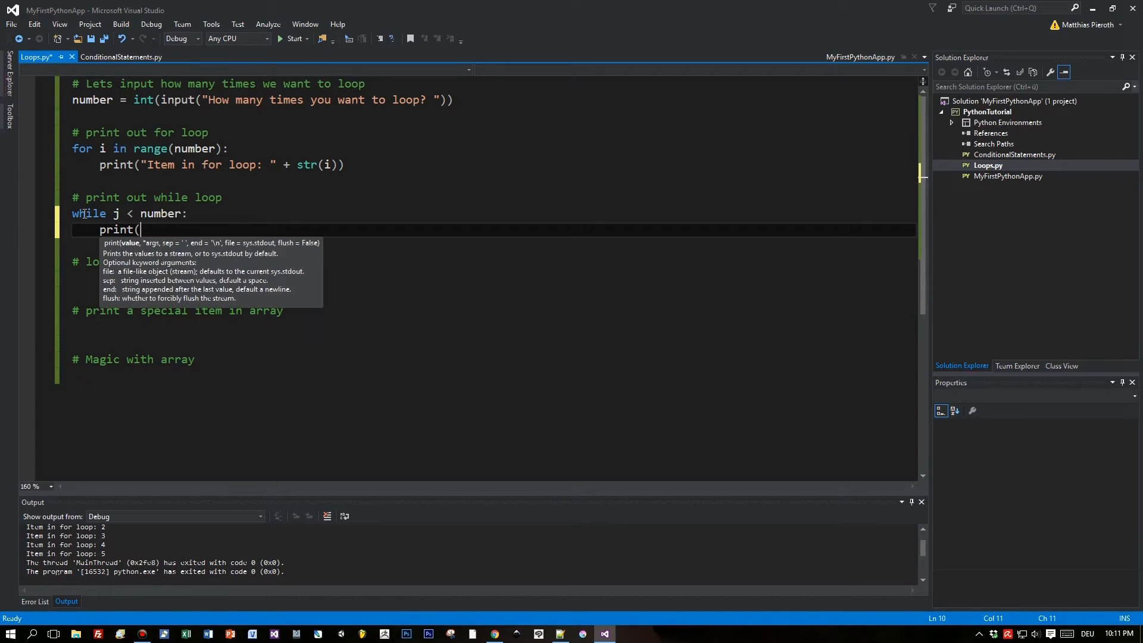
type("\"")
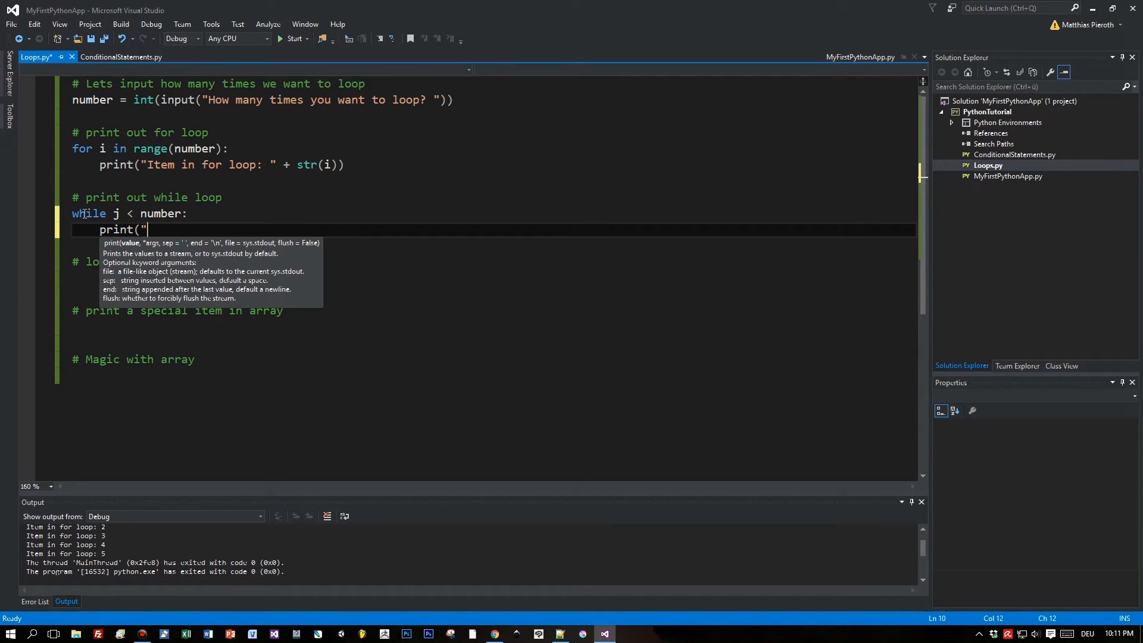
type("Item in whil")
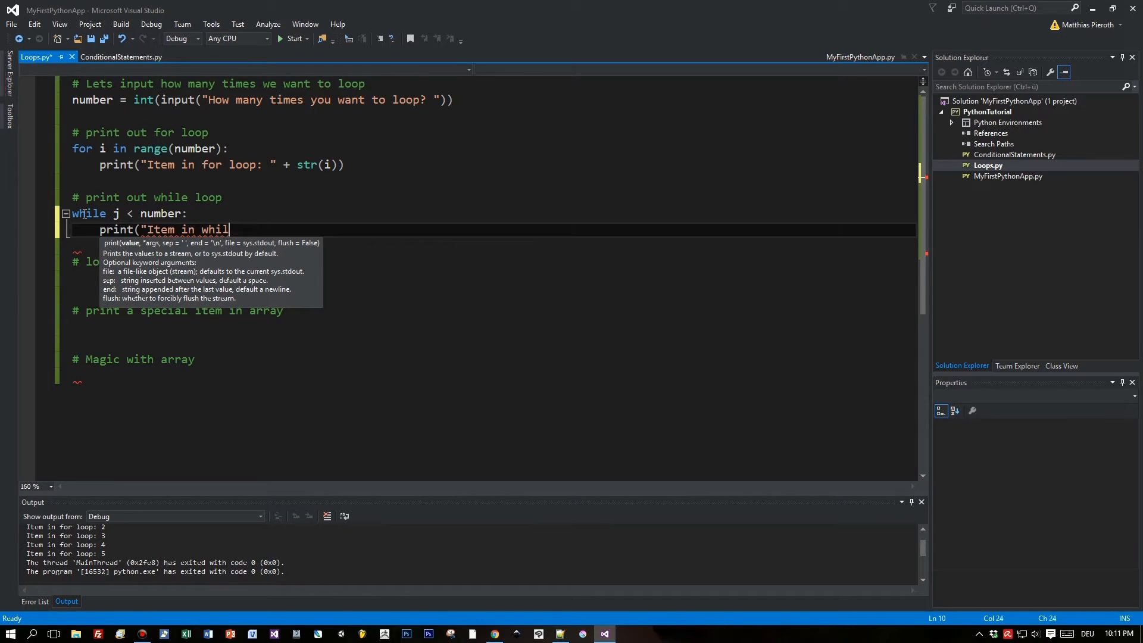
type("e loop")
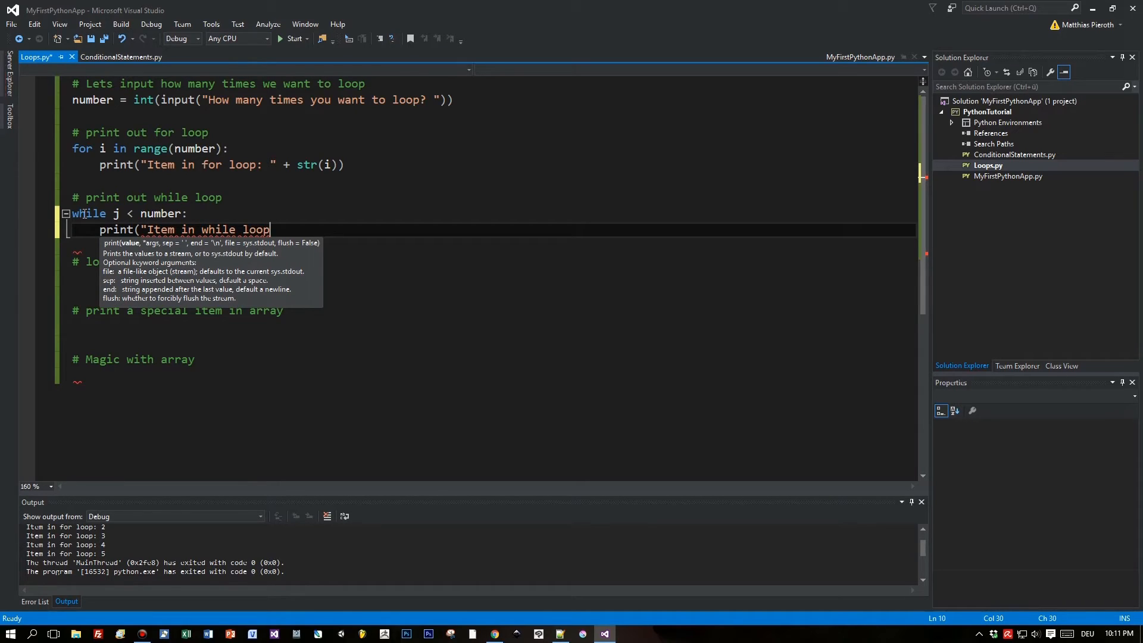
type(": \"")
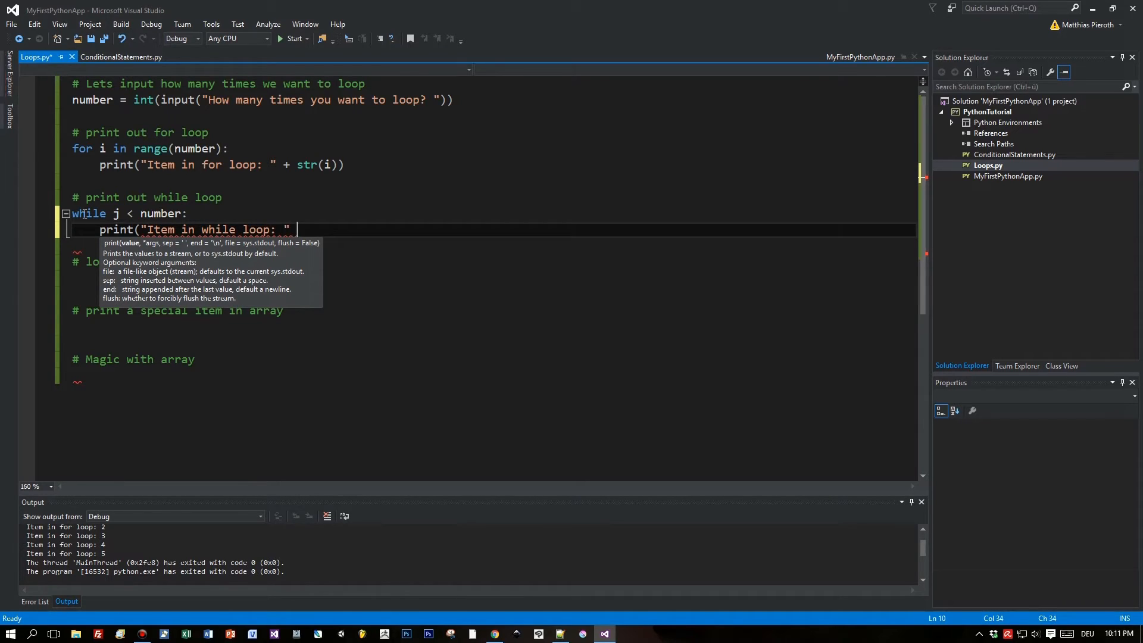
type("+ str(object))")
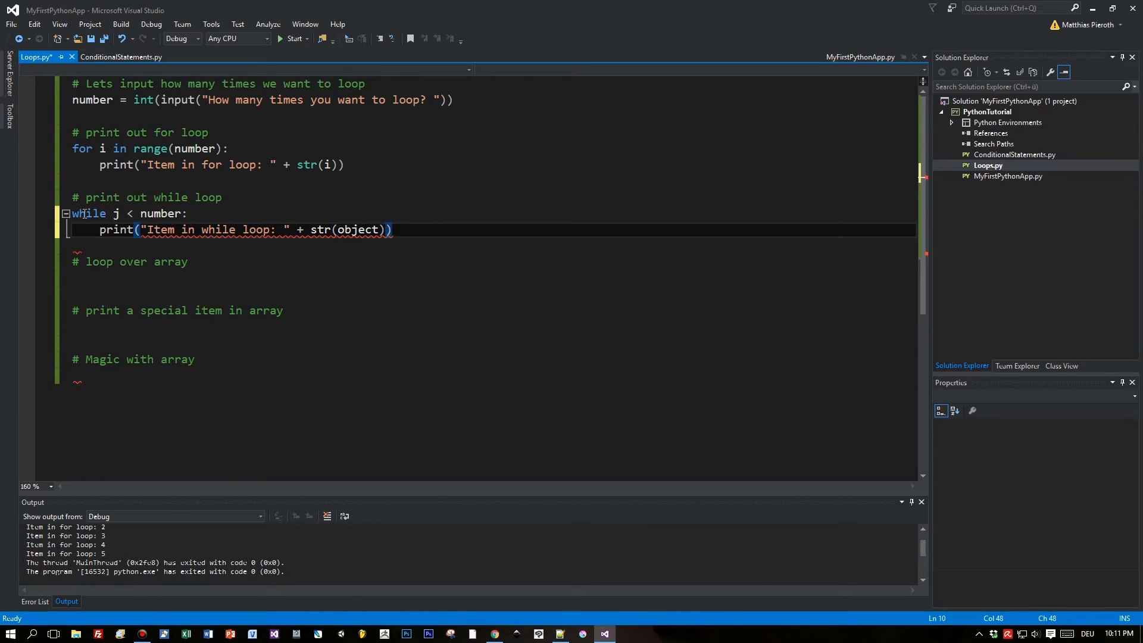
type("j")
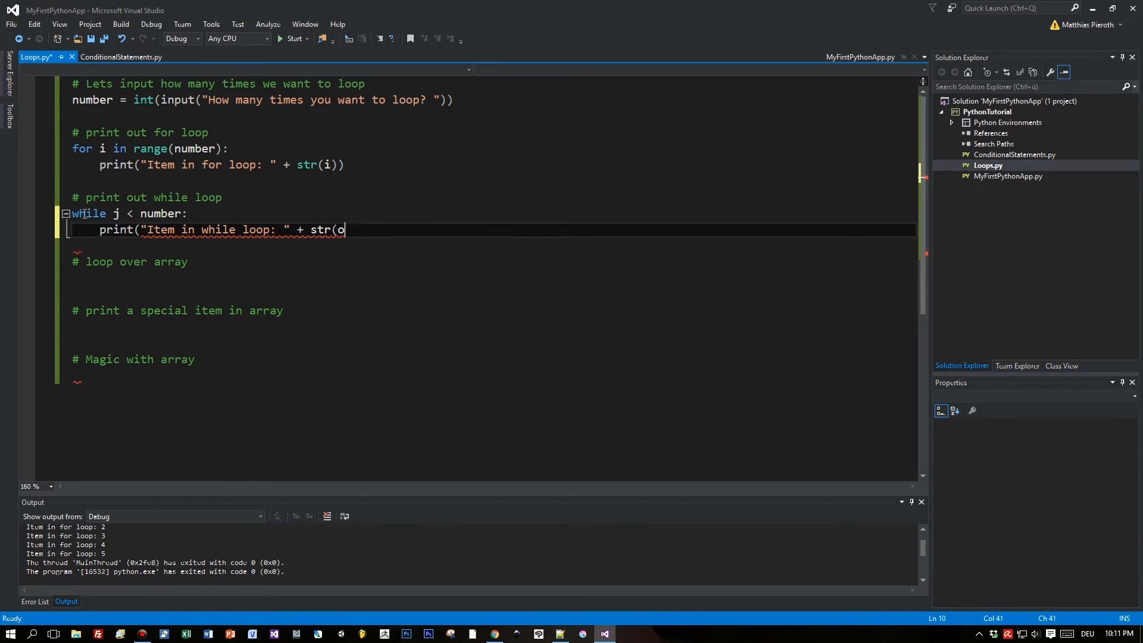
type("j")
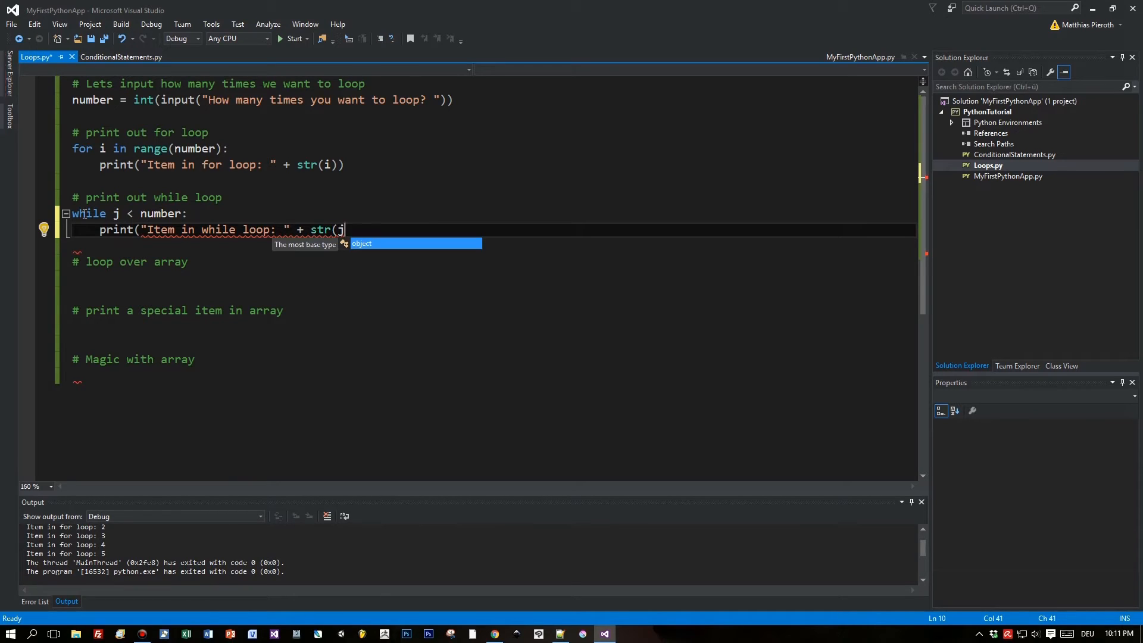
key("Escape")
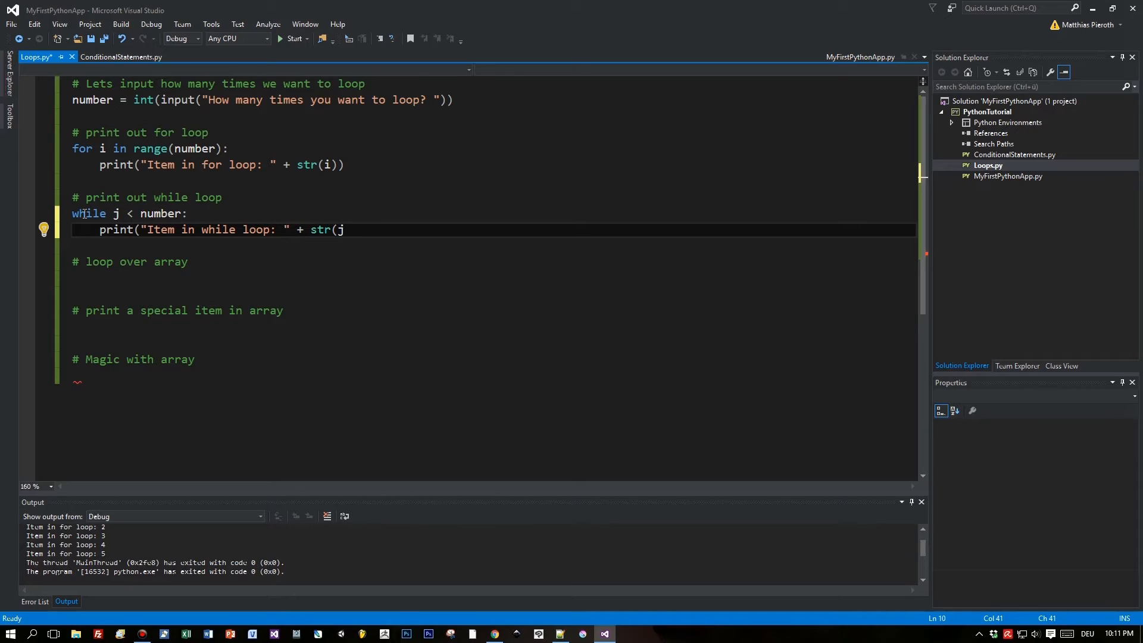
double_click(115, 214)
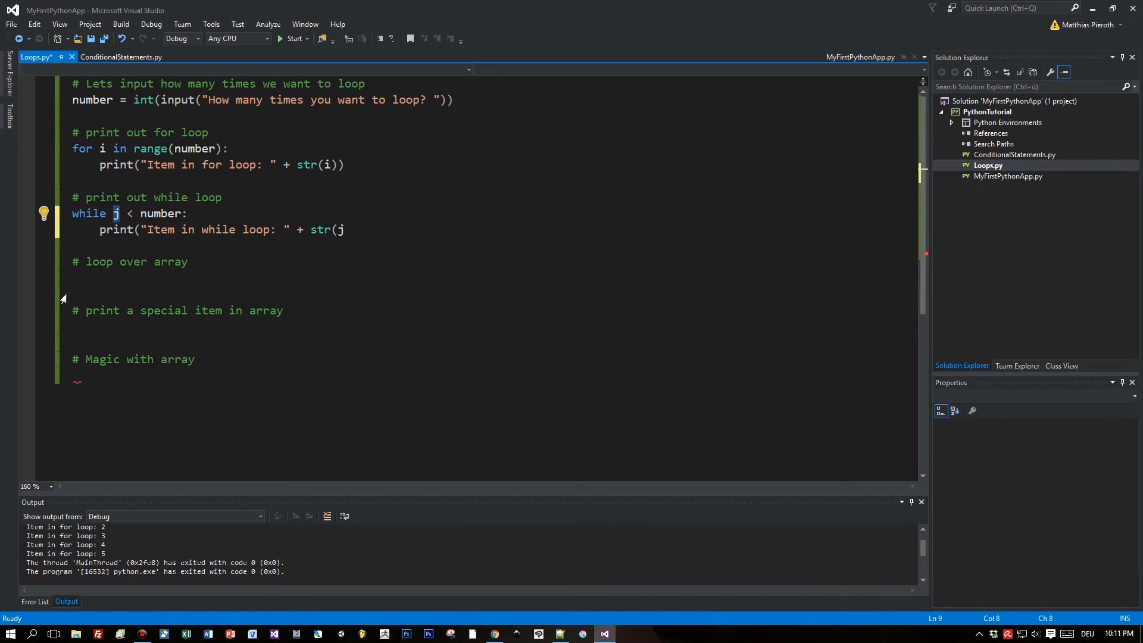
left_click(101, 149)
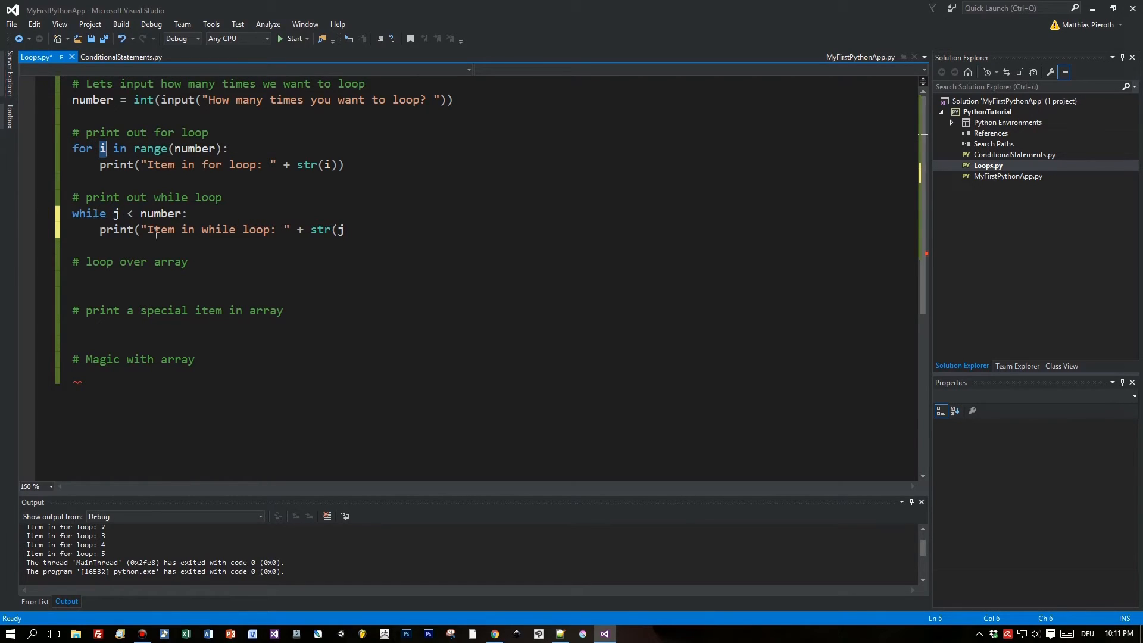
Add j = 0 above the while loop and close the print with str(j)).
key("enter")
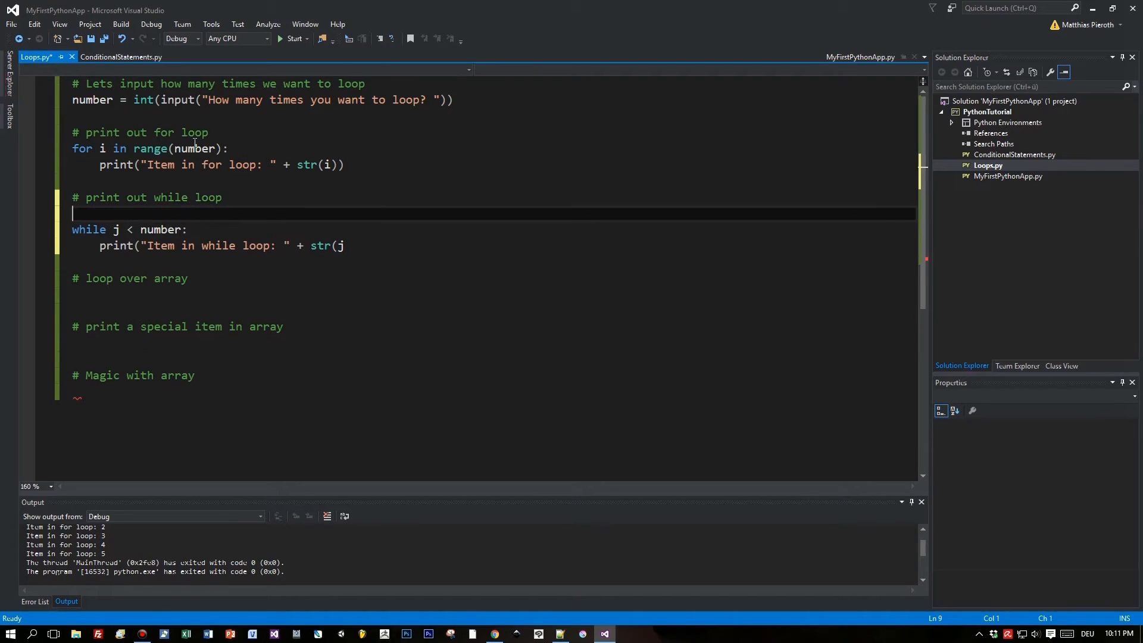
type("j")
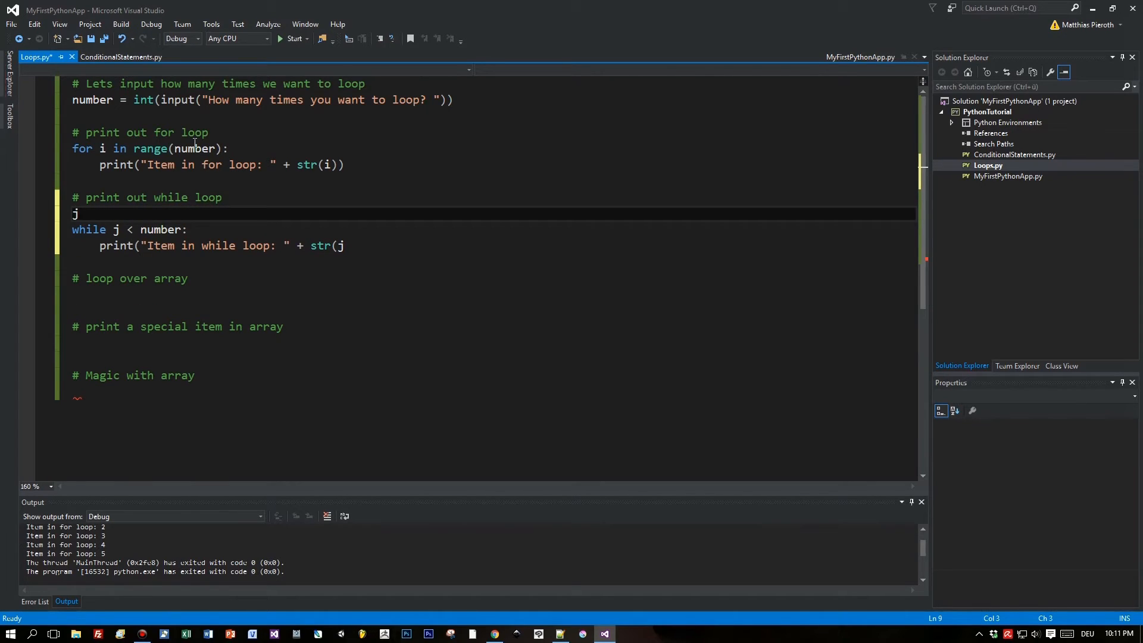
type("= 0")
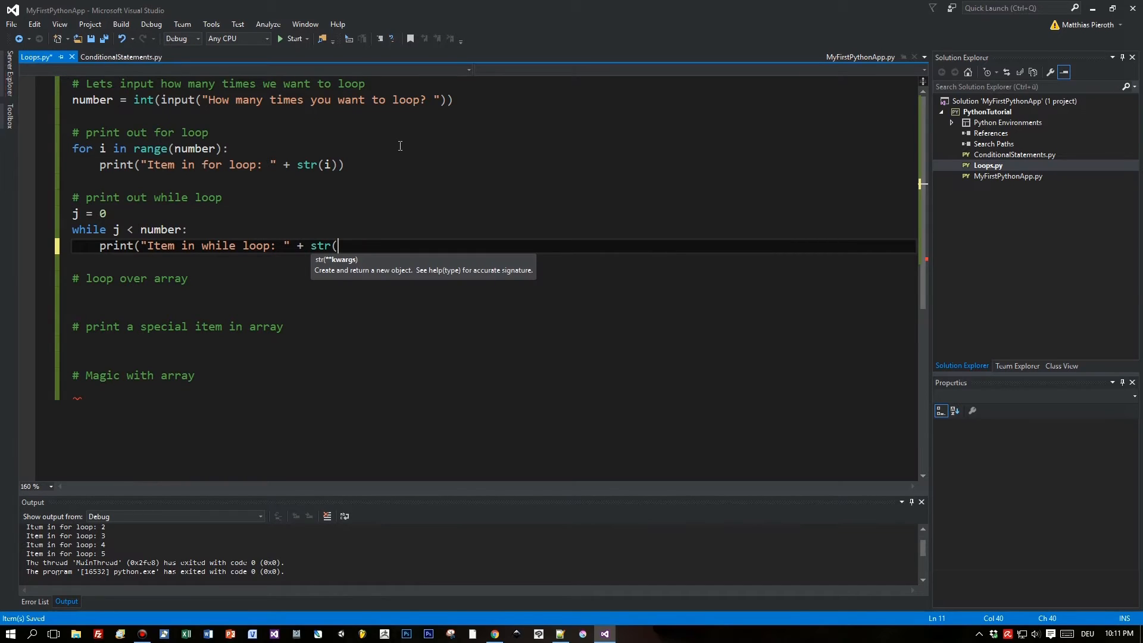
type("j")
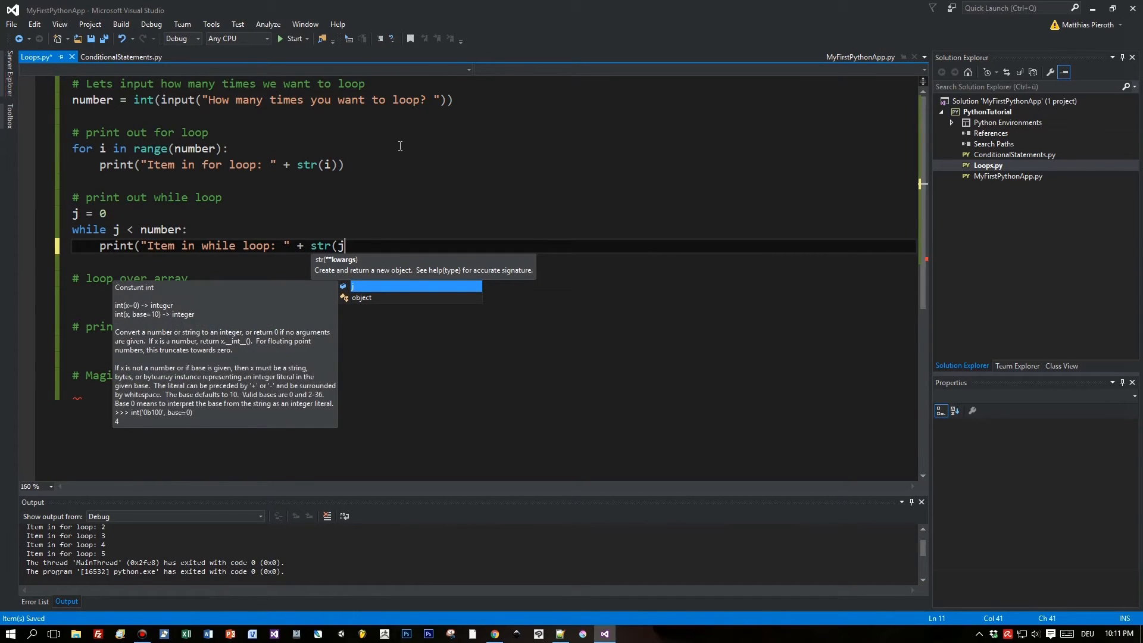
type("))")
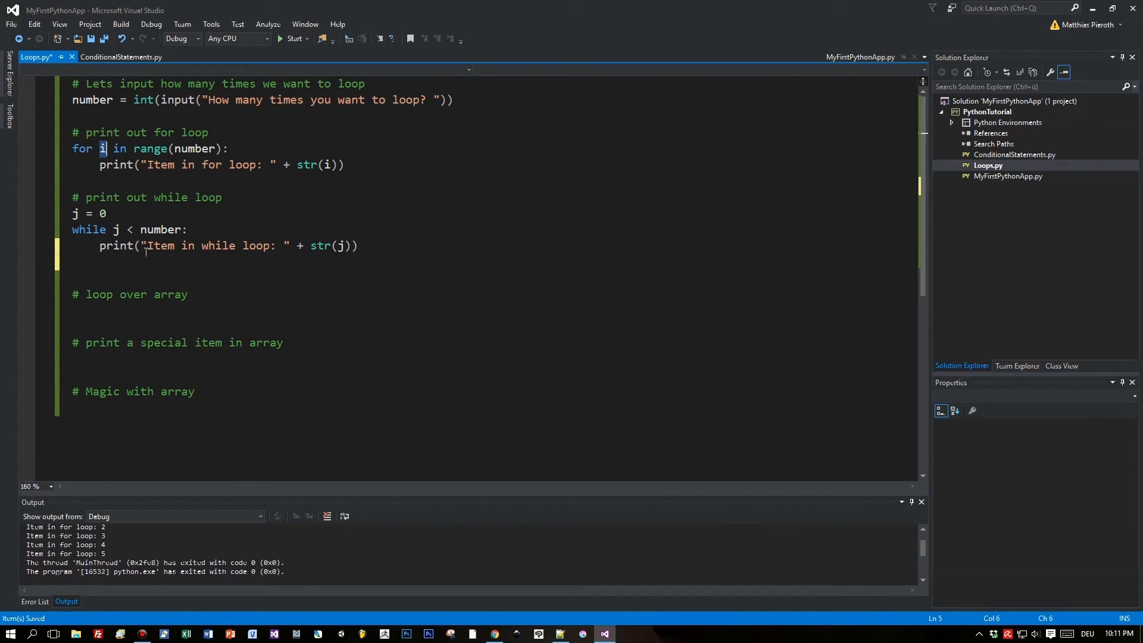
mouse_move(195, 149)
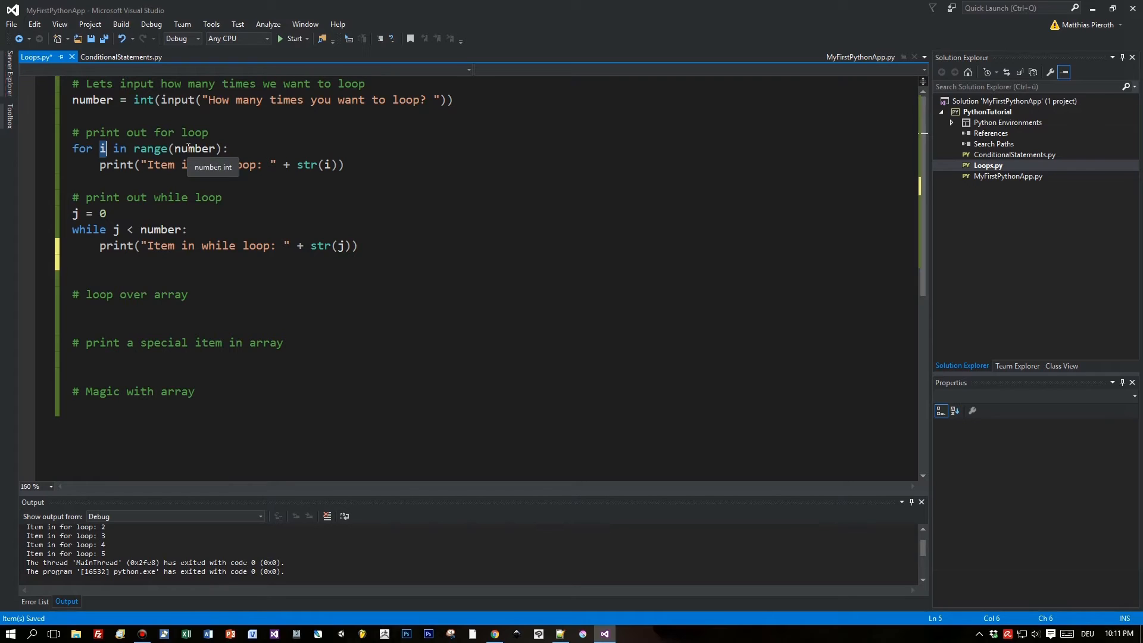
mouse_move(122, 260)
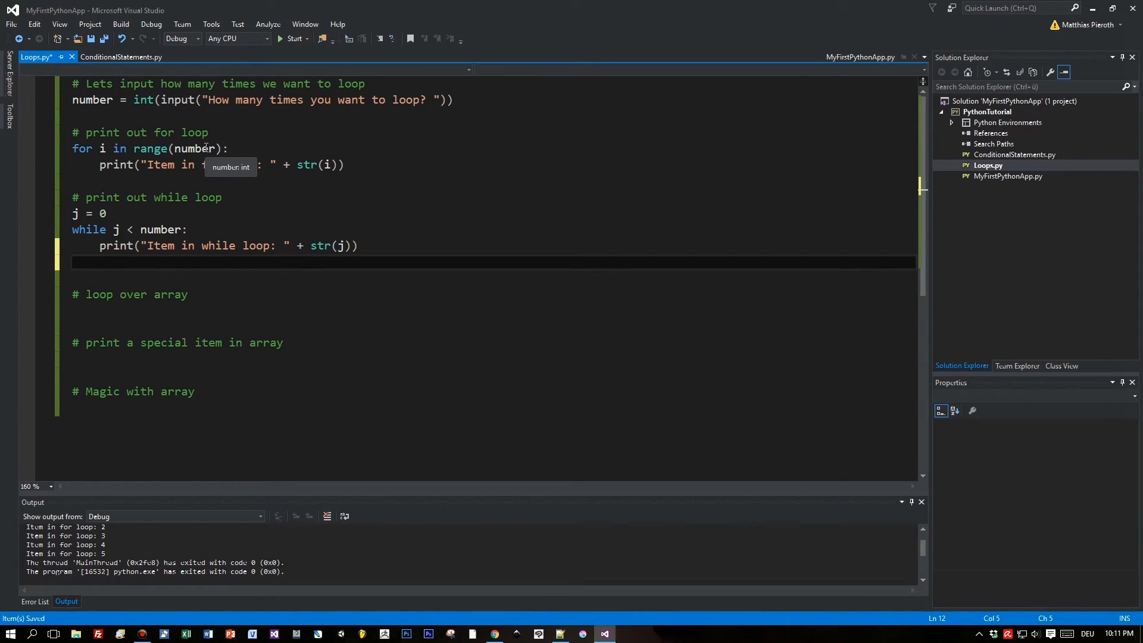
Add '# explicitly increment j' and j+=1 in the while loop, then run the script.
type("#")
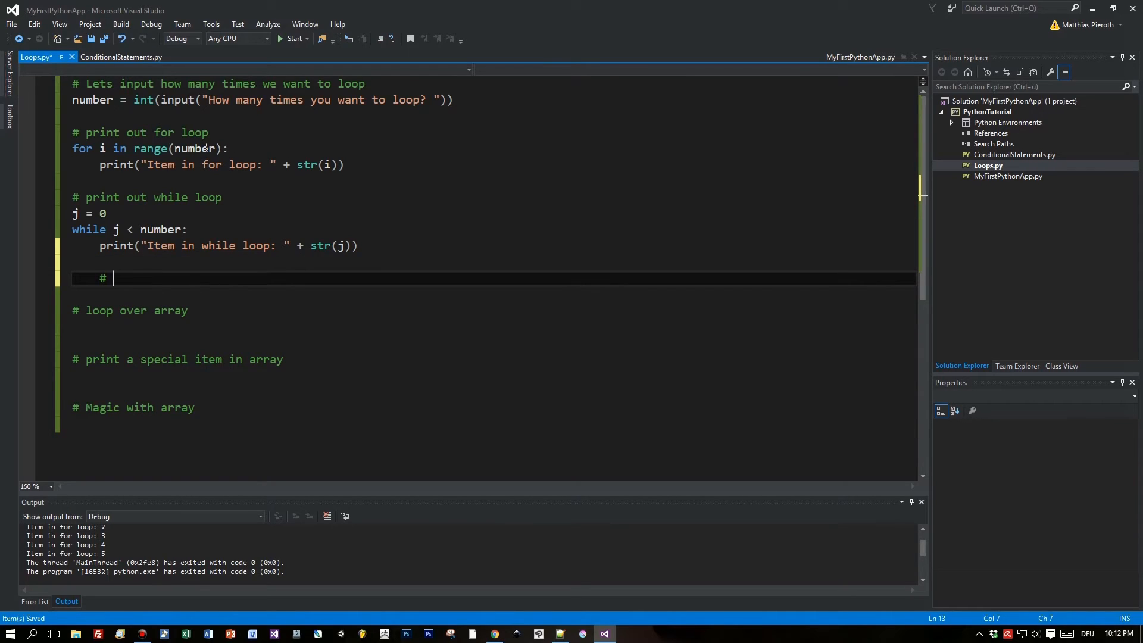
type("explicit")
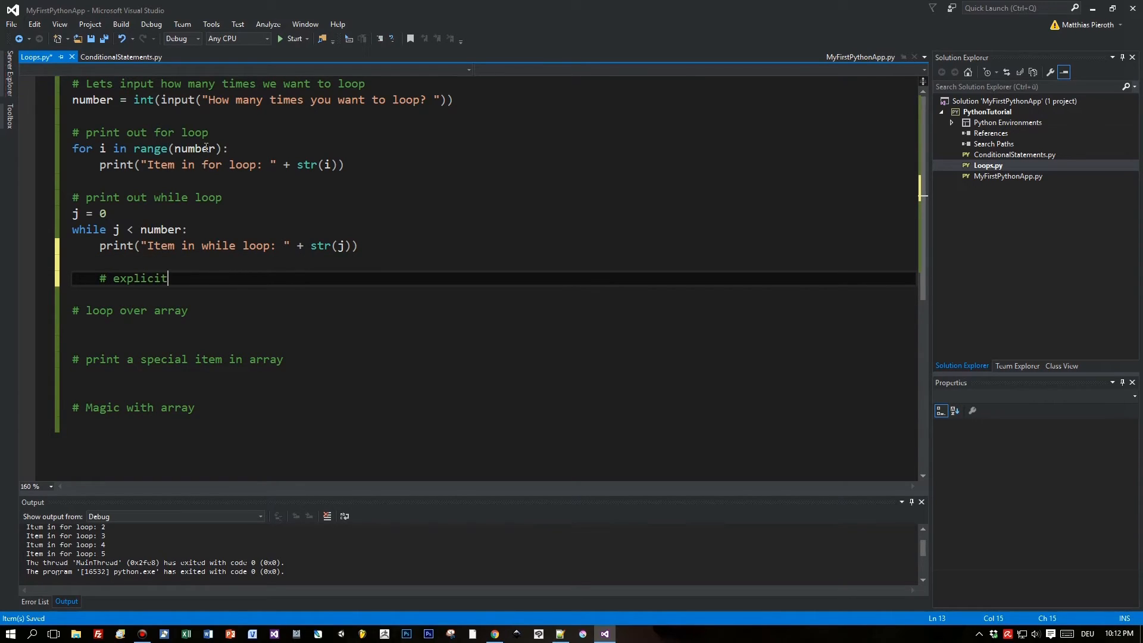
type("ly")
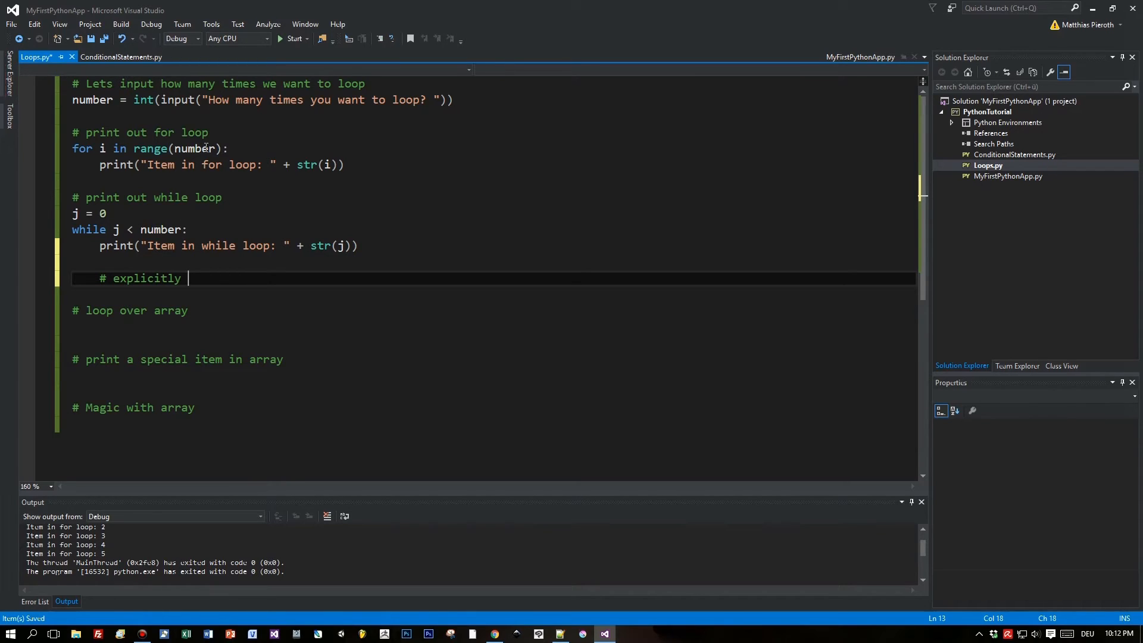
type("increment")
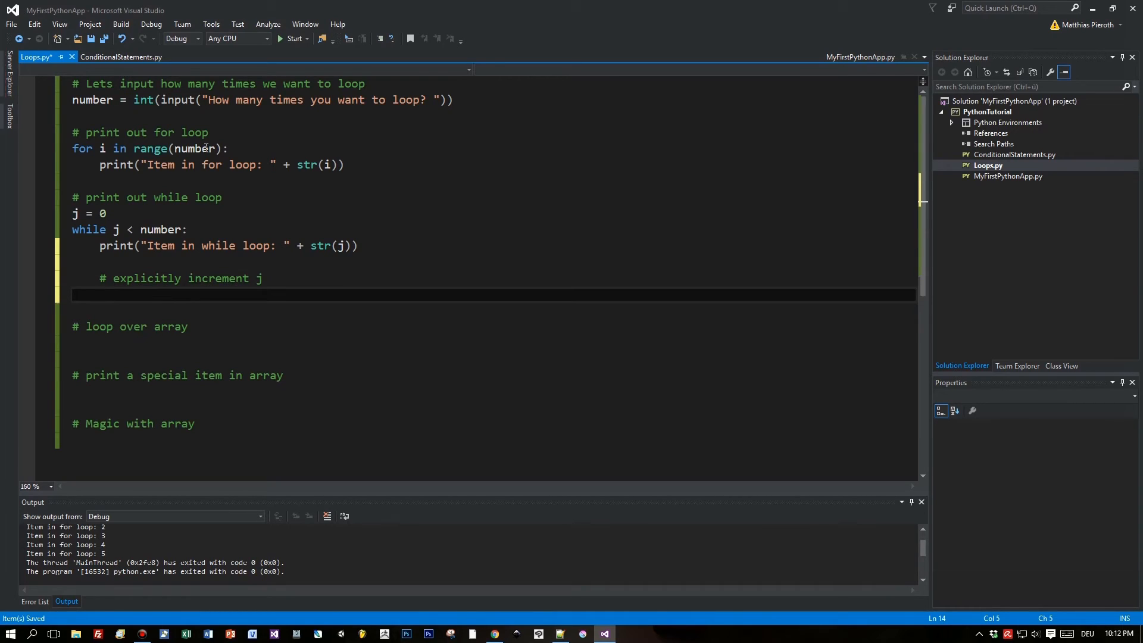
type("j")
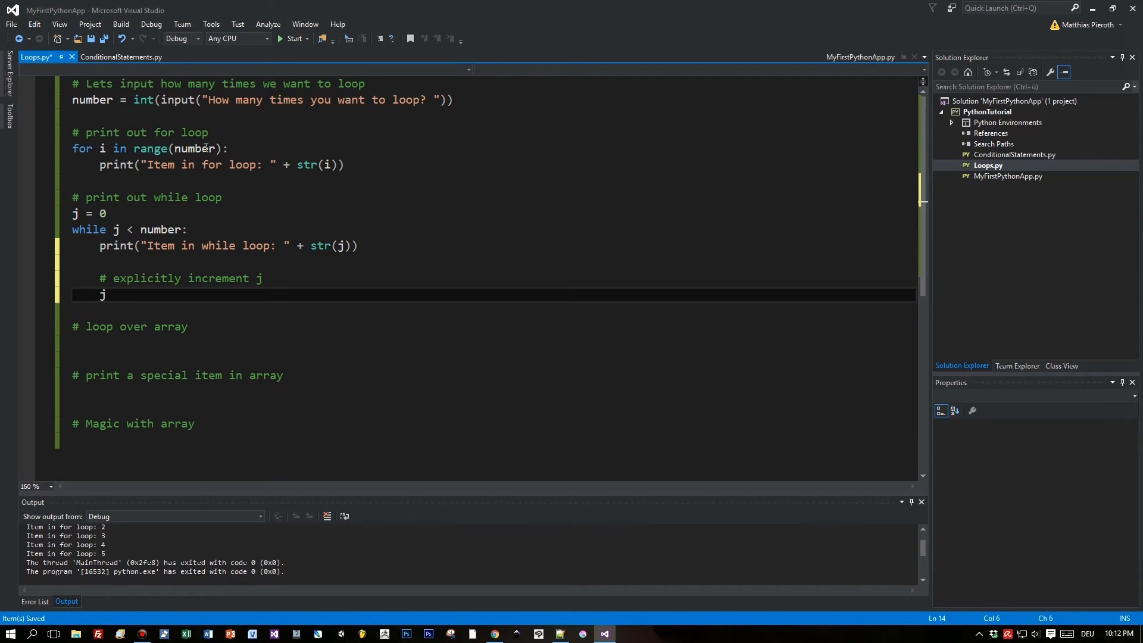
type("+=1")
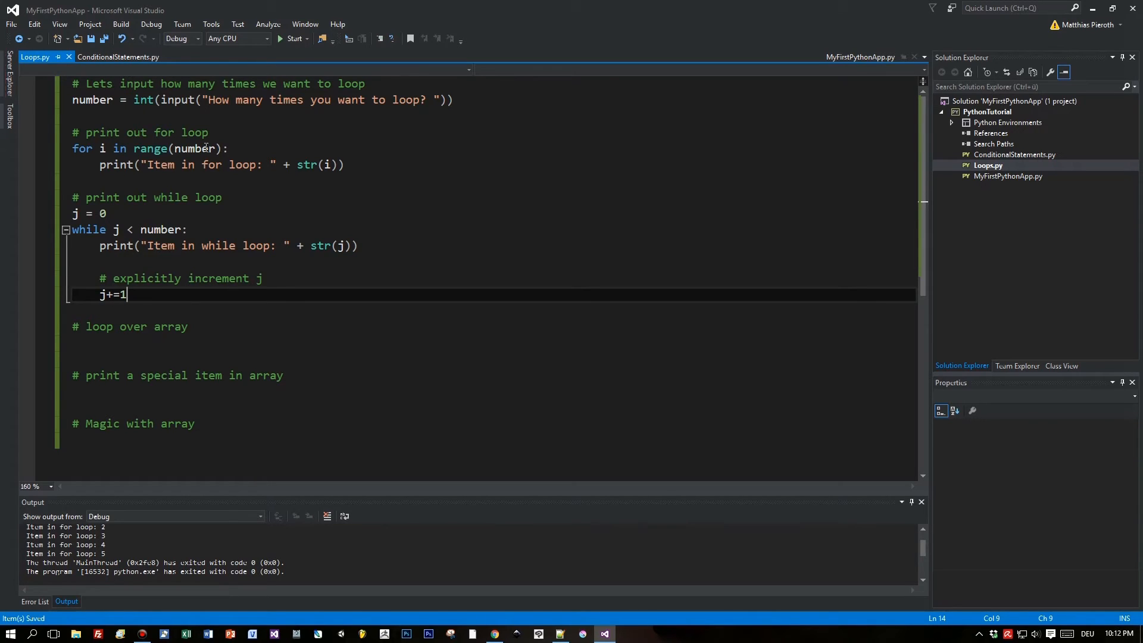
left_click(291, 39)
type("5")
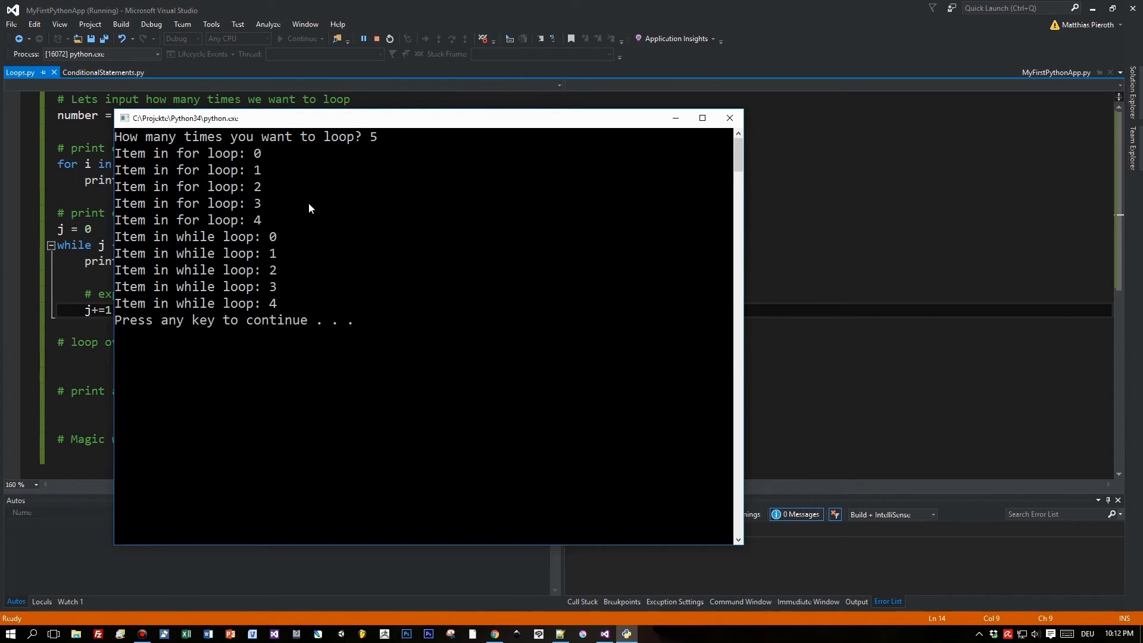
mouse_move(251, 283)
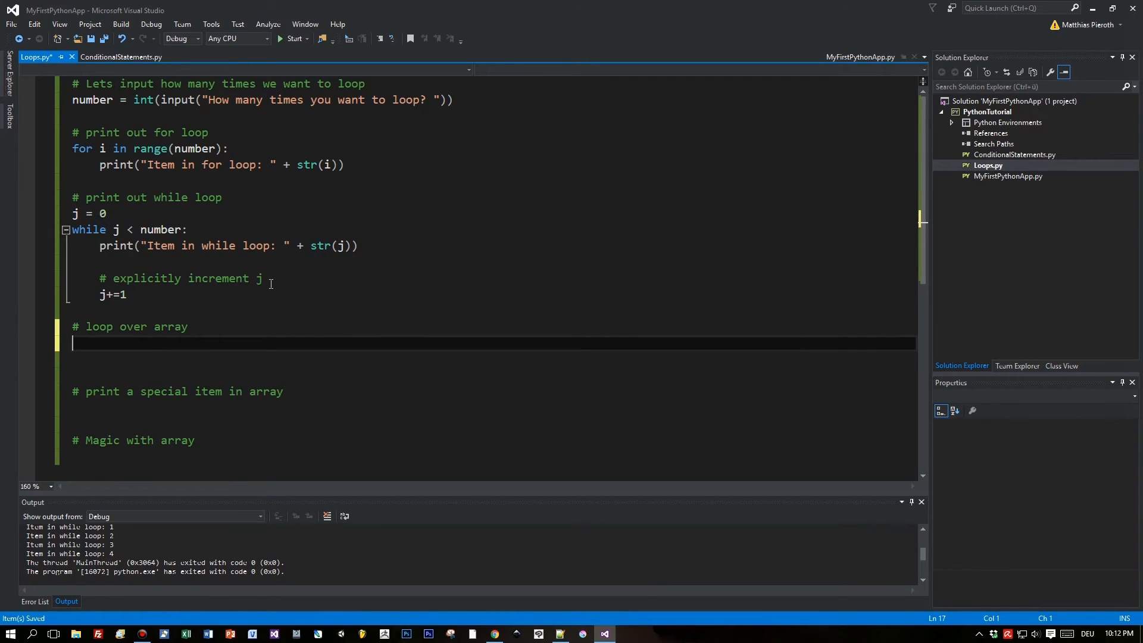
Type myarray = ['cat', 'python', 'dog'] and start a new line below it.
type("ma")
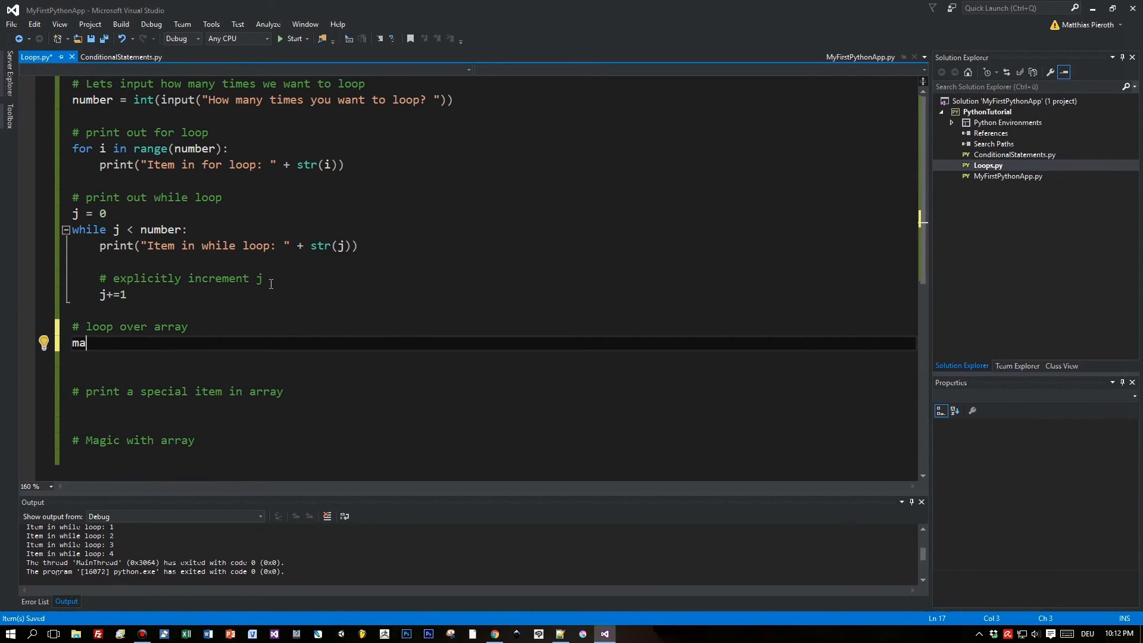
type("yarray =")
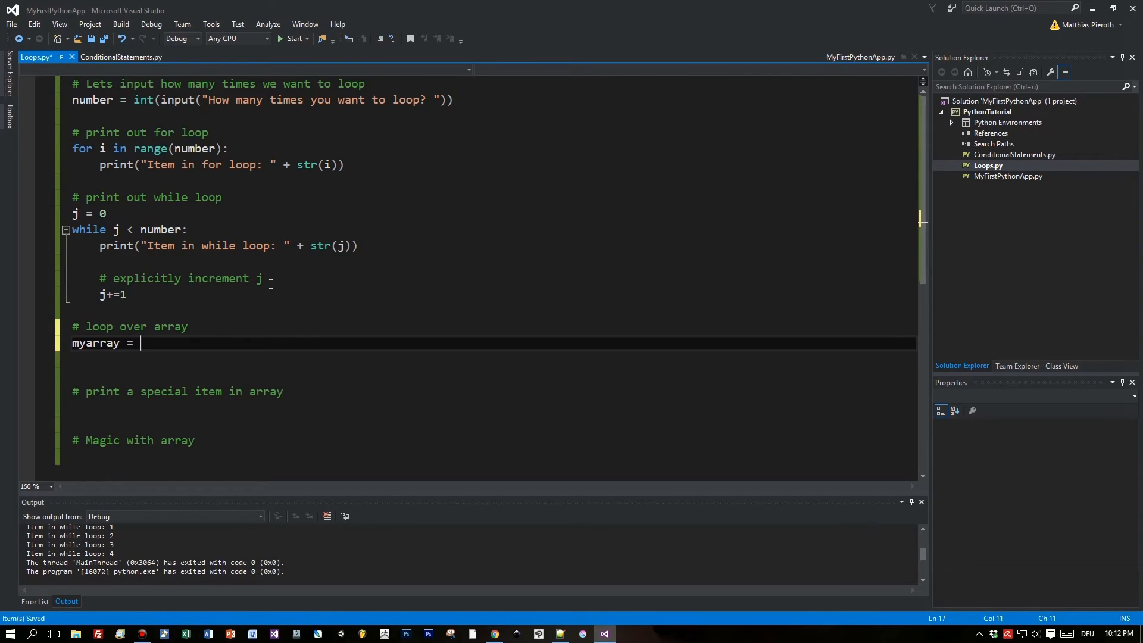
type("[")
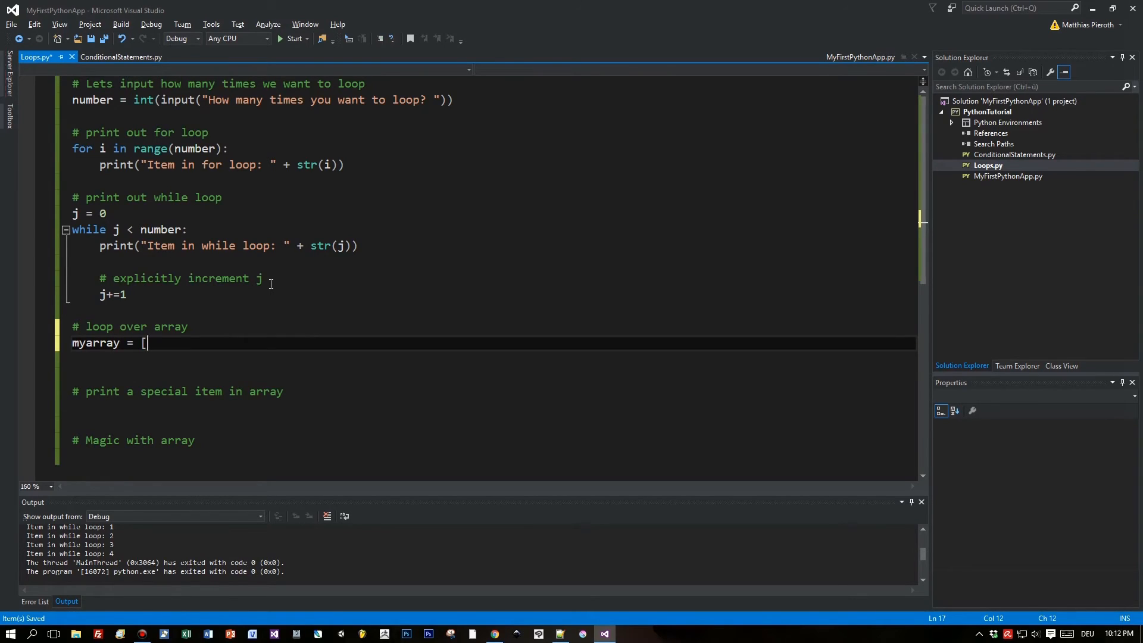
type("'c")
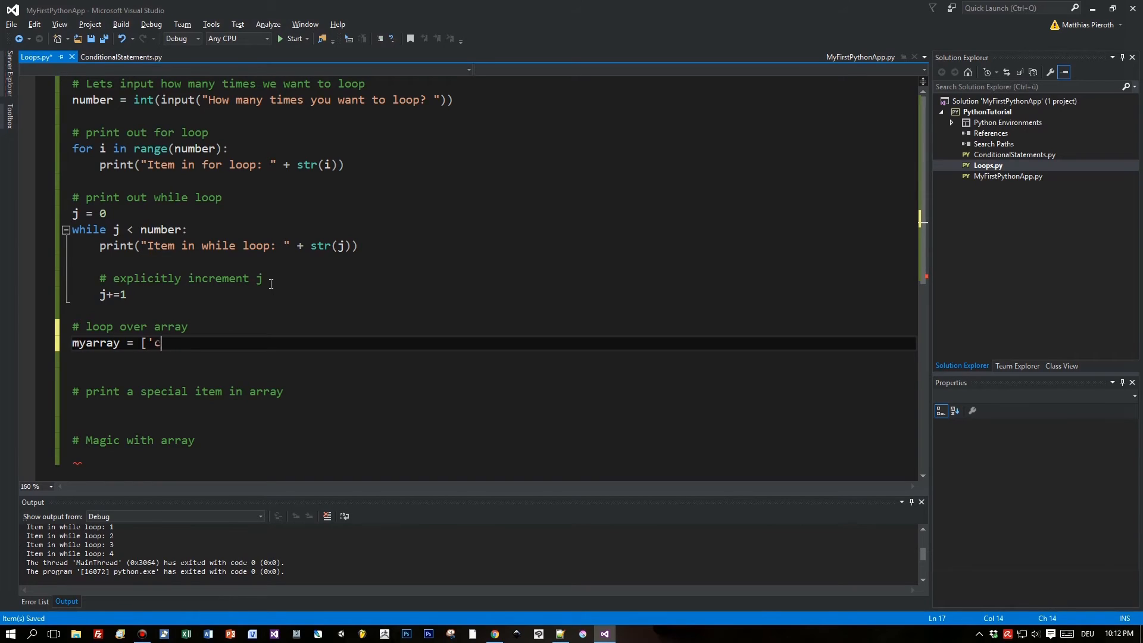
type("at'")
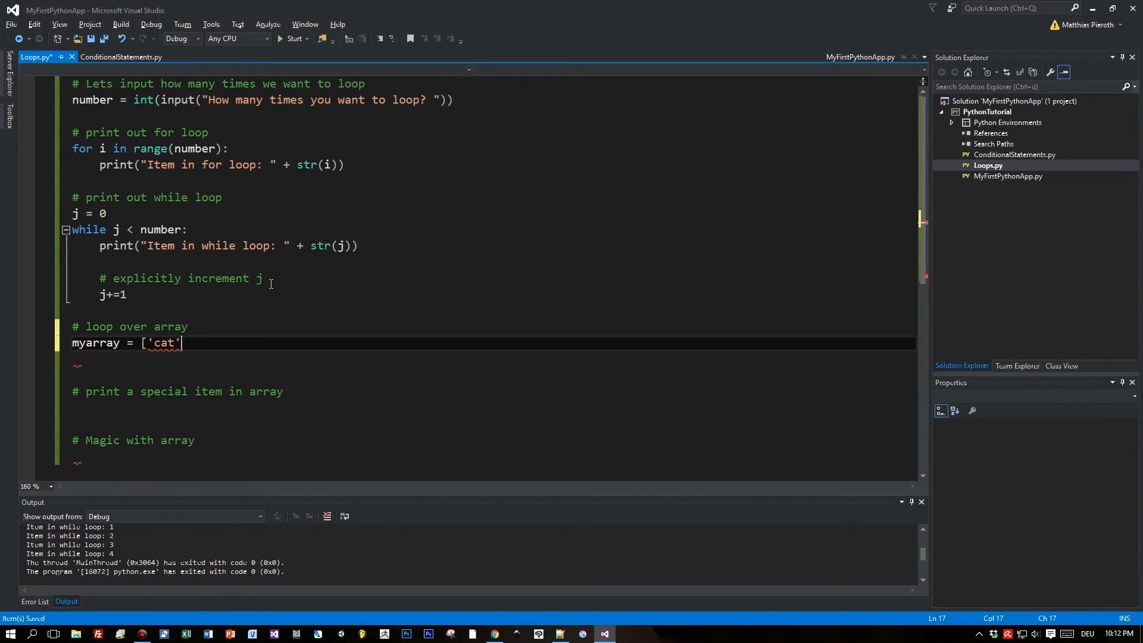
type(", '")
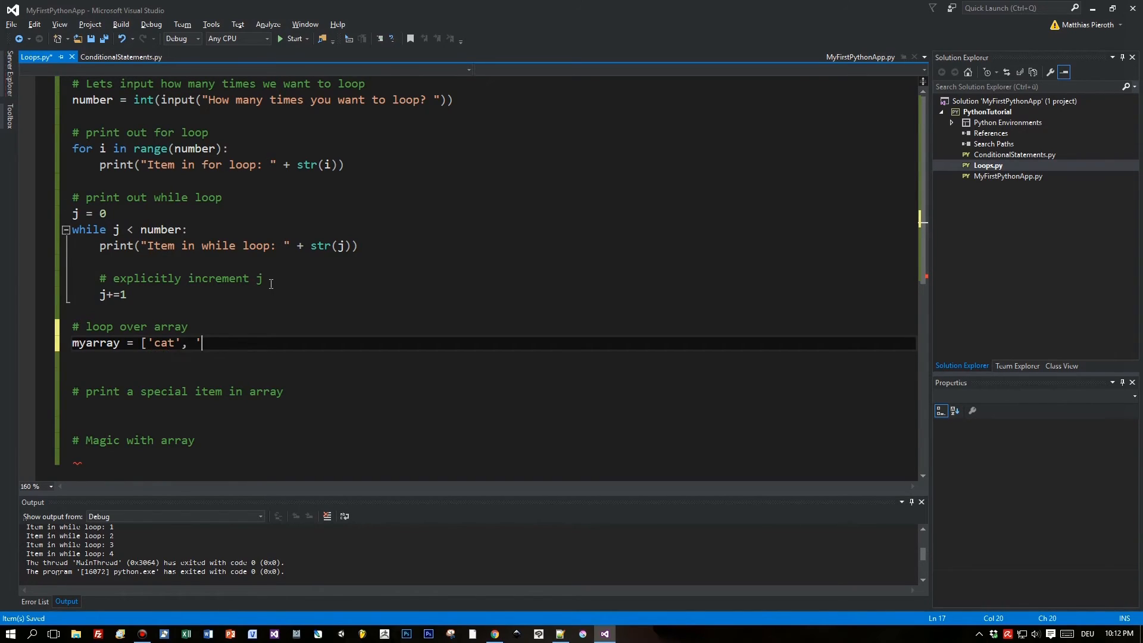
type("python")
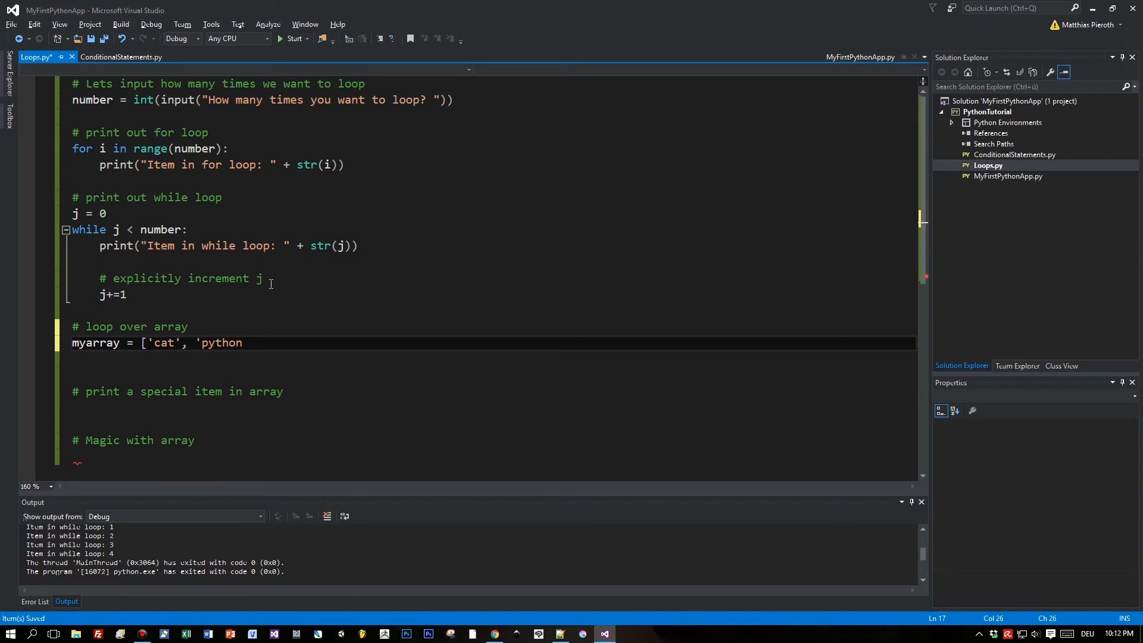
type("'")
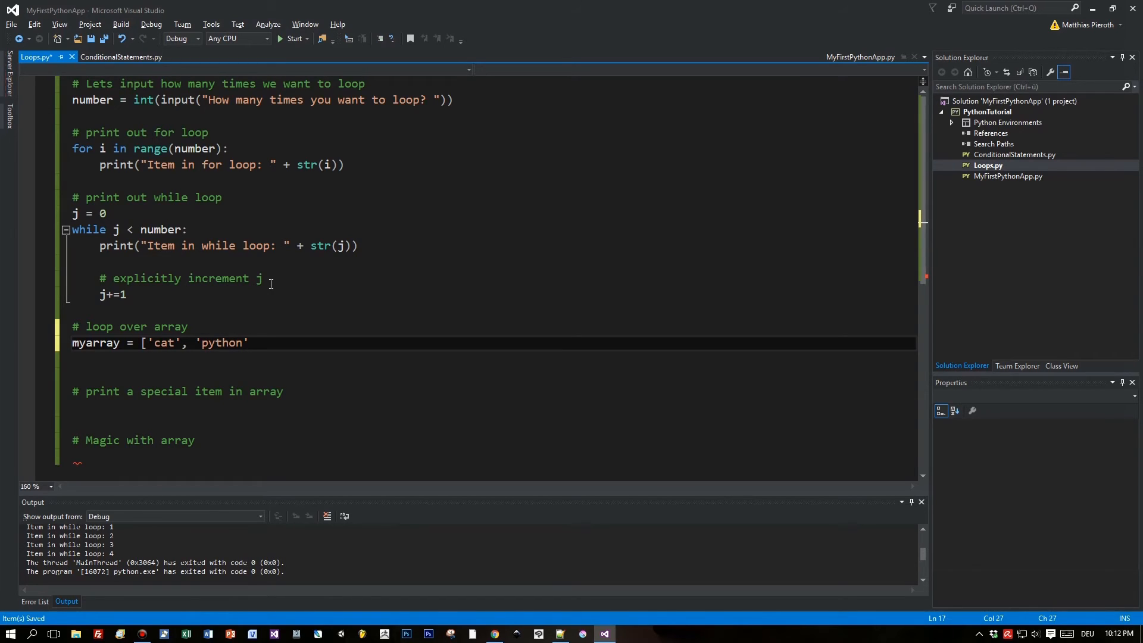
type(", 'dog'")
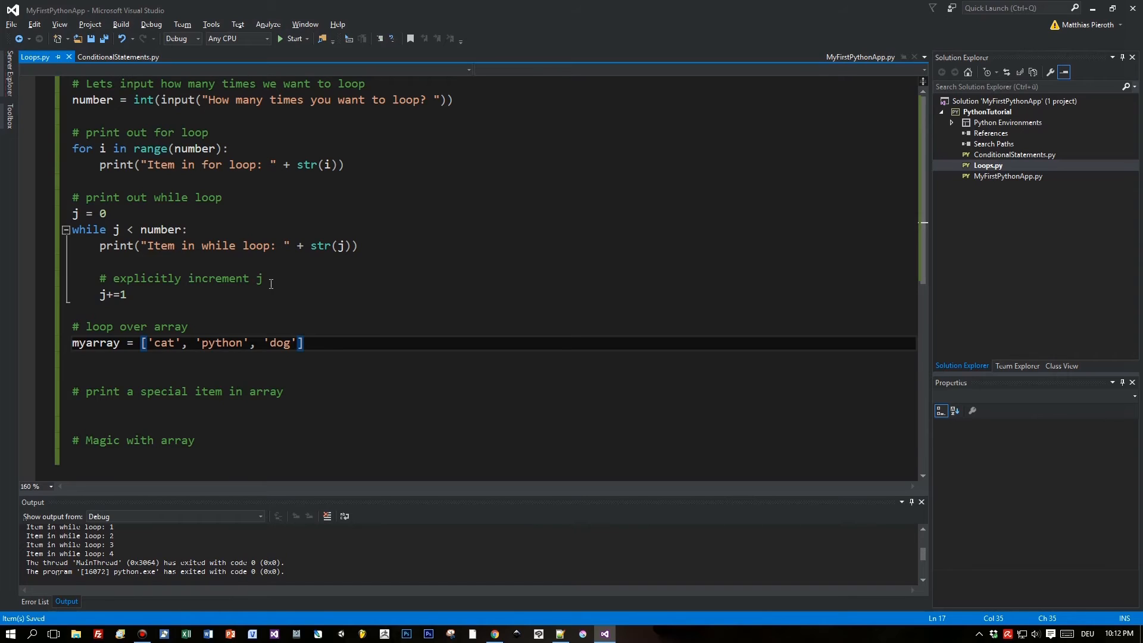
key("enter")
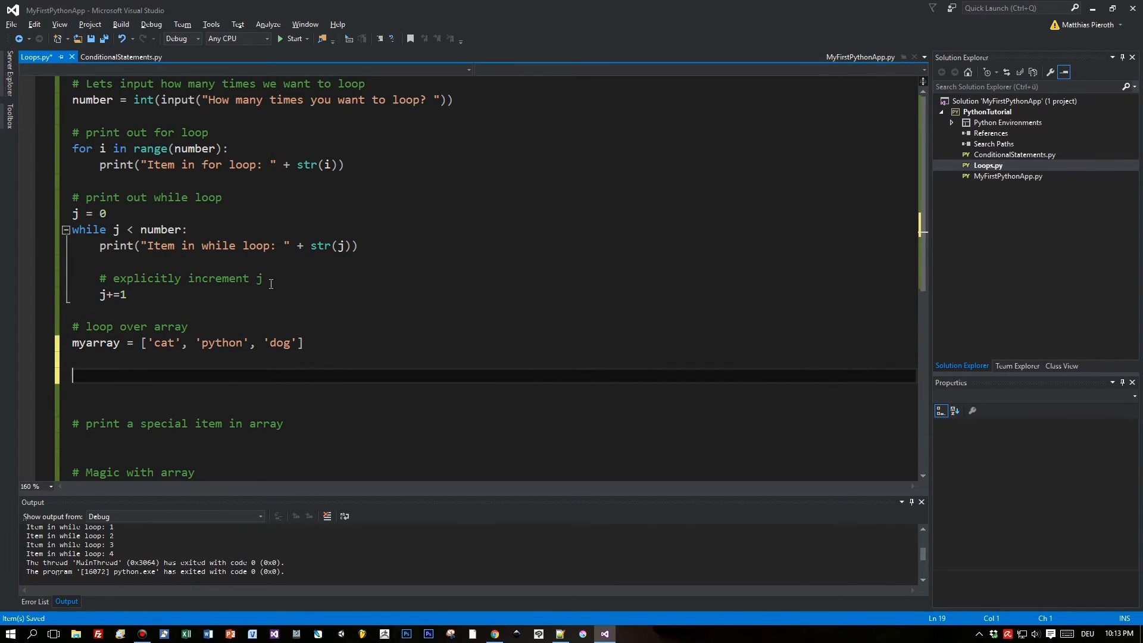
Write for a in myarray: printing "Item in myarray: " + a, then run the script.
type("for")
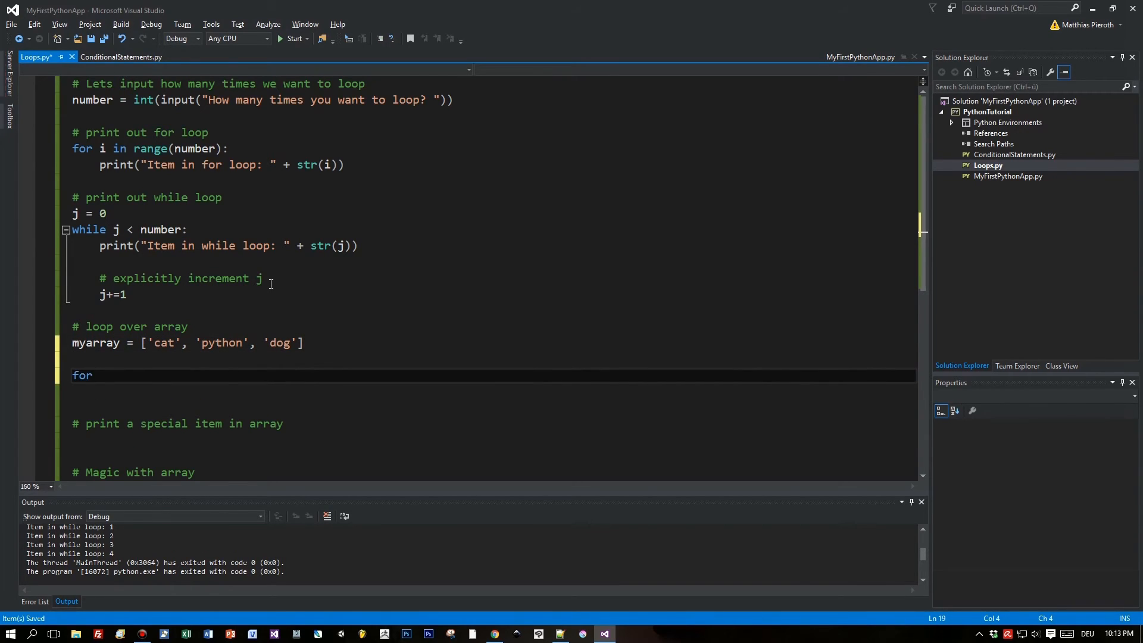
type("a in")
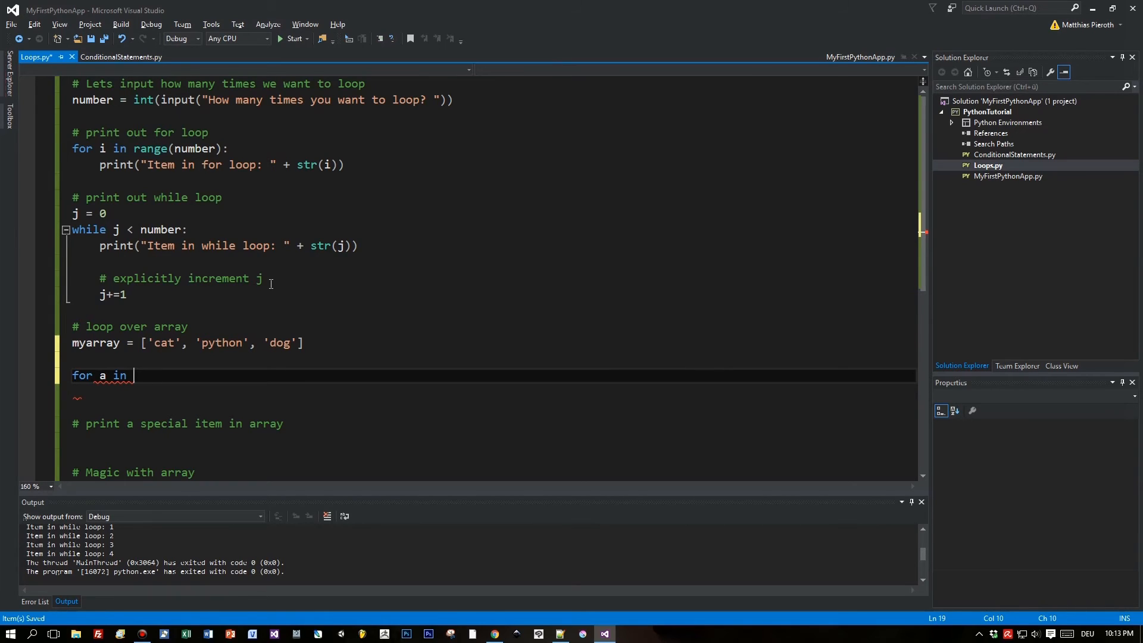
type("myarray")
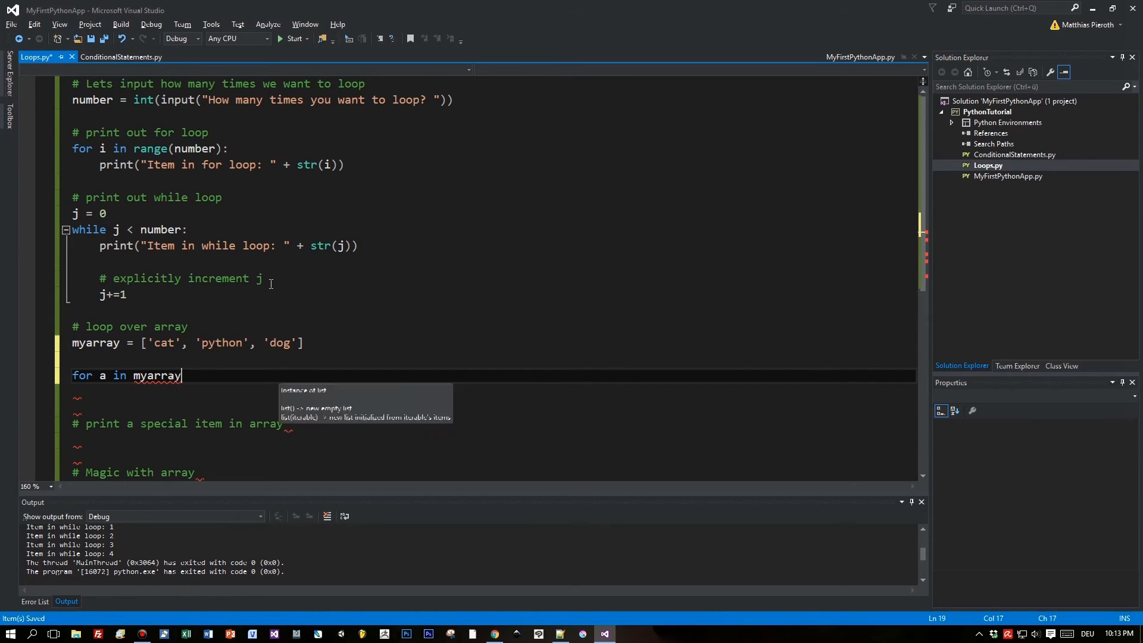
type(":")
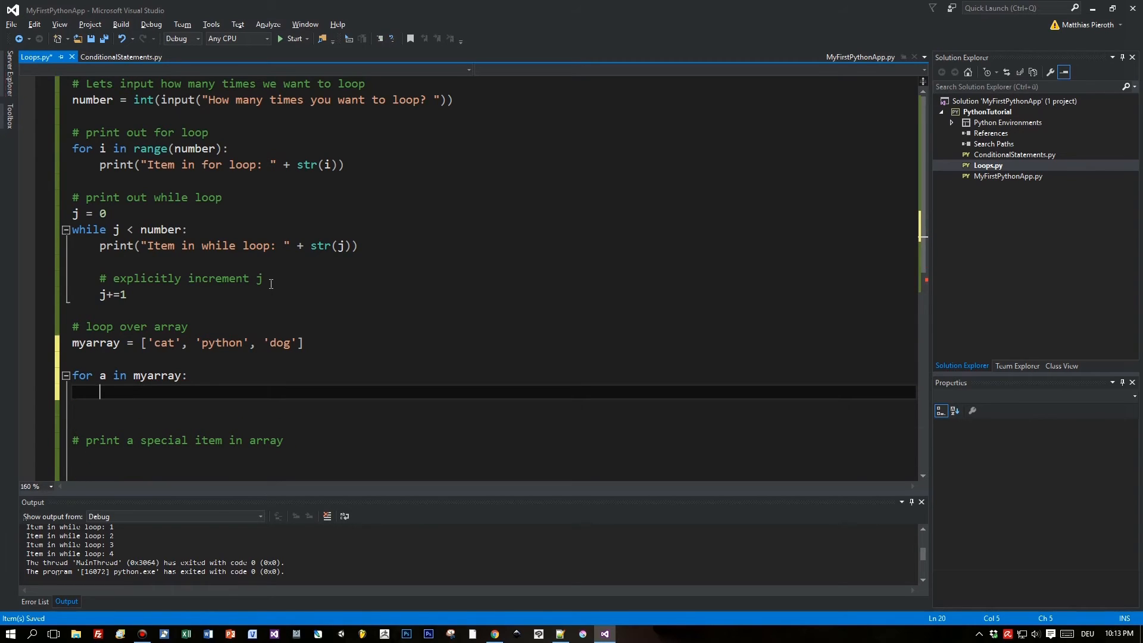
type("prin")
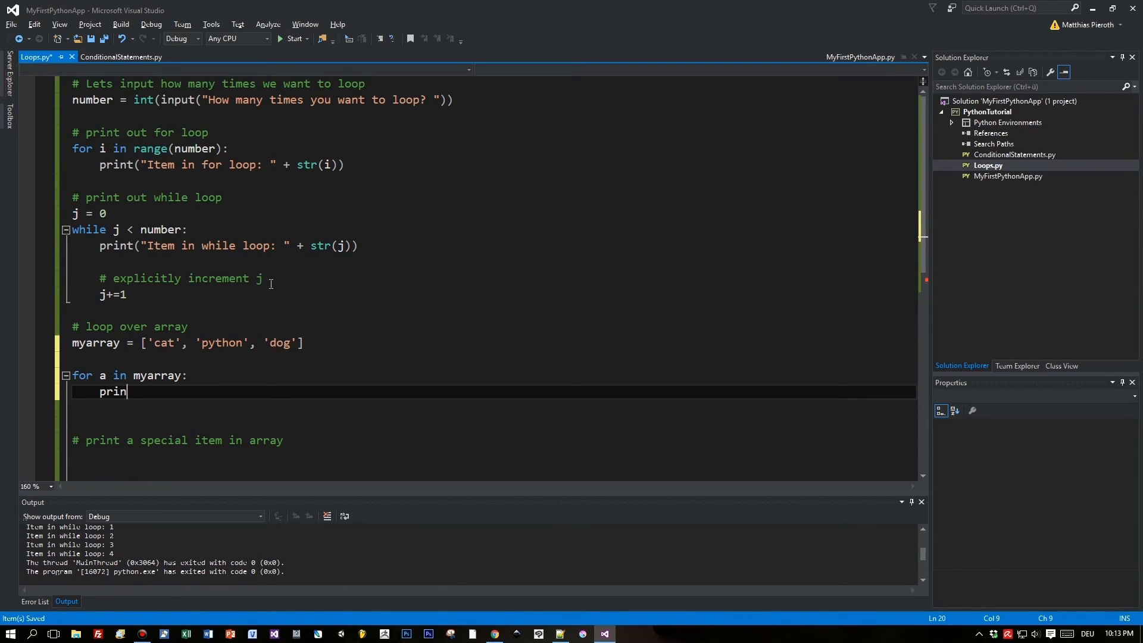
type("t")
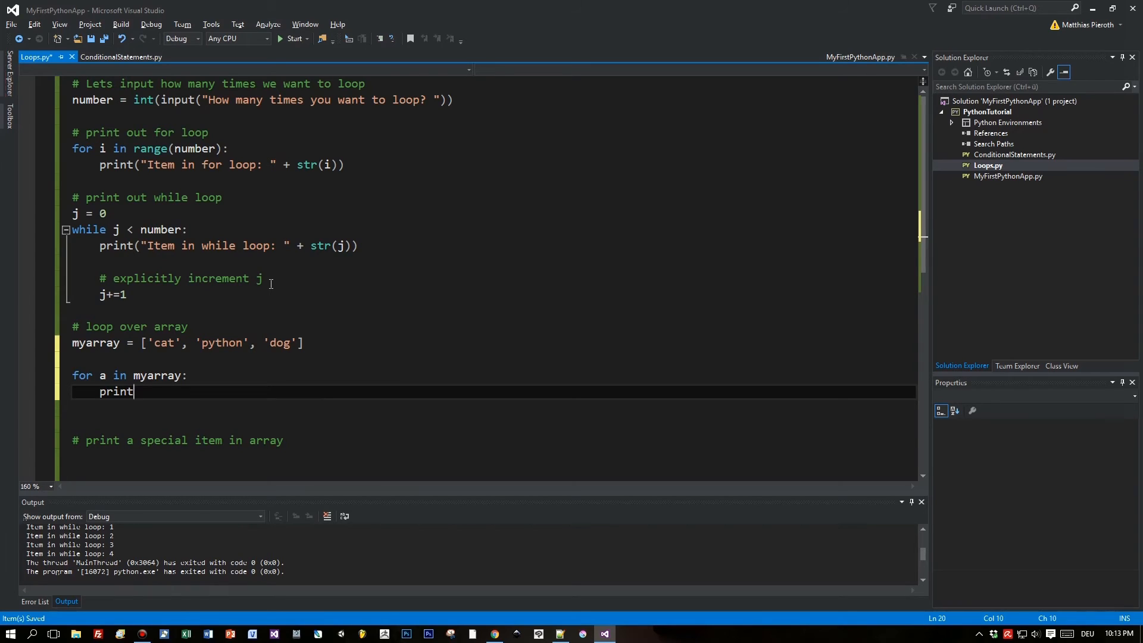
type("(\"Item")
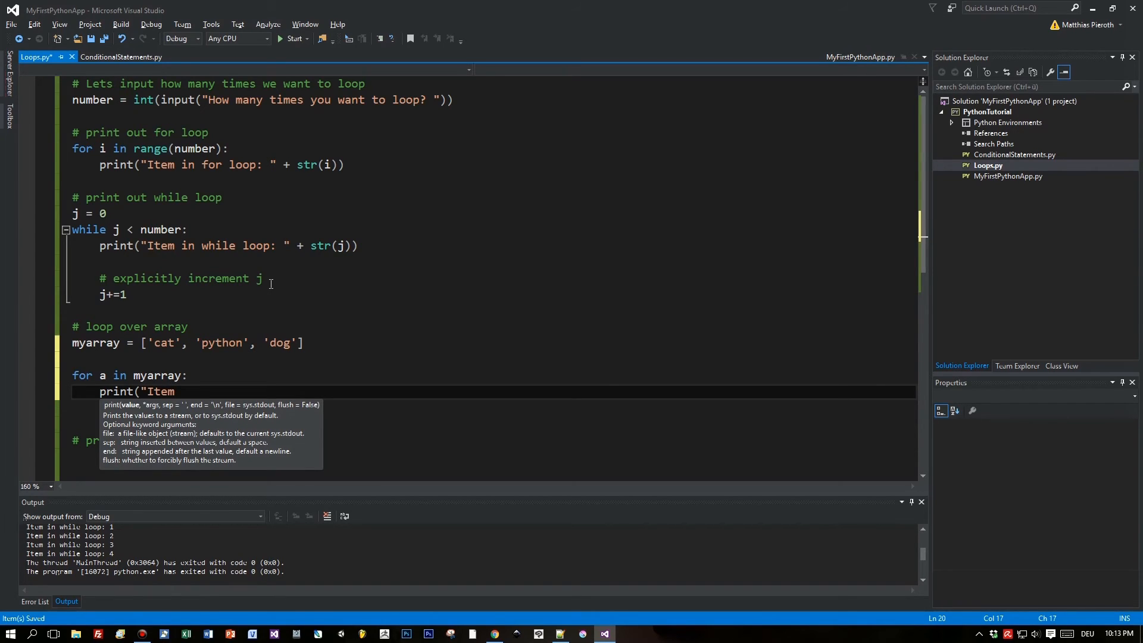
type("in myarray")
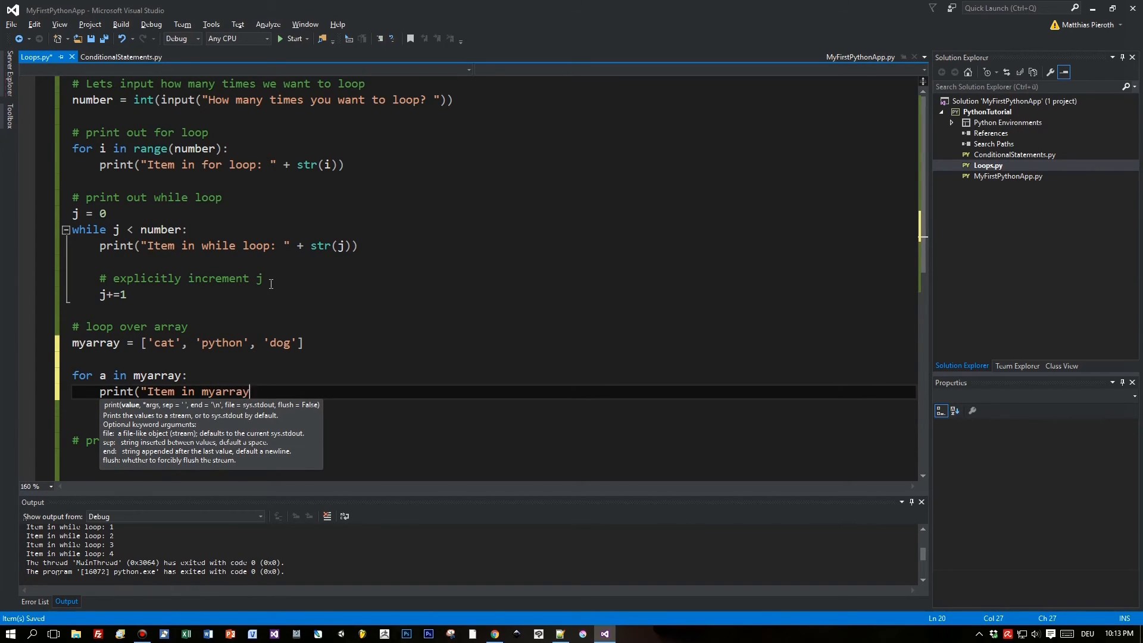
type(": \" +")
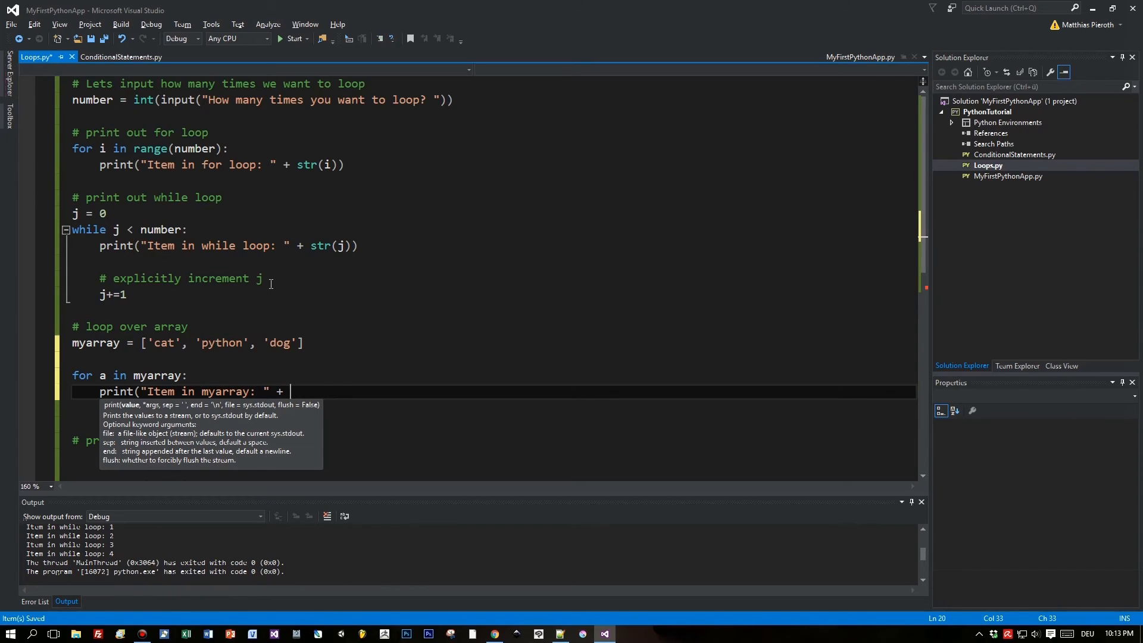
type("a")
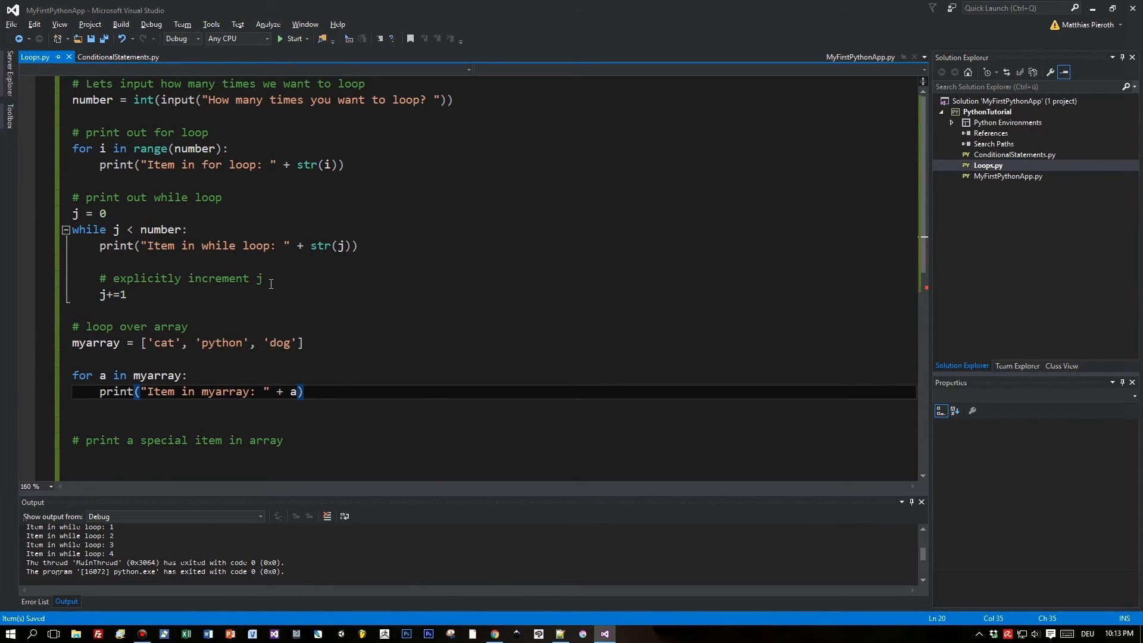
left_click(293, 39)
type("2")
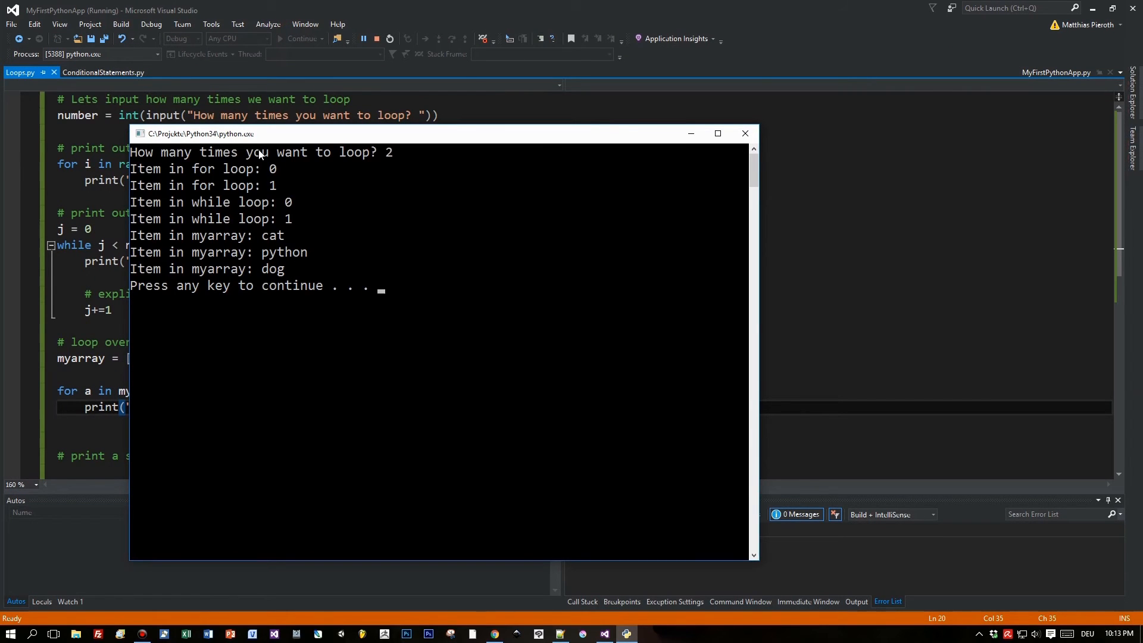
mouse_move(284, 285)
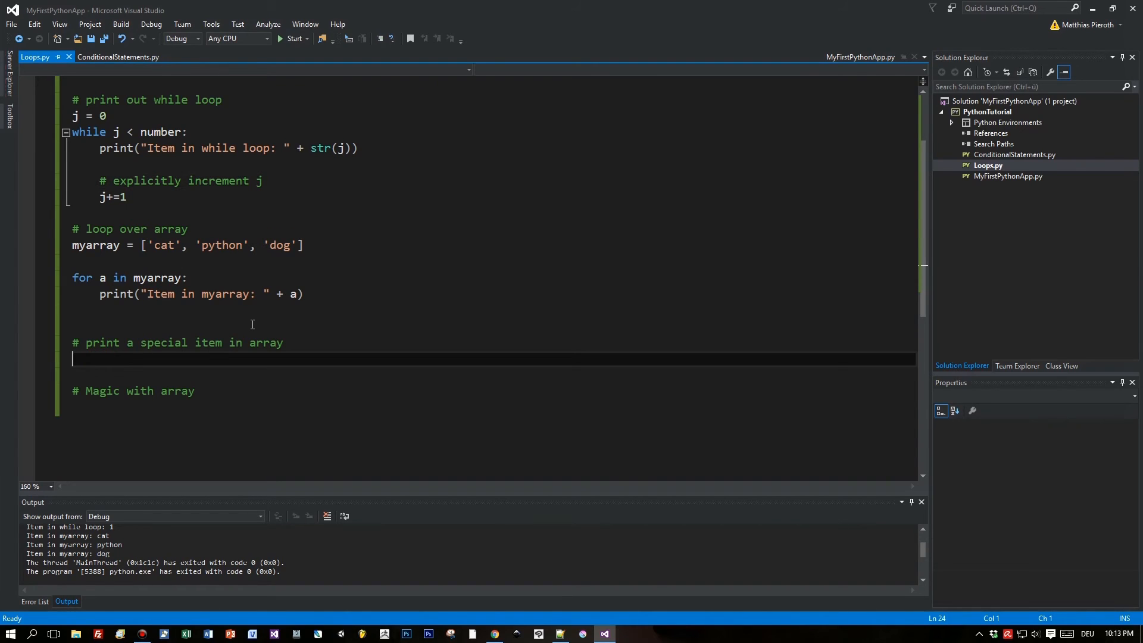
Add print("Special item 2nd: " + myarray[1]) and start the script.
type("pri")
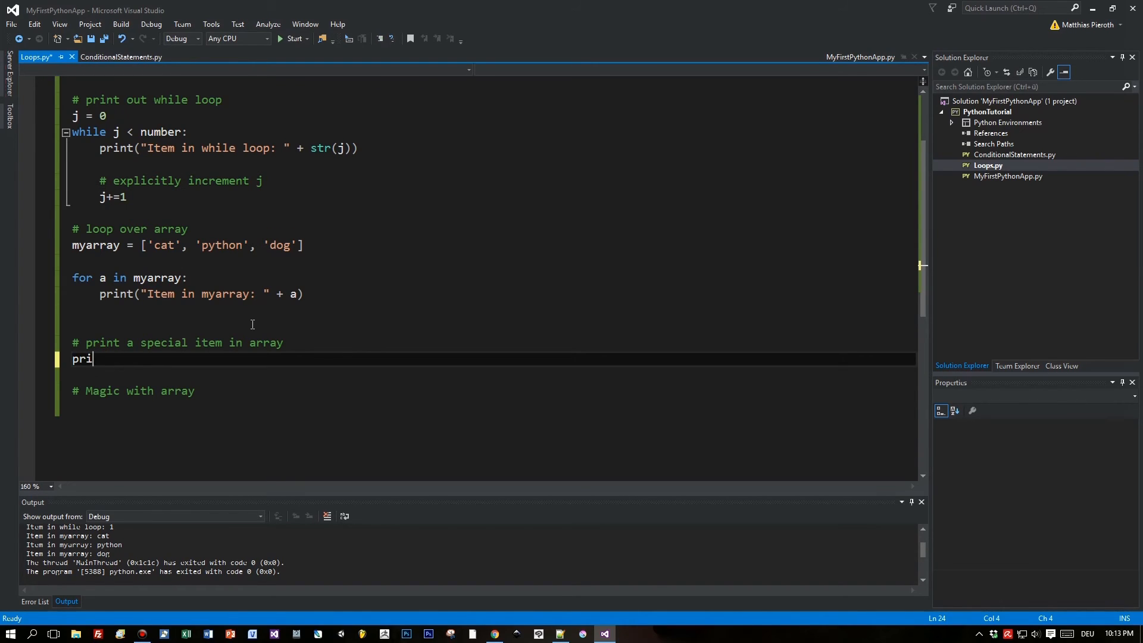
type("nt(")
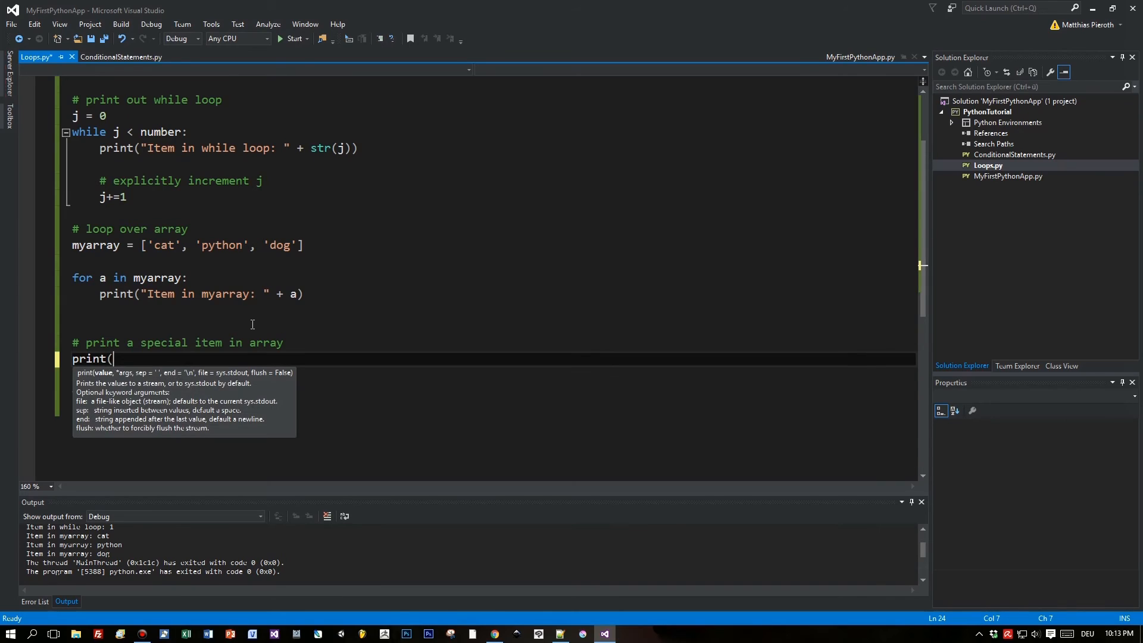
type("\"Special ite")
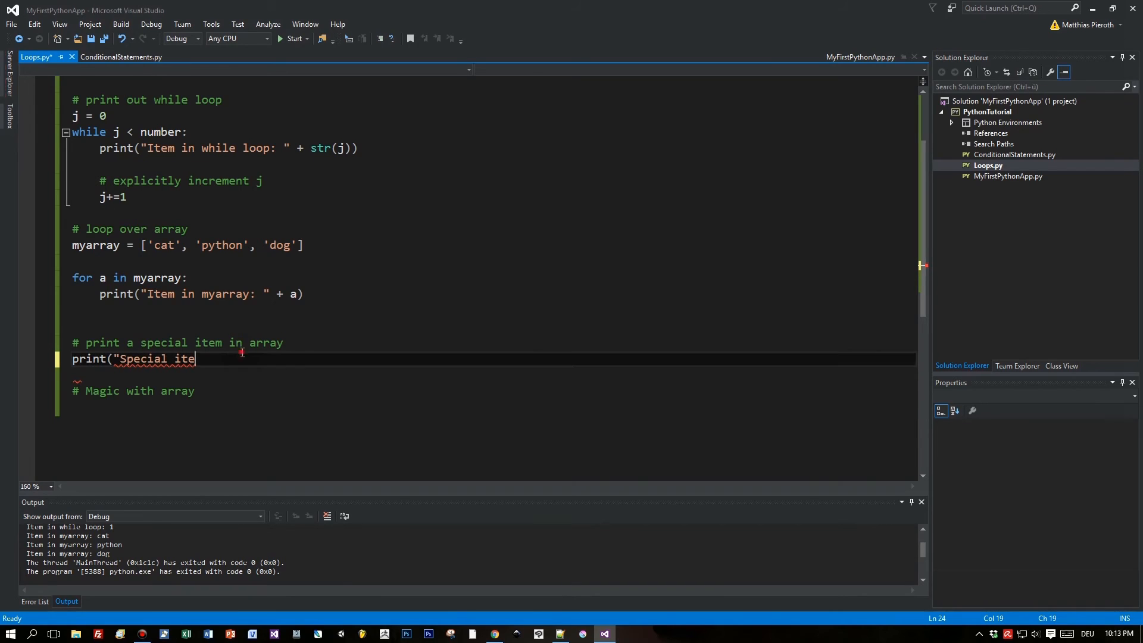
type("m")
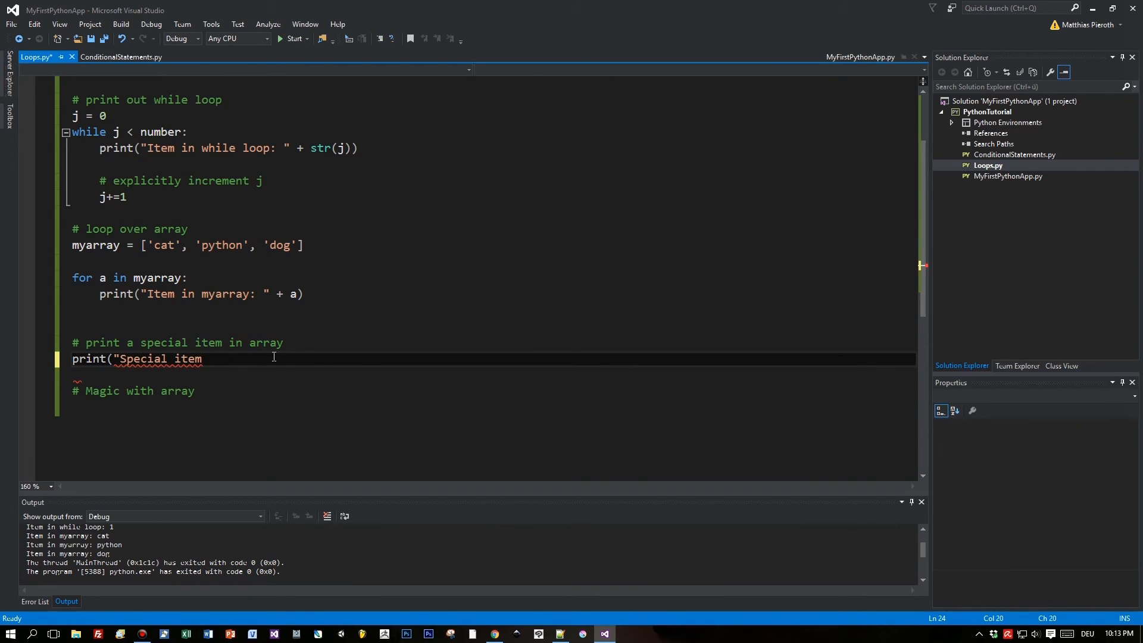
type(": \" +")
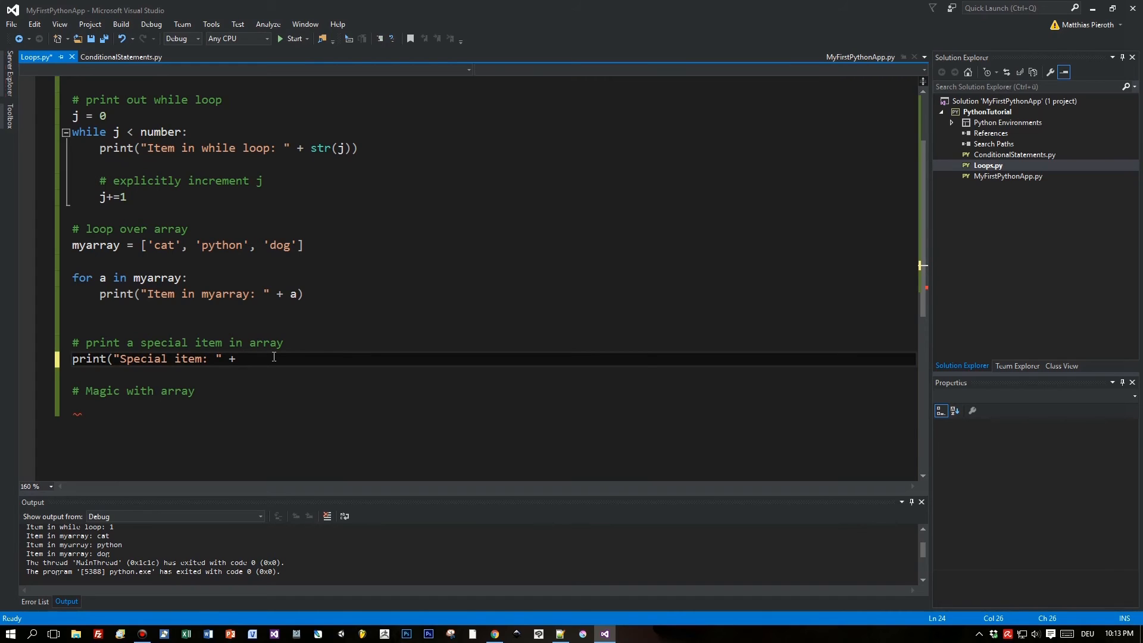
type("myarray[0")
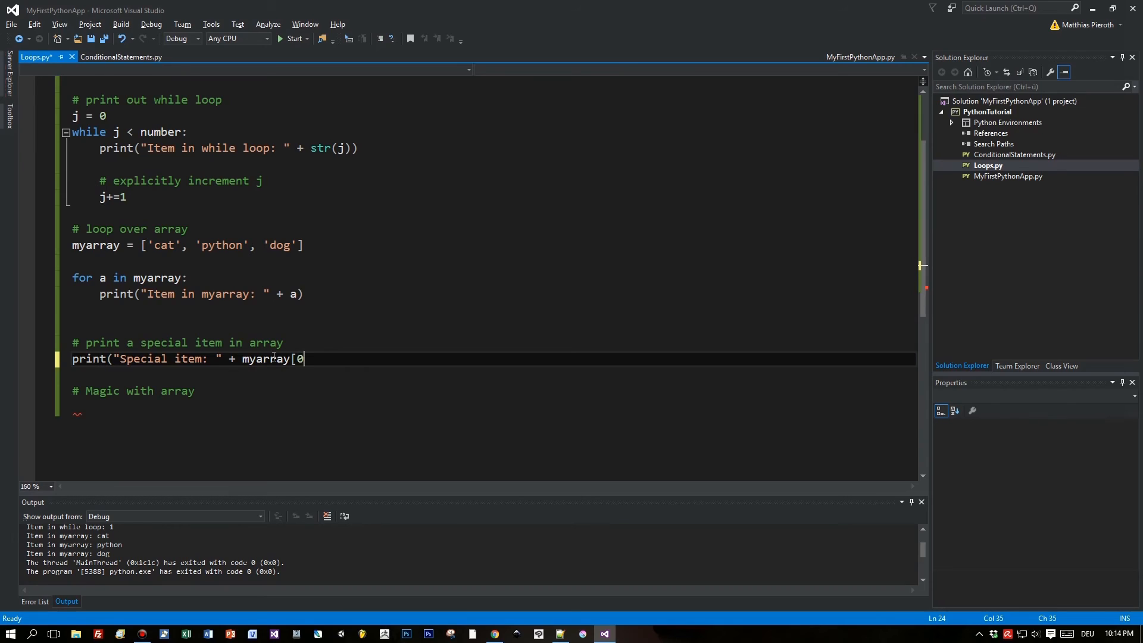
type("])")
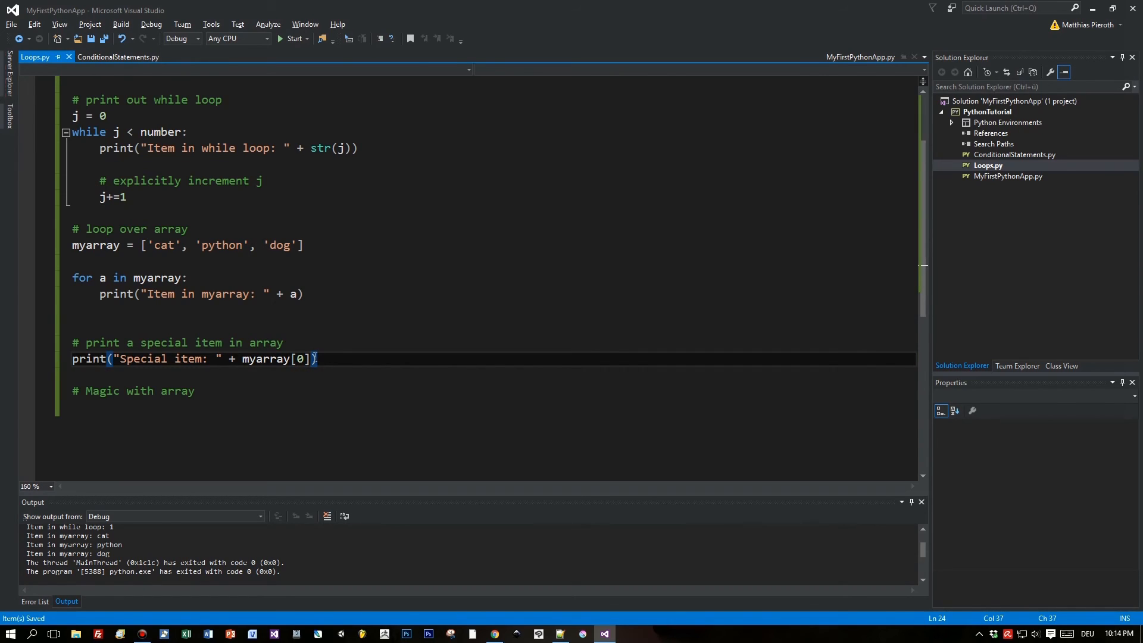
key("Backspace")
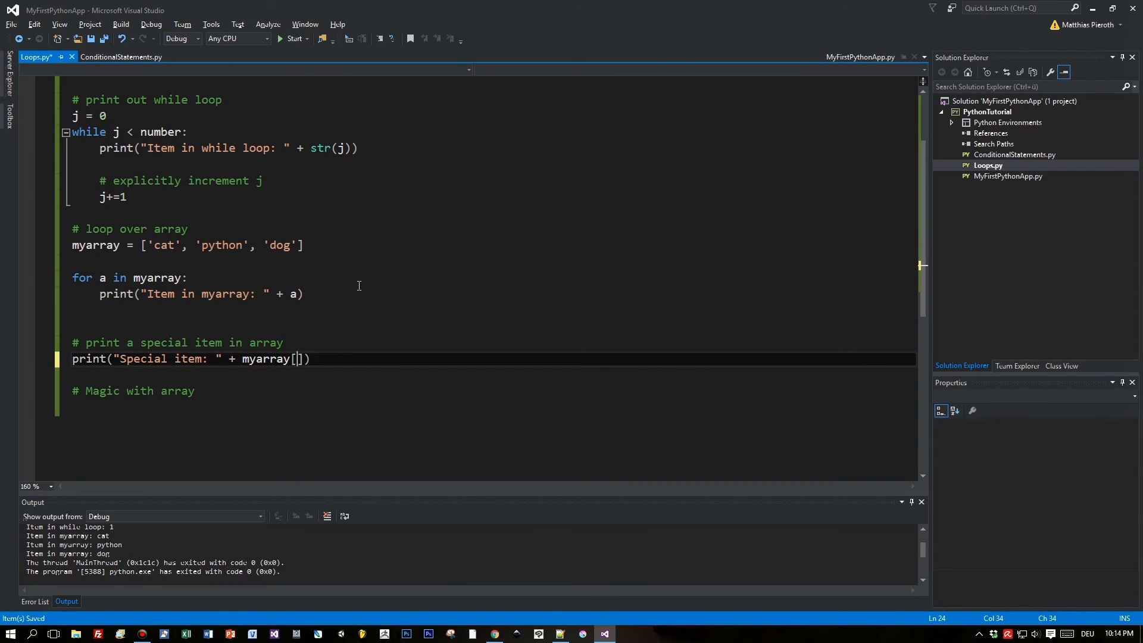
type("1")
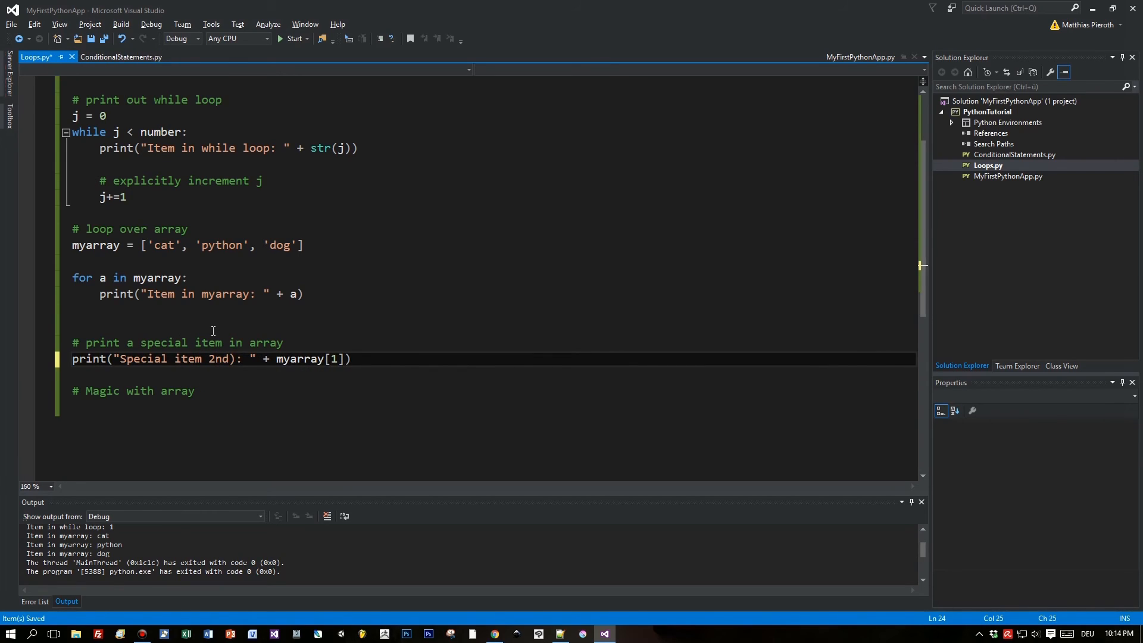
left_click(291, 39)
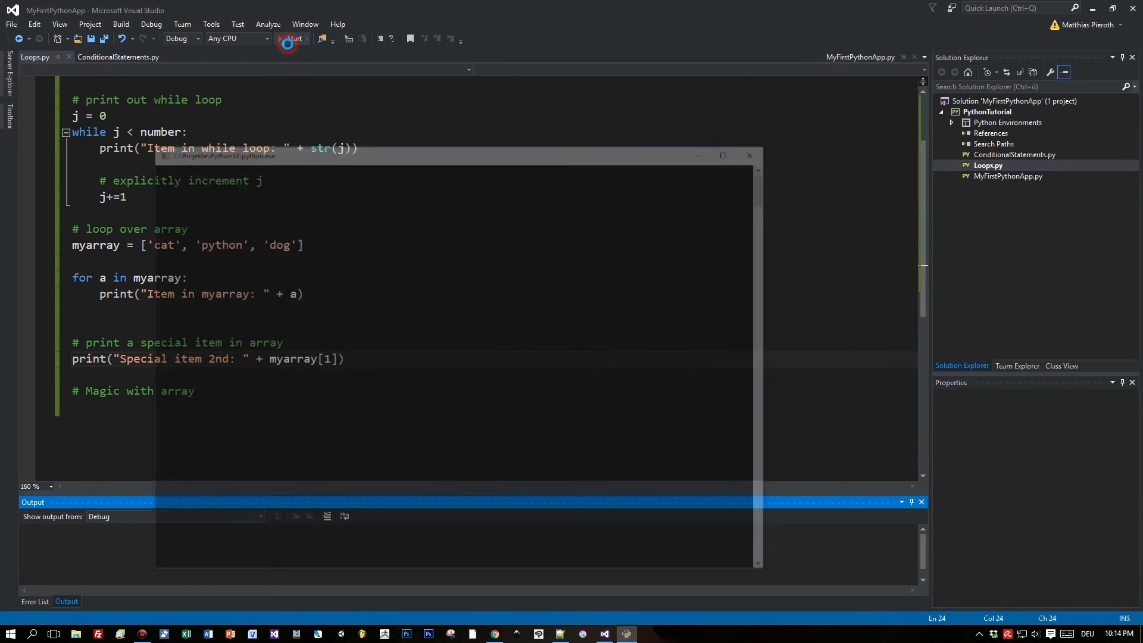
Run the script with 2 loops so it prints 'Special item 2nd: python'.
left_click(291, 39)
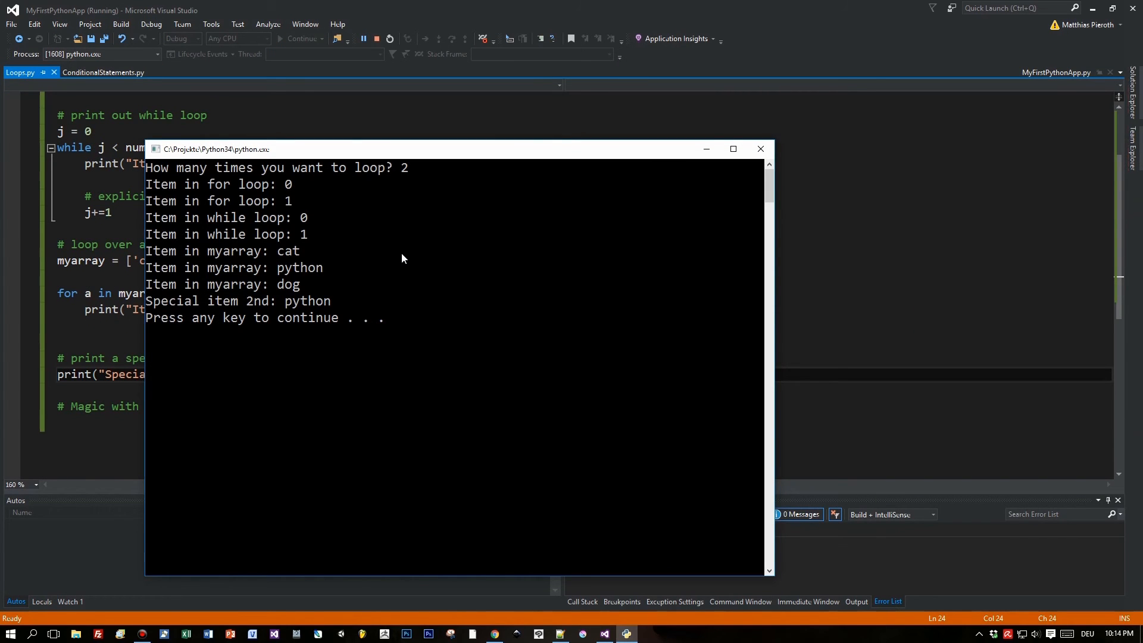
mouse_move(175, 306)
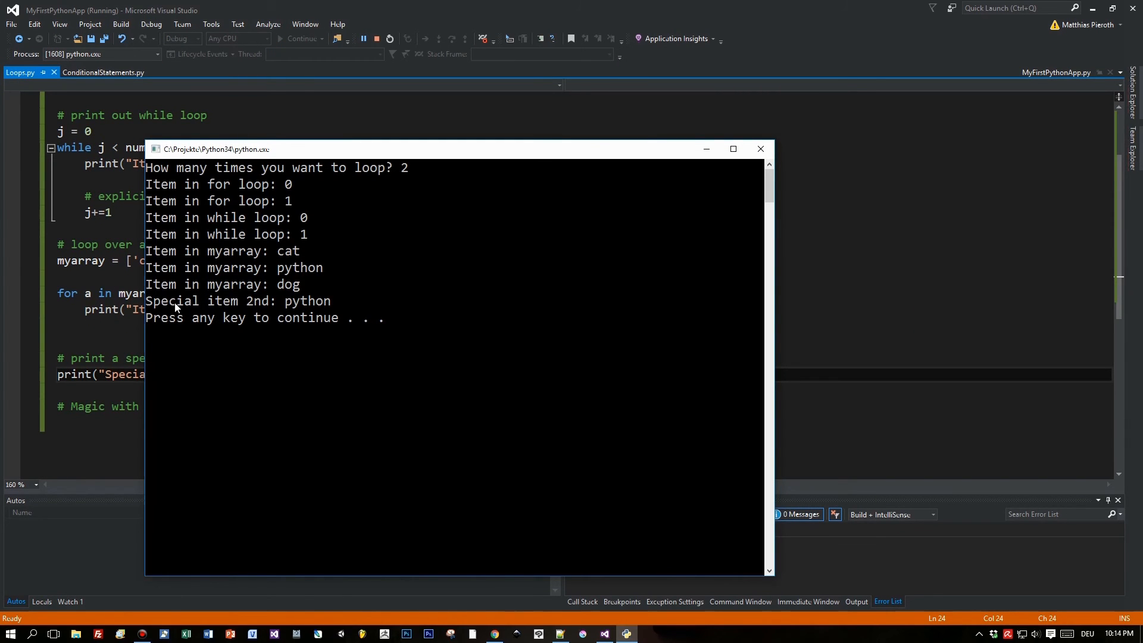
mouse_move(306, 310)
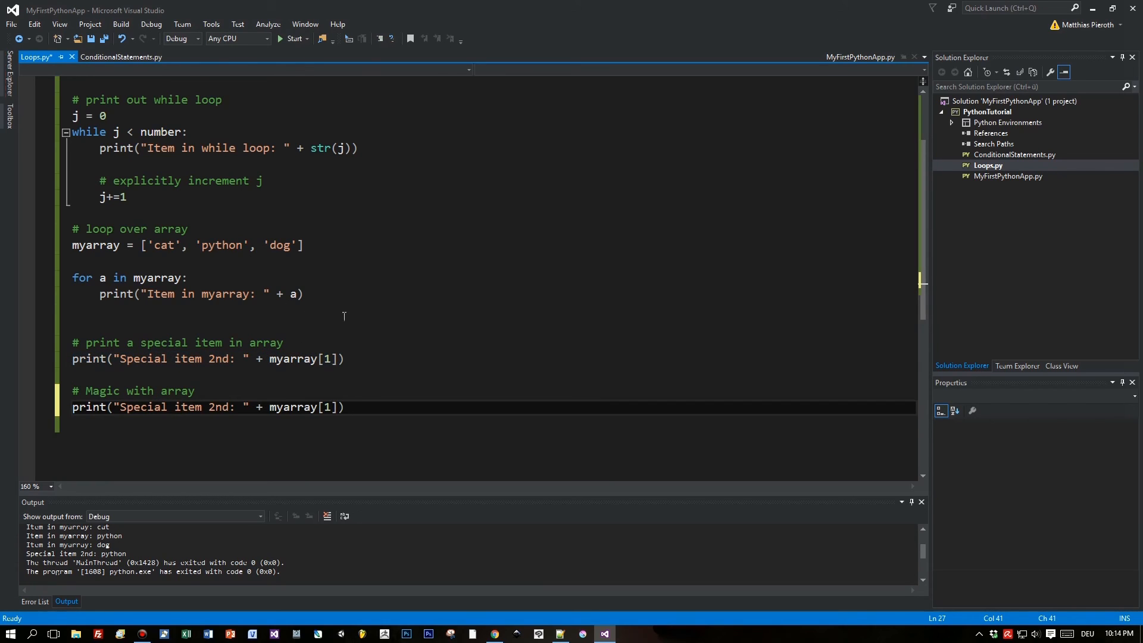
mouse_move(218, 406)
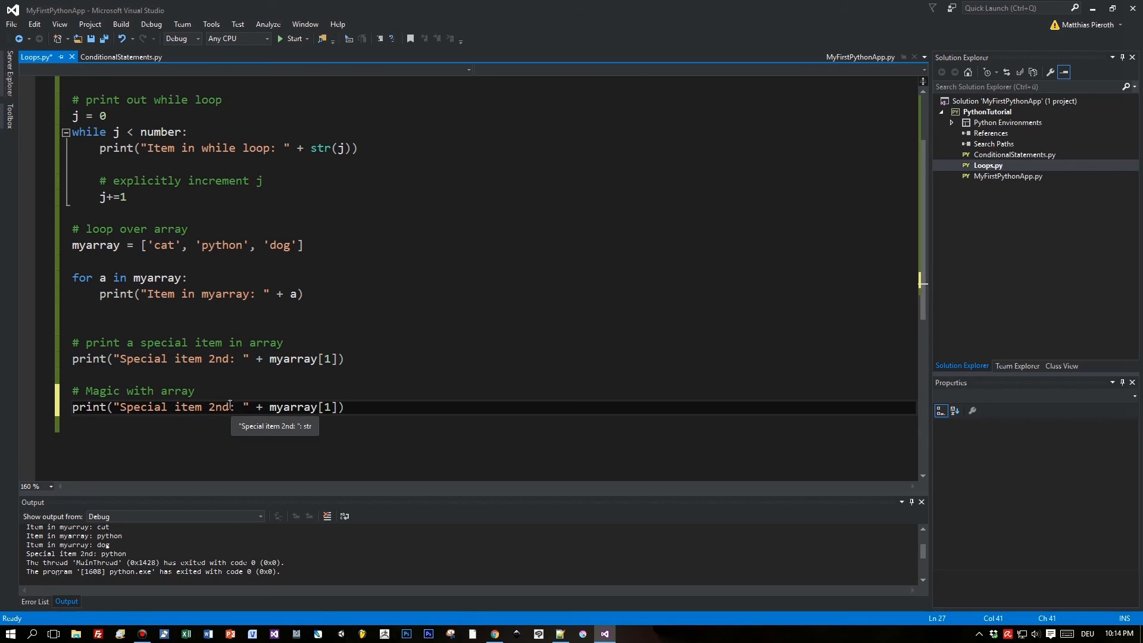
Relabel the copied print line 'Print guess it (-1): ' with myarray[-1] and run the script.
double_click(173, 407)
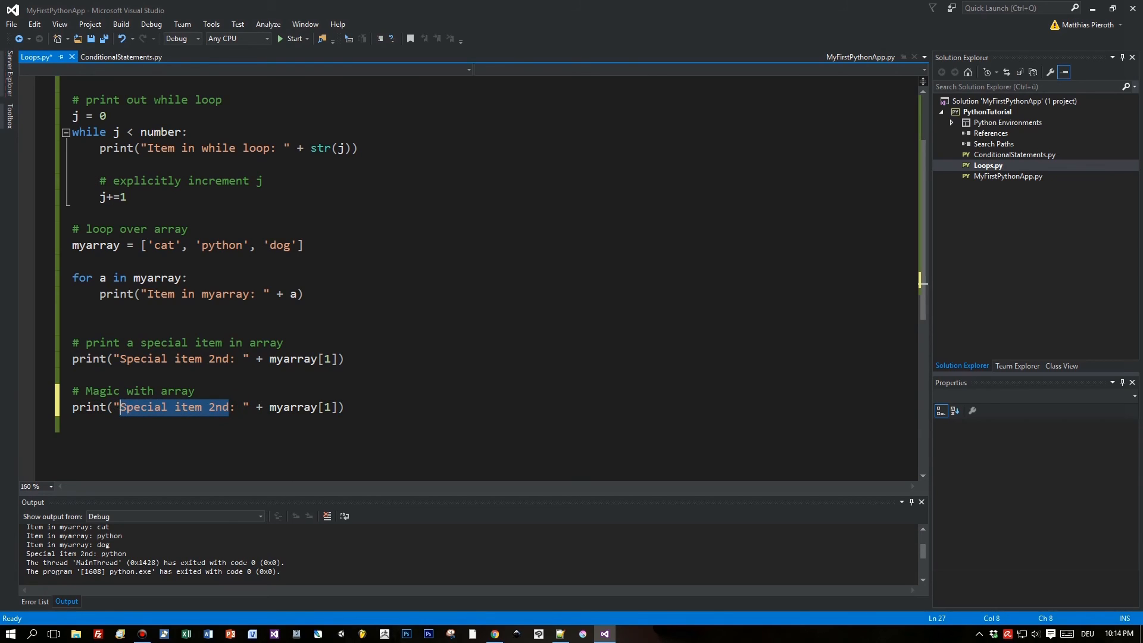
type("Print :")
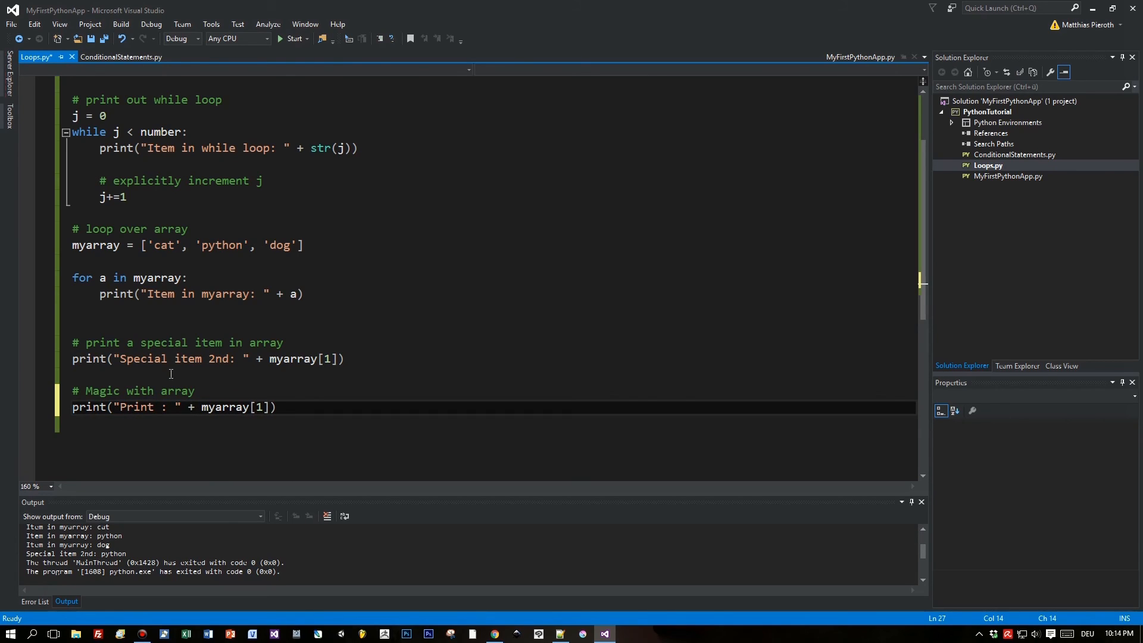
type("guess")
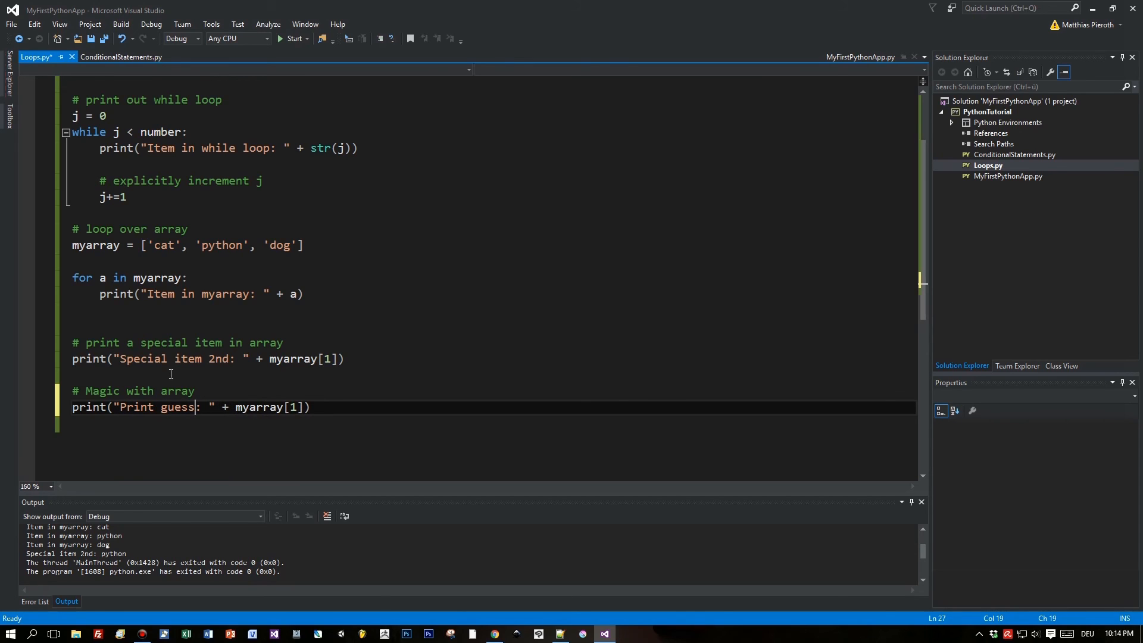
type("it (")
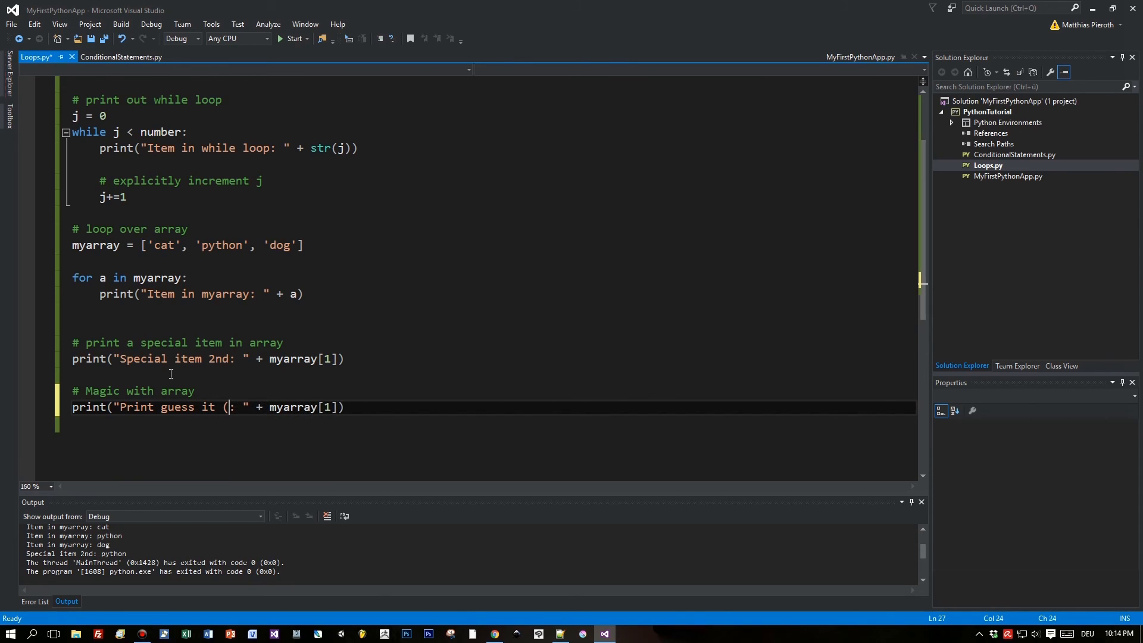
type("-1)")
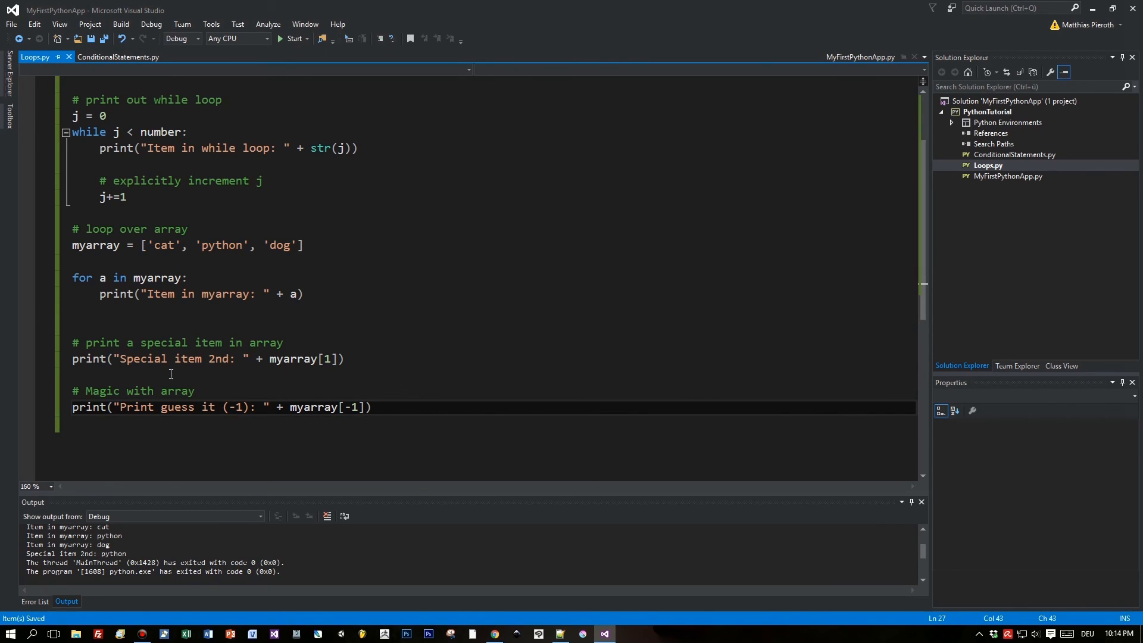
left_click(292, 39)
type("2")
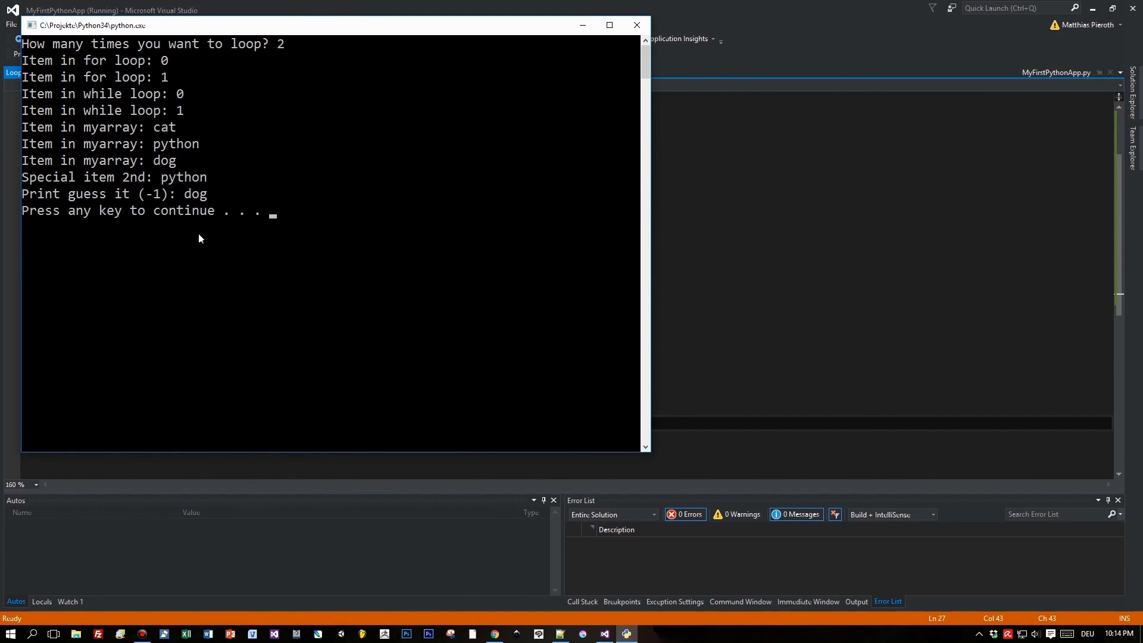
mouse_move(199, 196)
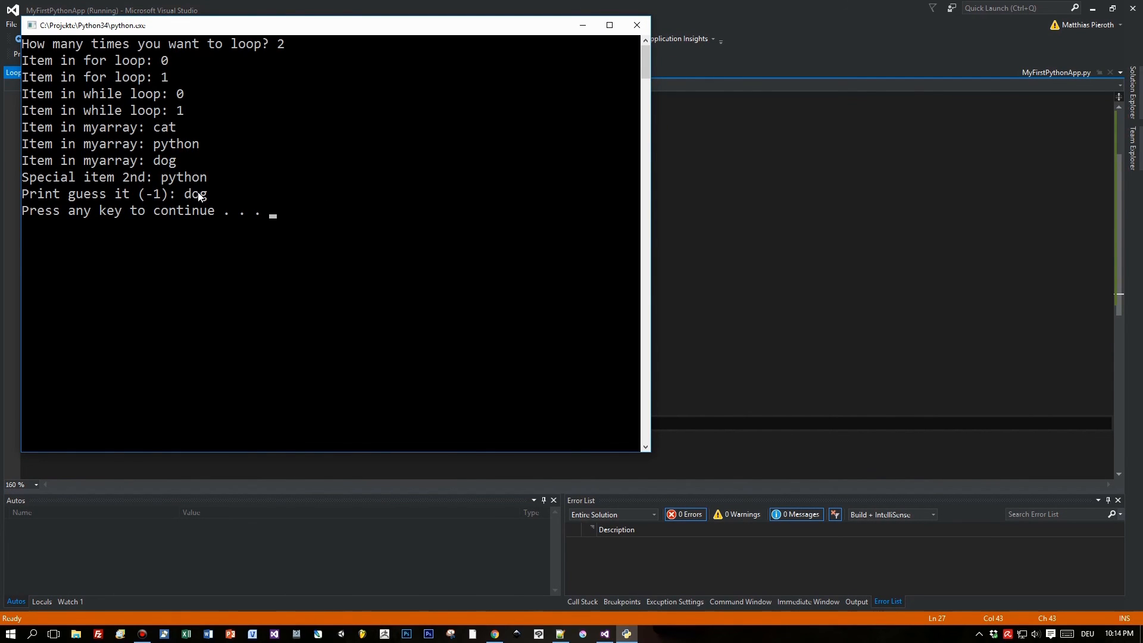
mouse_move(168, 163)
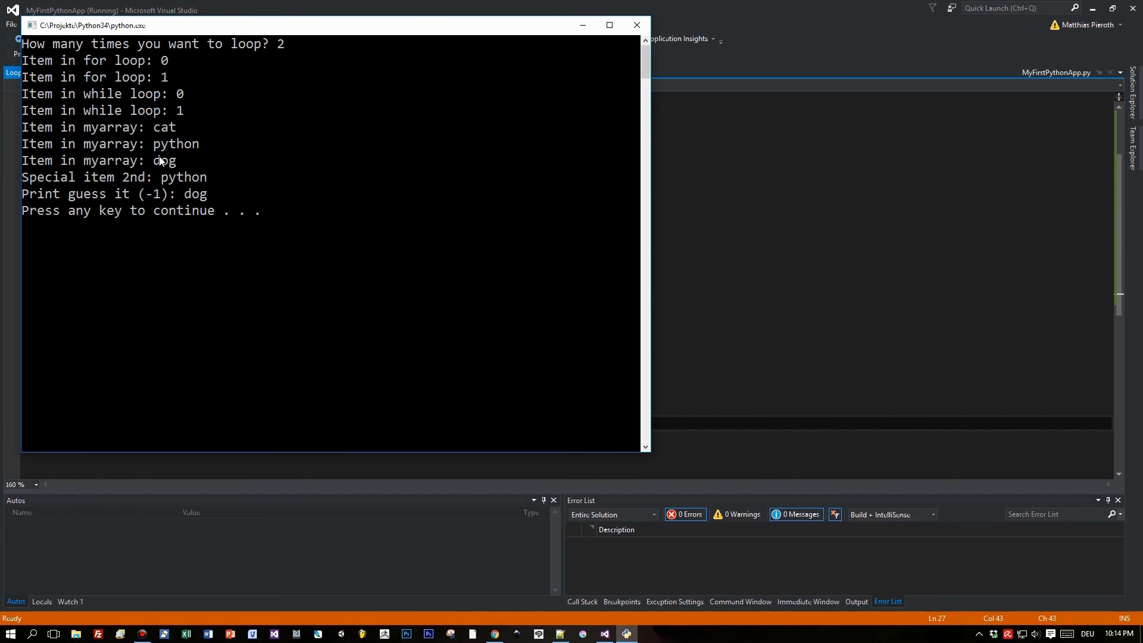
mouse_move(153, 212)
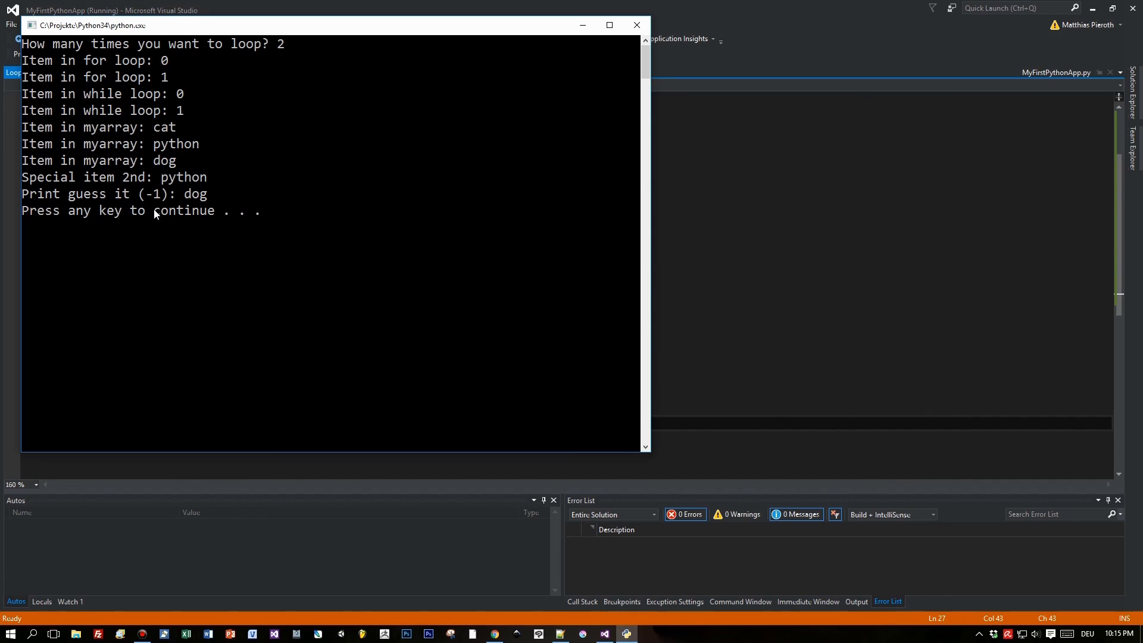